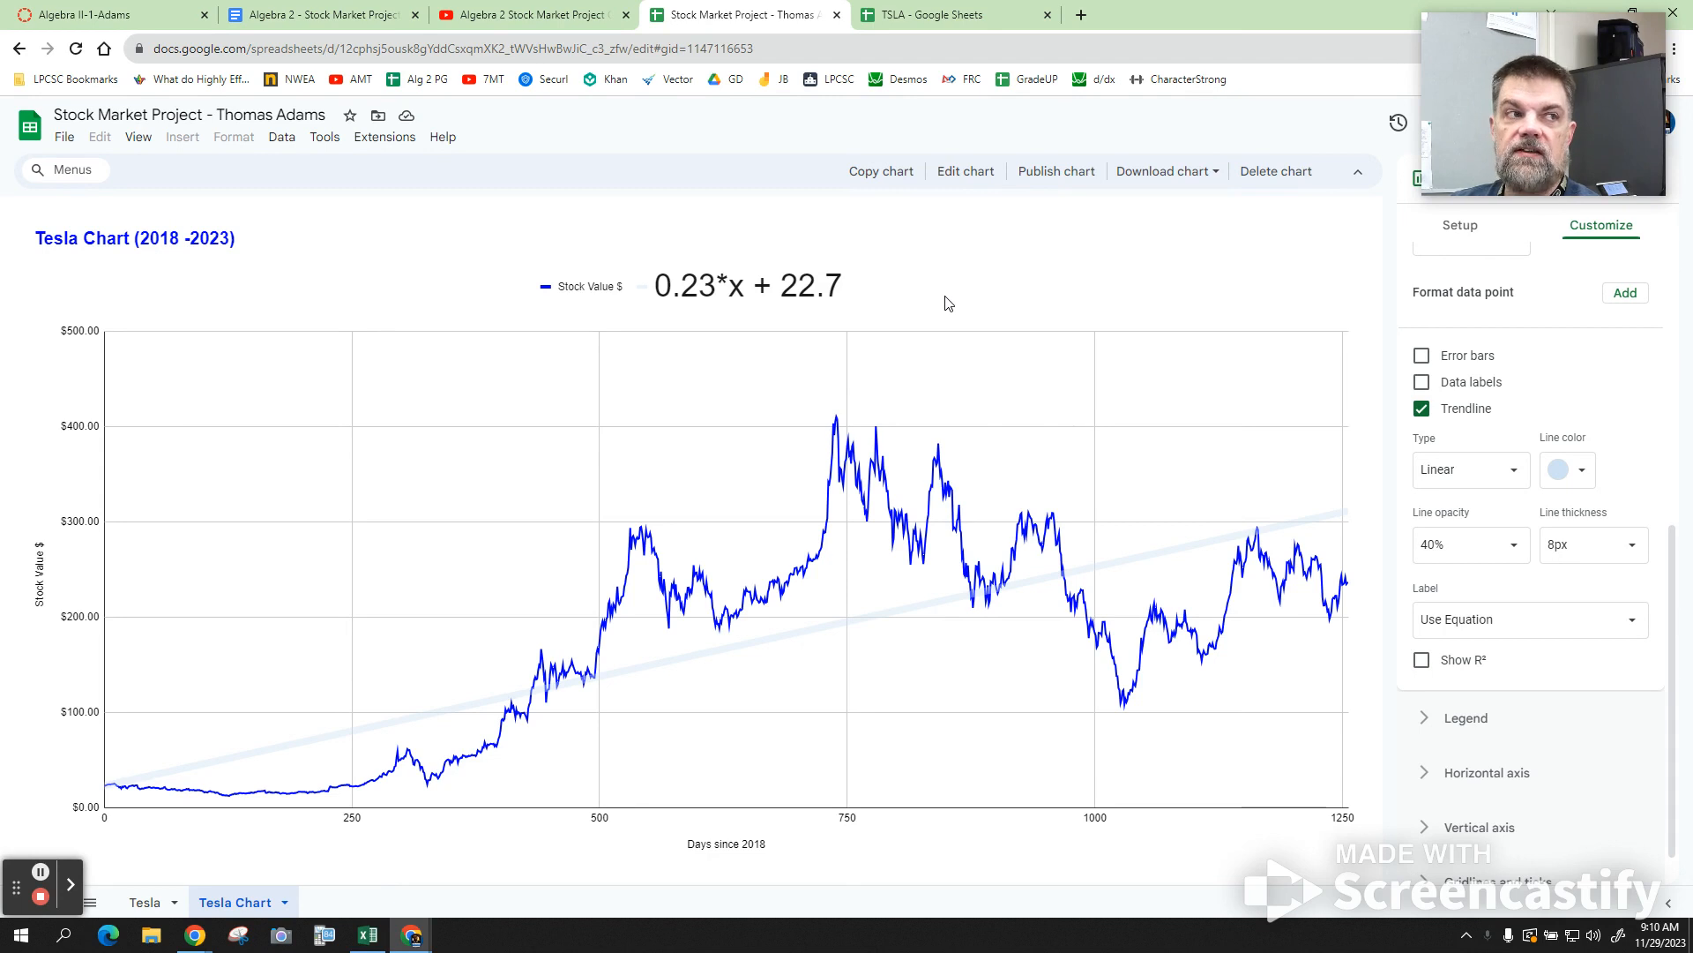
{"action": "mouse_move", "coordinate": [784, 379]}
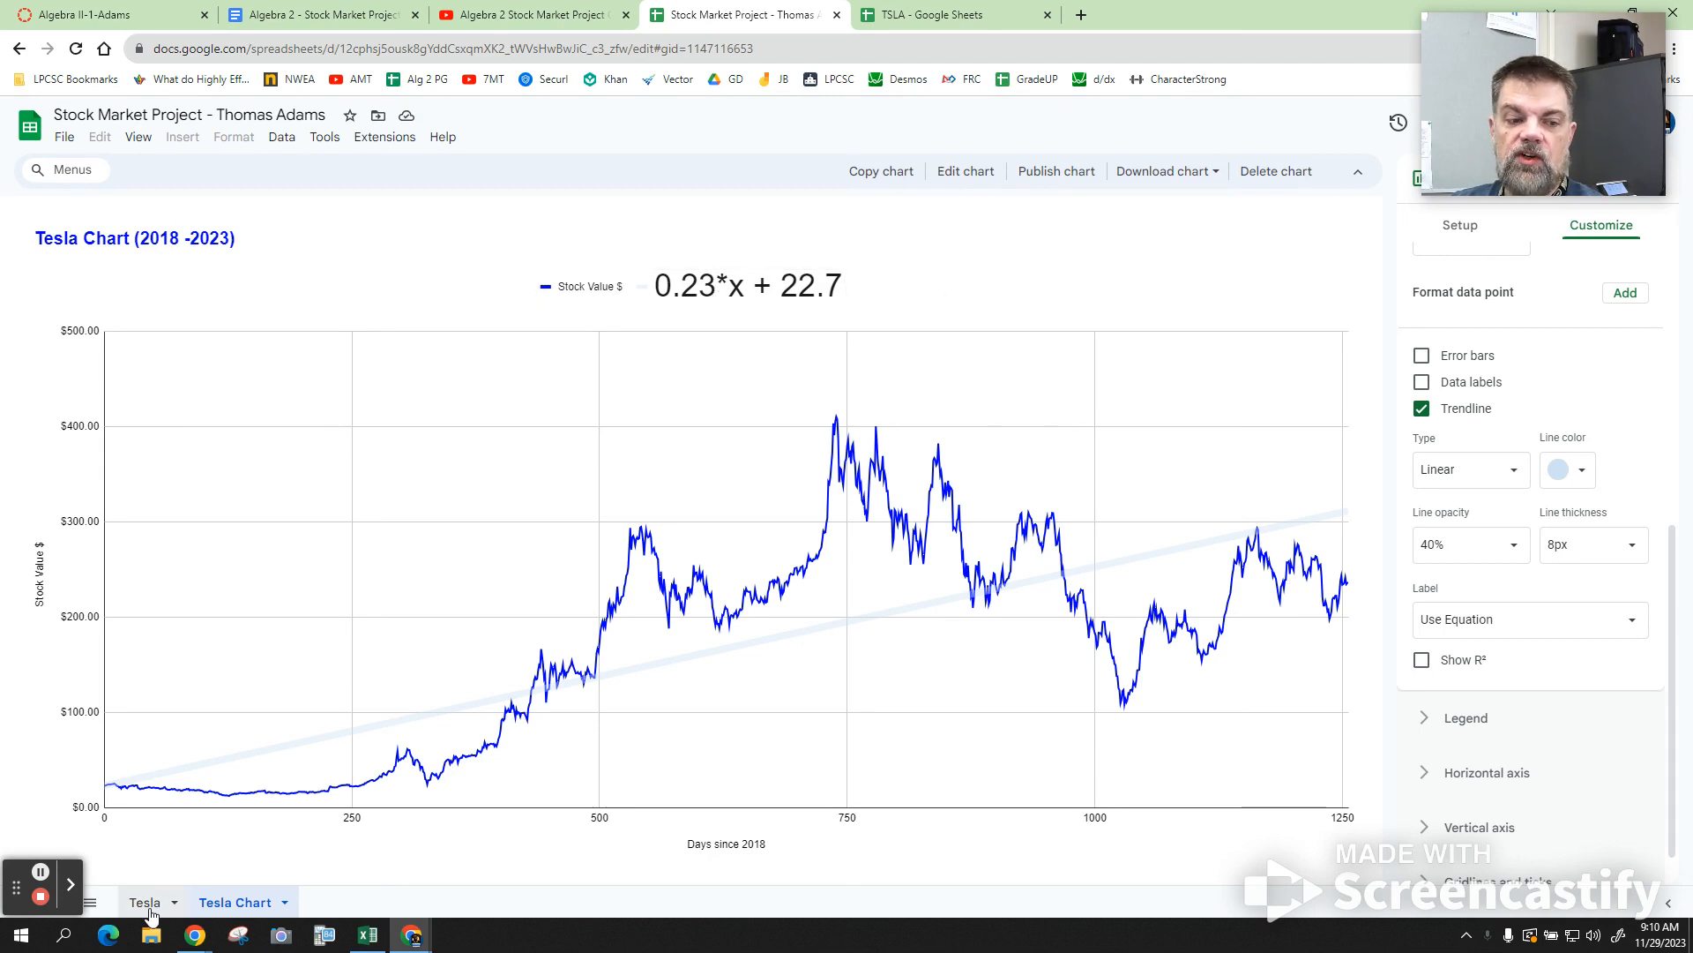
Switch to the Tesla data sheet and select Tesla's empty Y-intercept cell G2.
{"action": "left_click", "coordinate": [143, 901]}
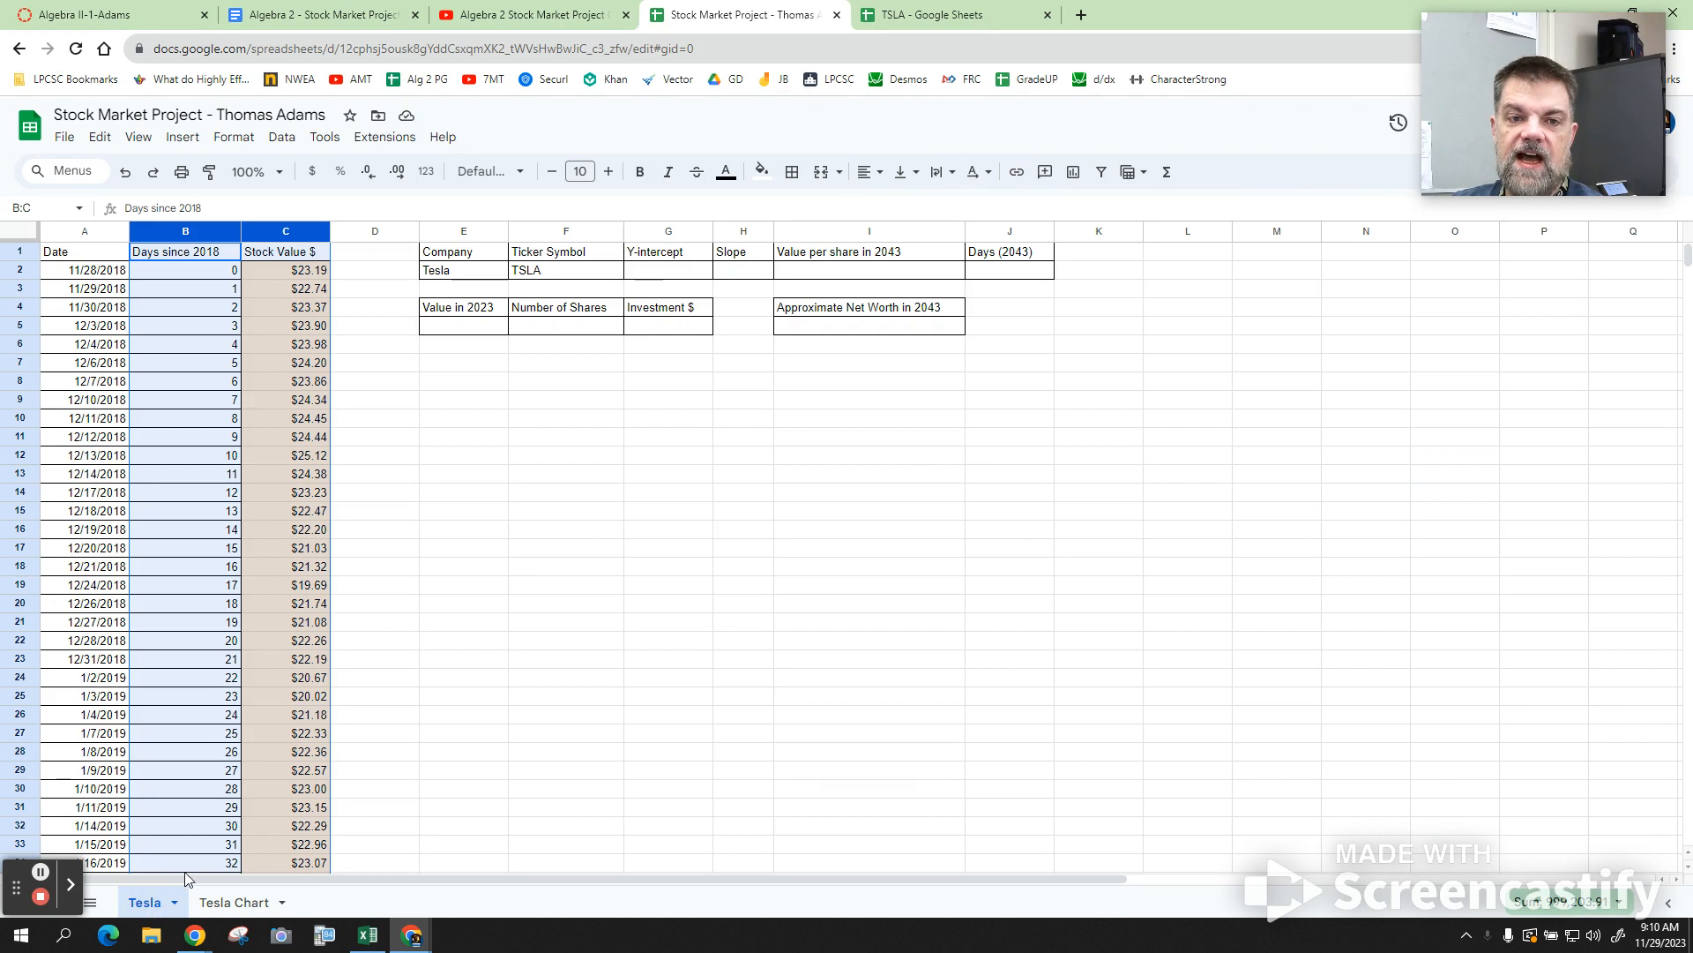
{"action": "left_click", "coordinate": [667, 269]}
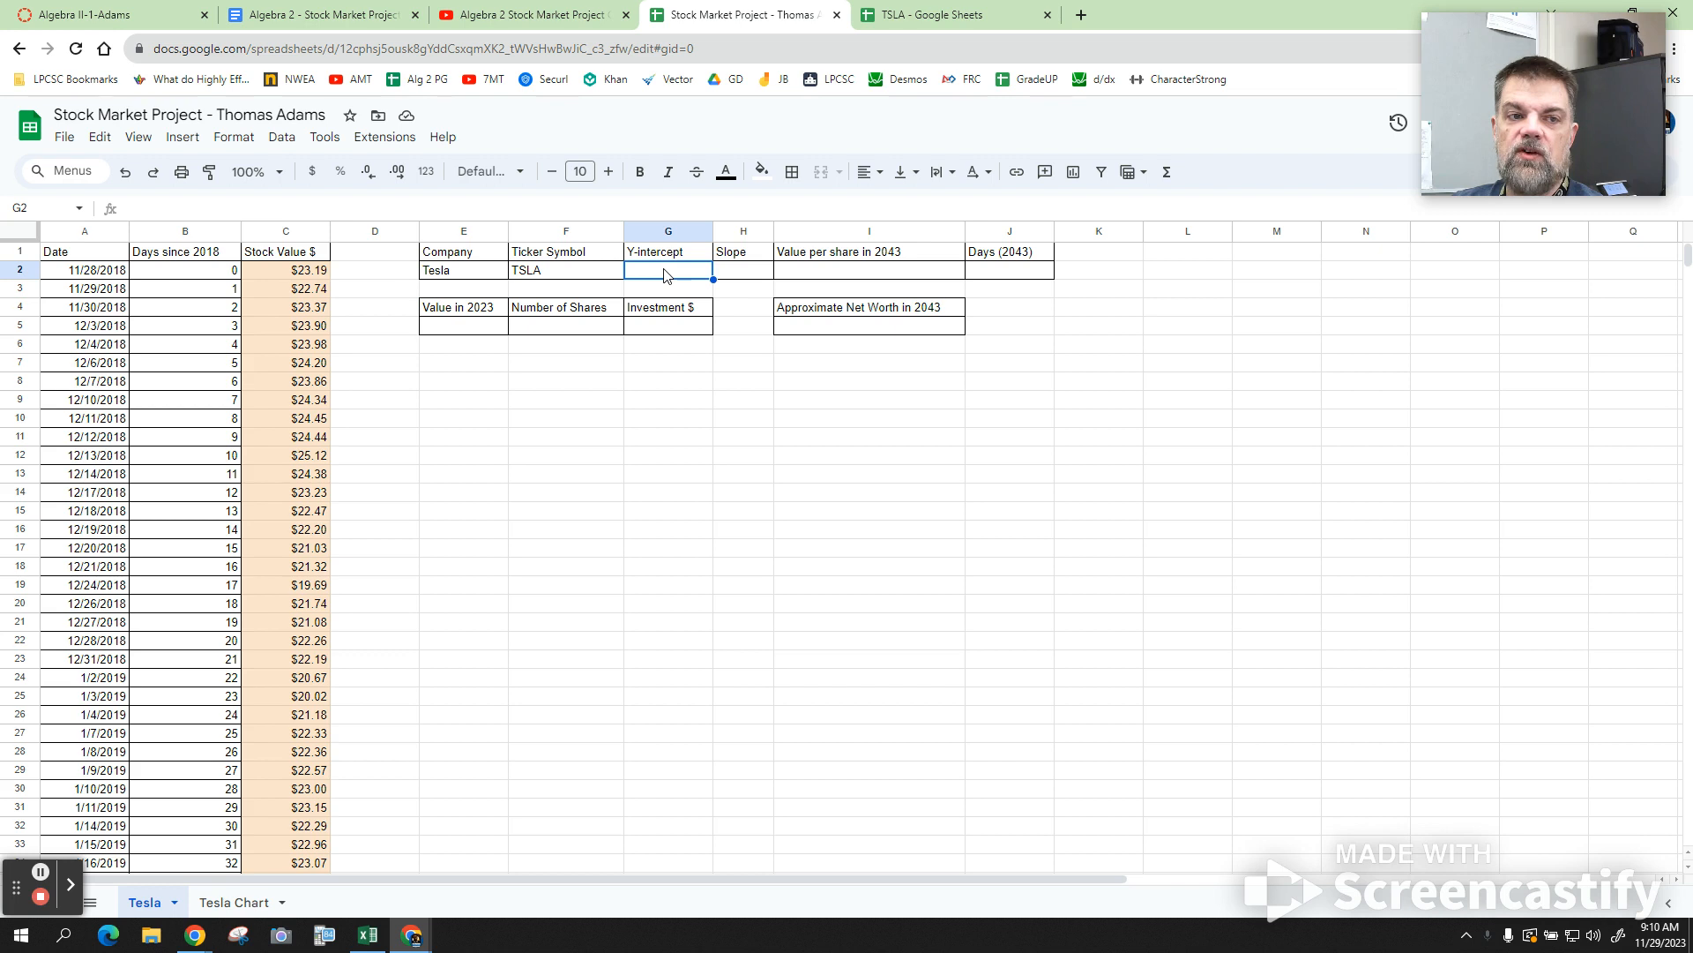
{"action": "left_click", "coordinate": [256, 172]}
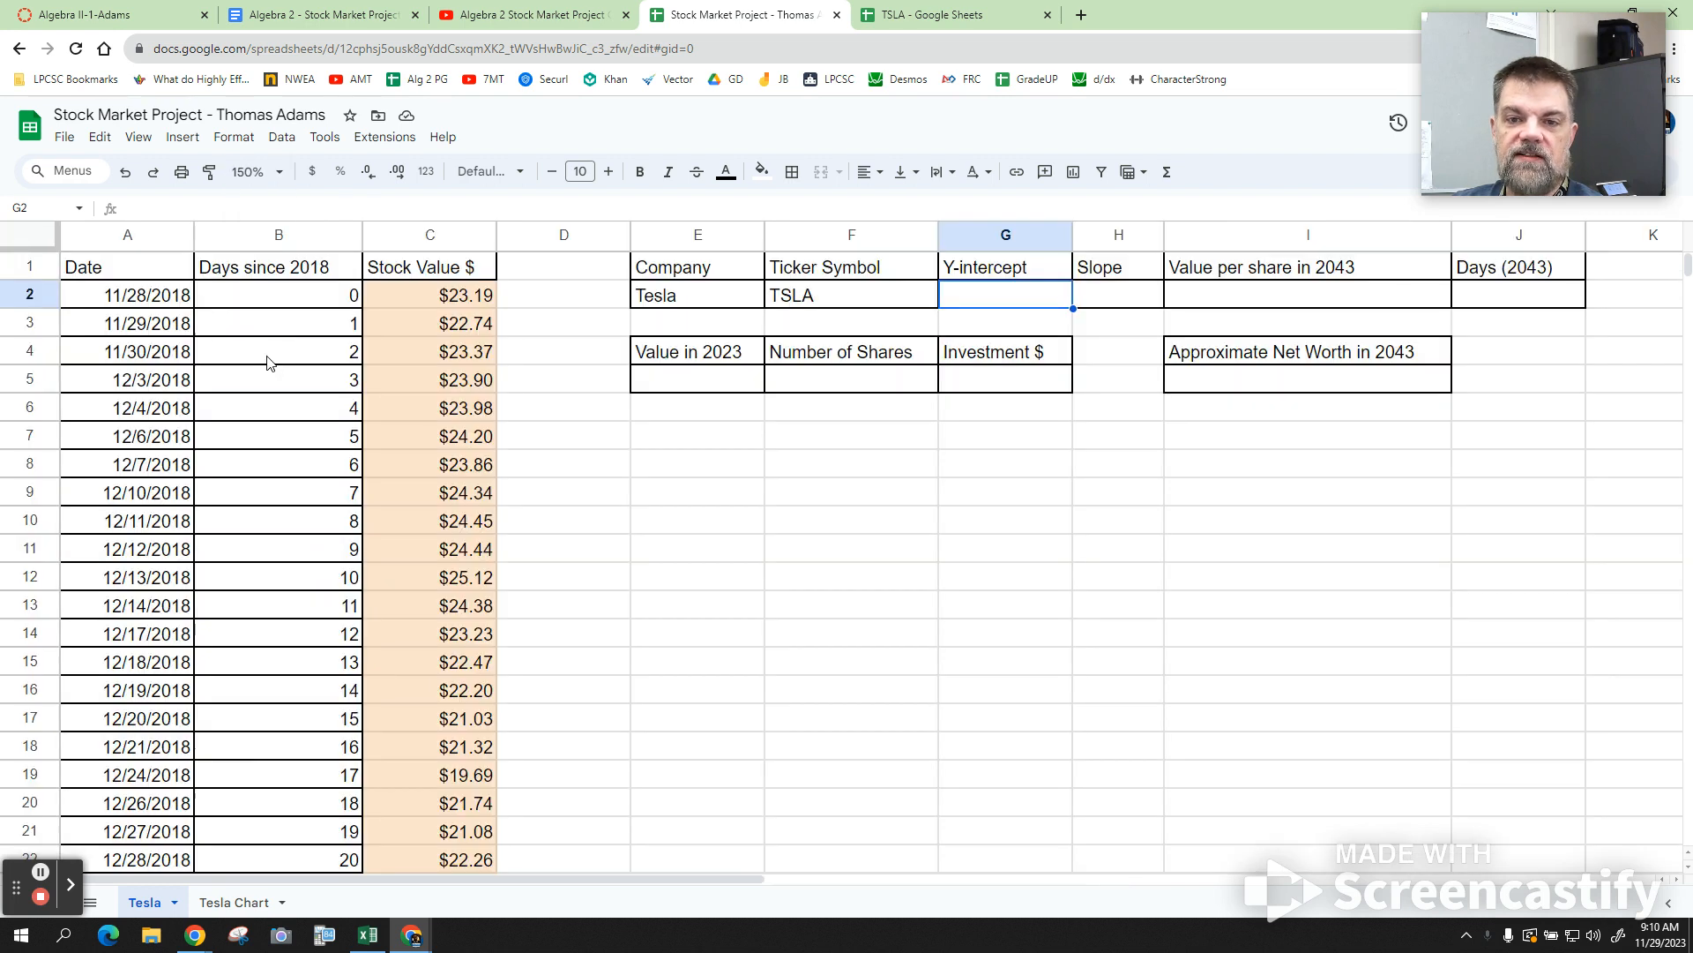
Zoom the sheet to 200%, then show the Tesla Chart with trendline 0.23x + 22.7.
{"action": "left_click", "coordinate": [256, 172]}
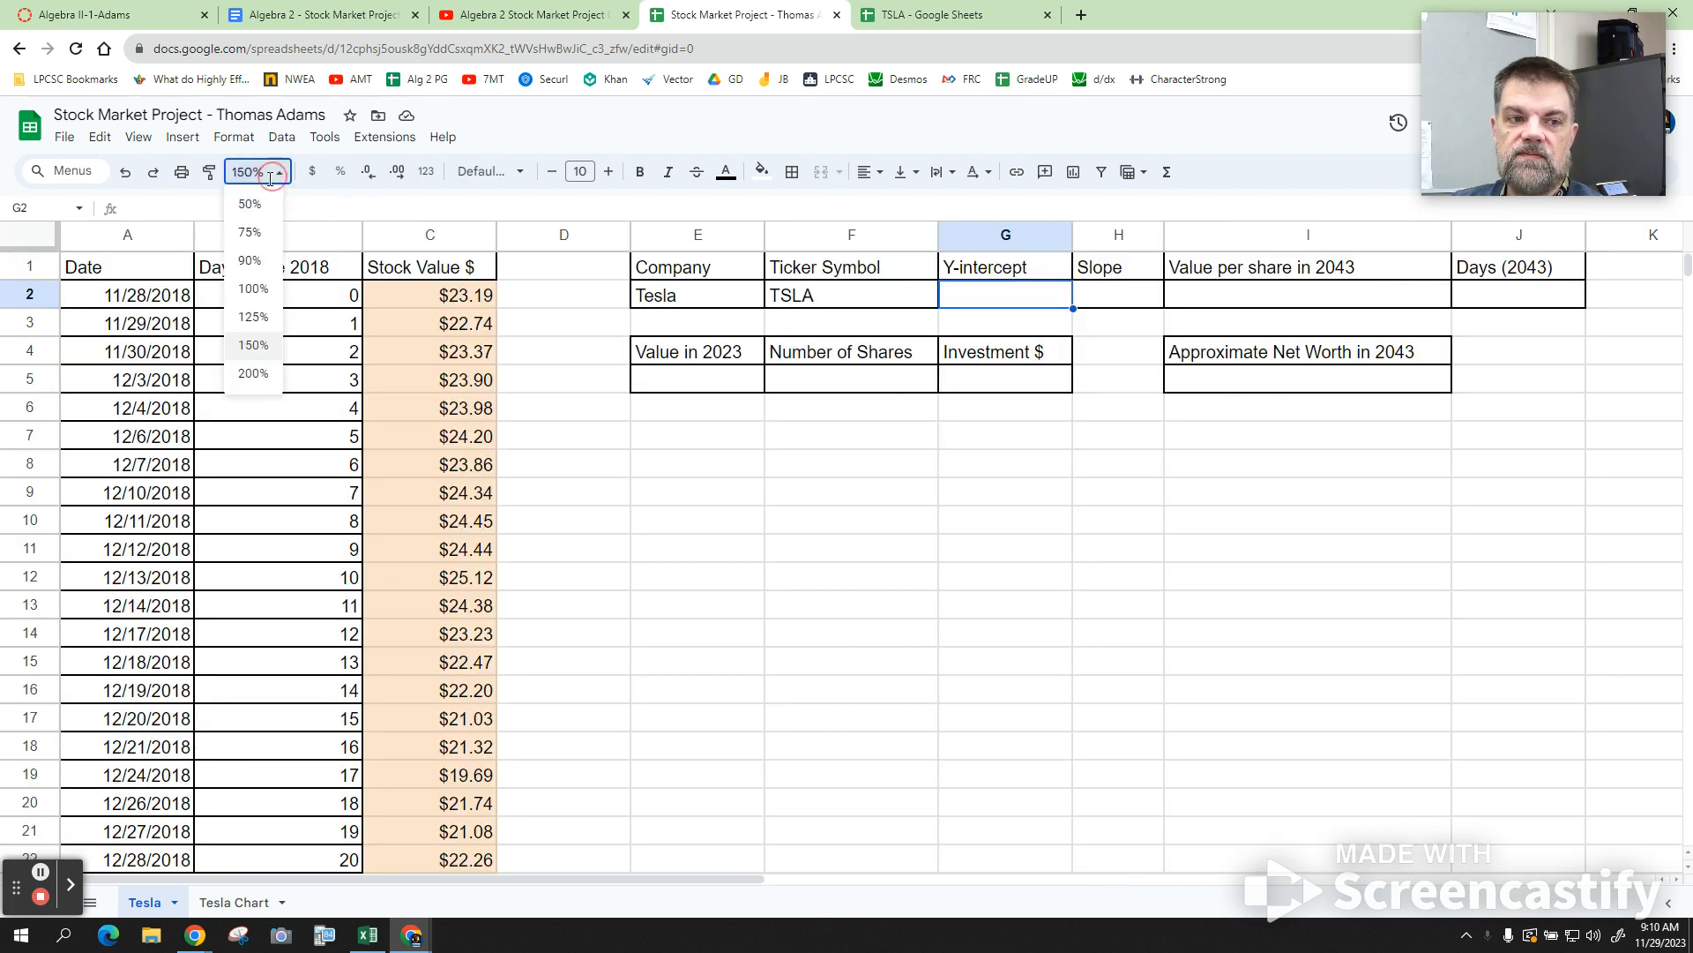
{"action": "left_click", "coordinate": [254, 372]}
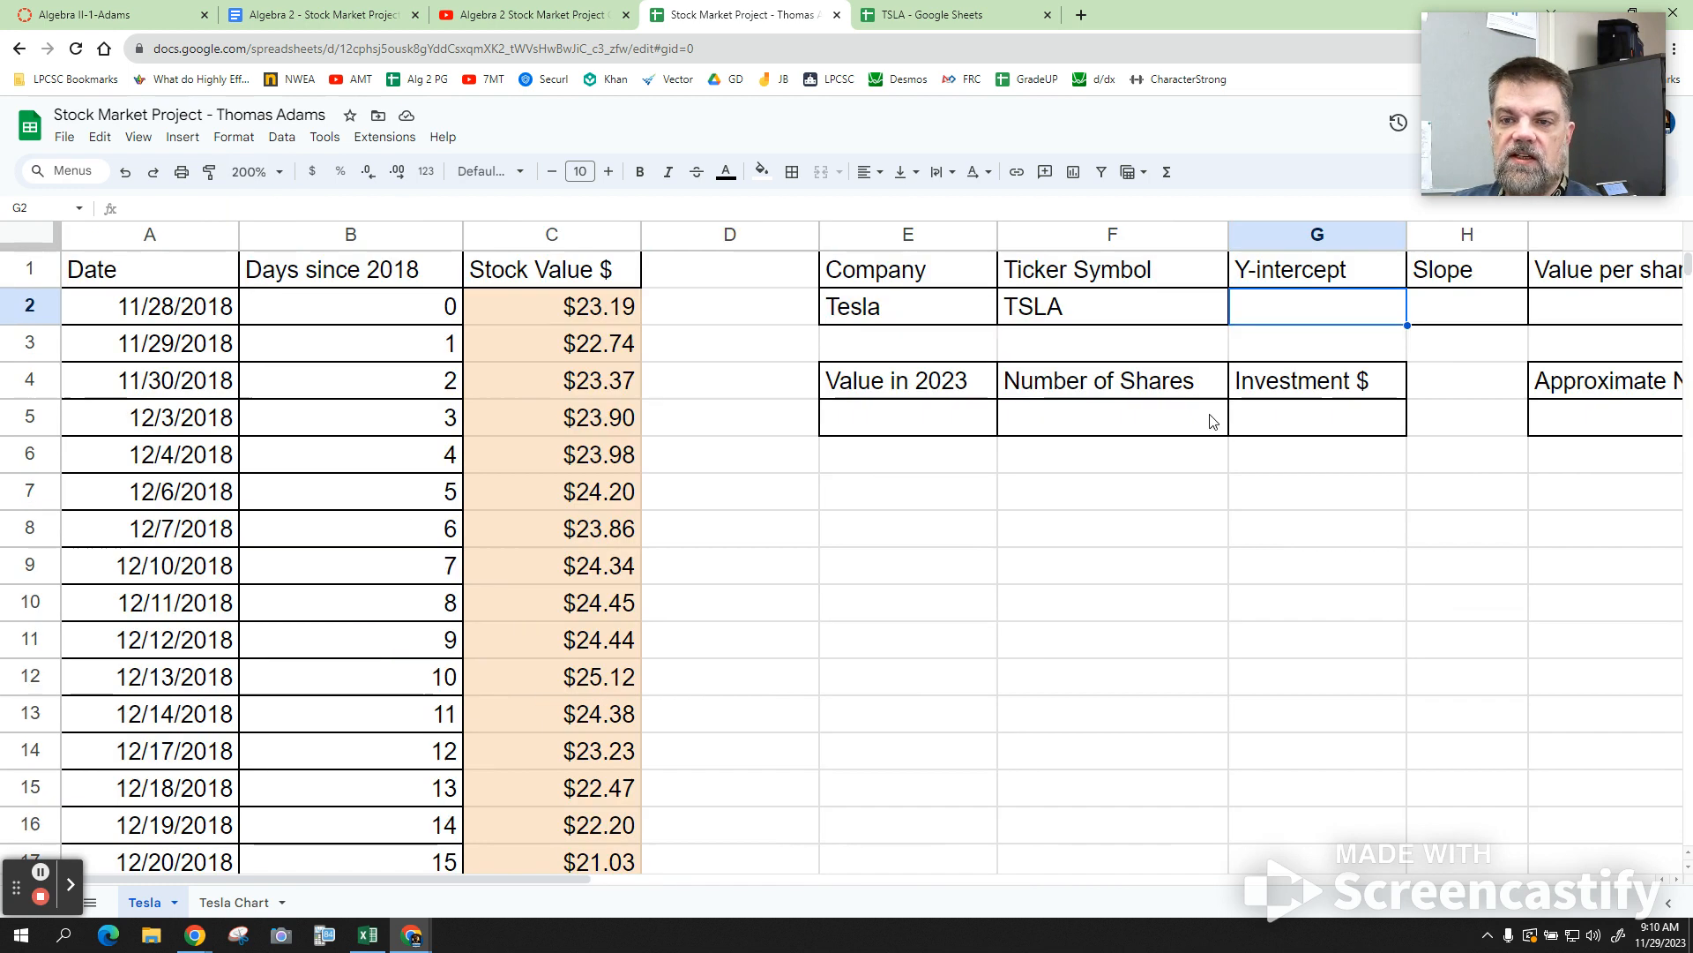
{"action": "left_click", "coordinate": [233, 901]}
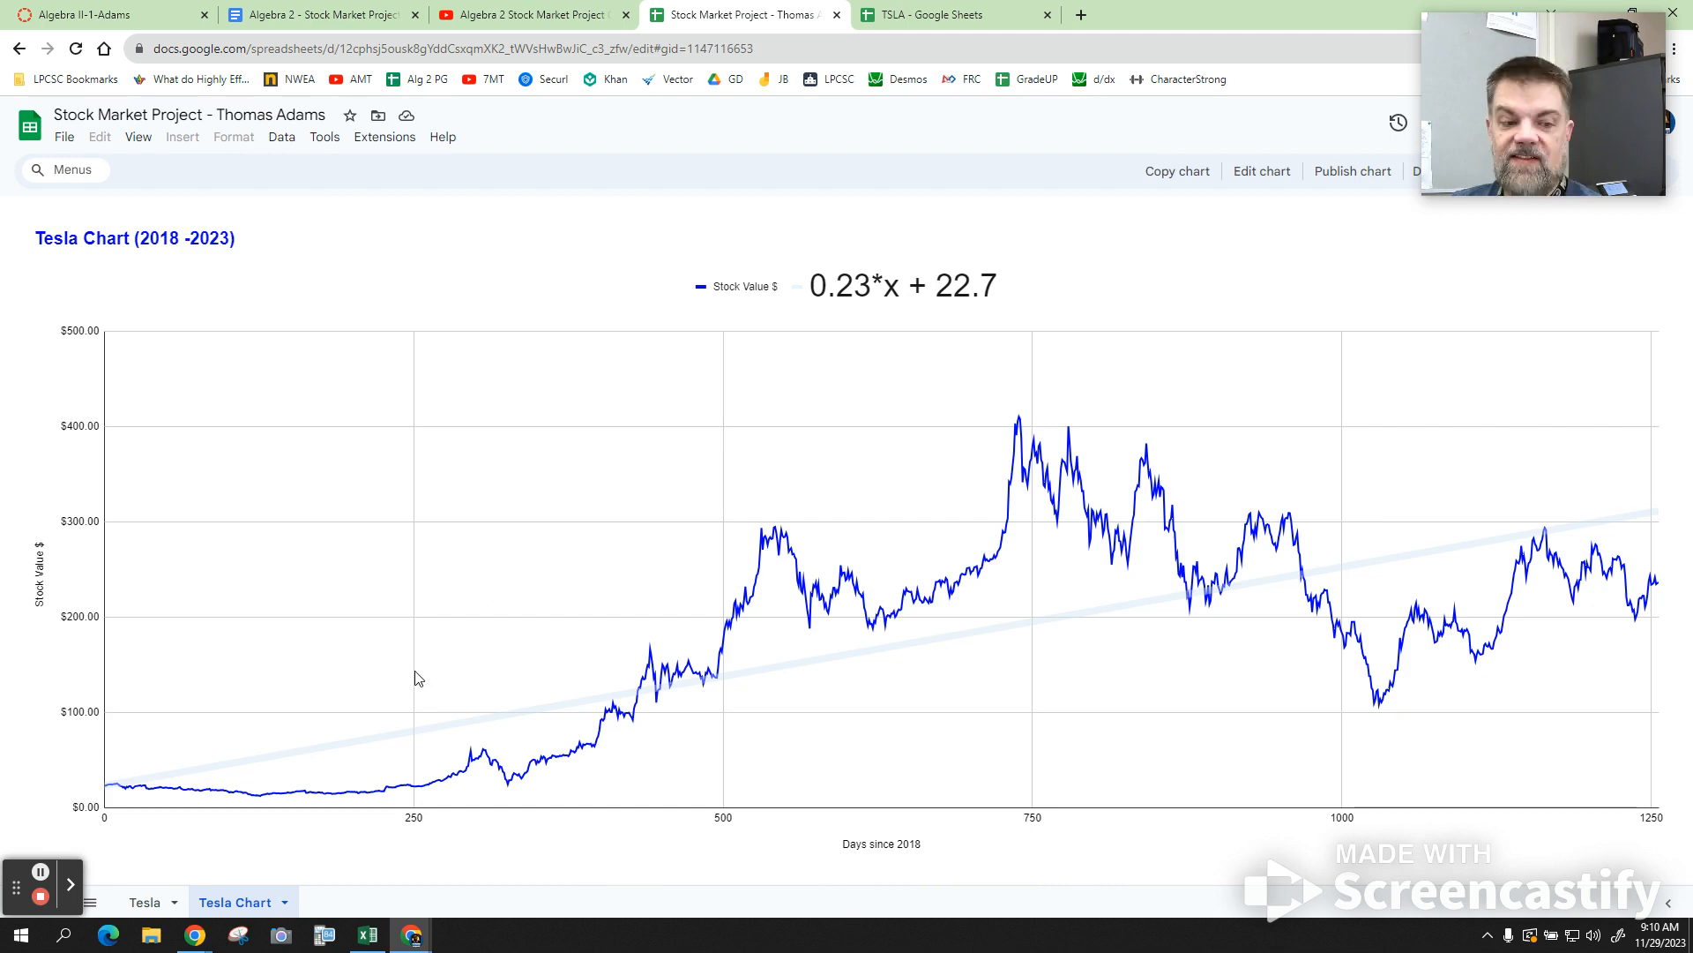
Enter 22.7 as Tesla's Y-intercept in G2 and return to the chart.
{"action": "left_click", "coordinate": [144, 902]}
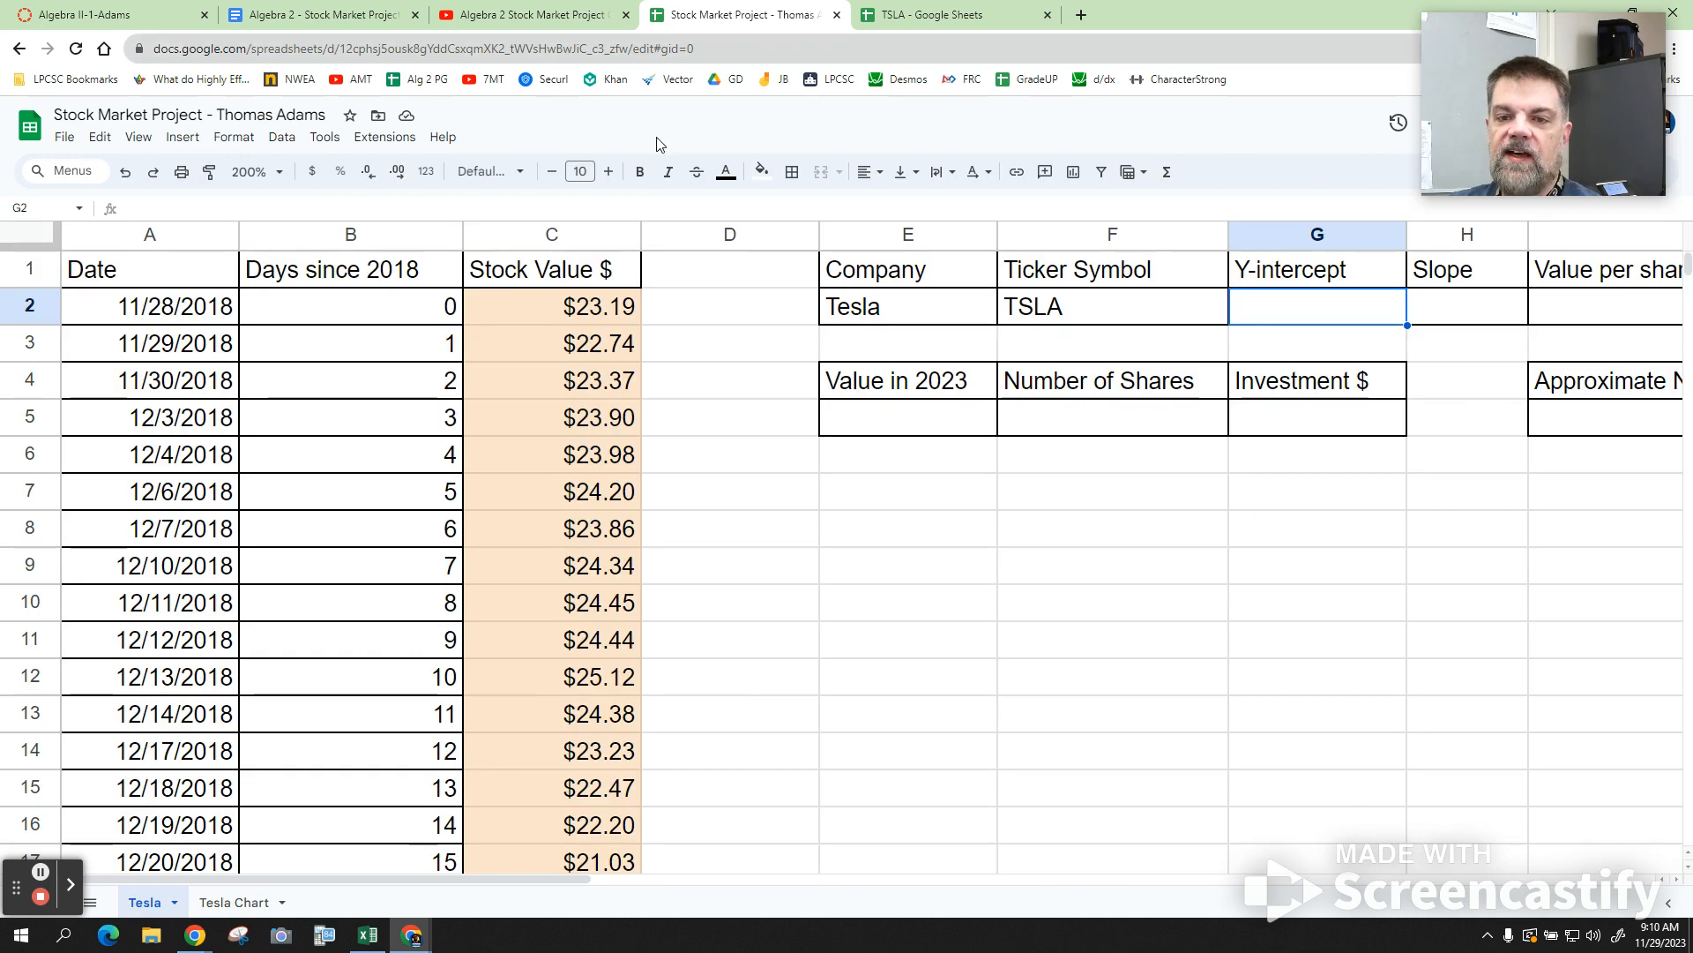
{"action": "mouse_move", "coordinate": [1296, 313]}
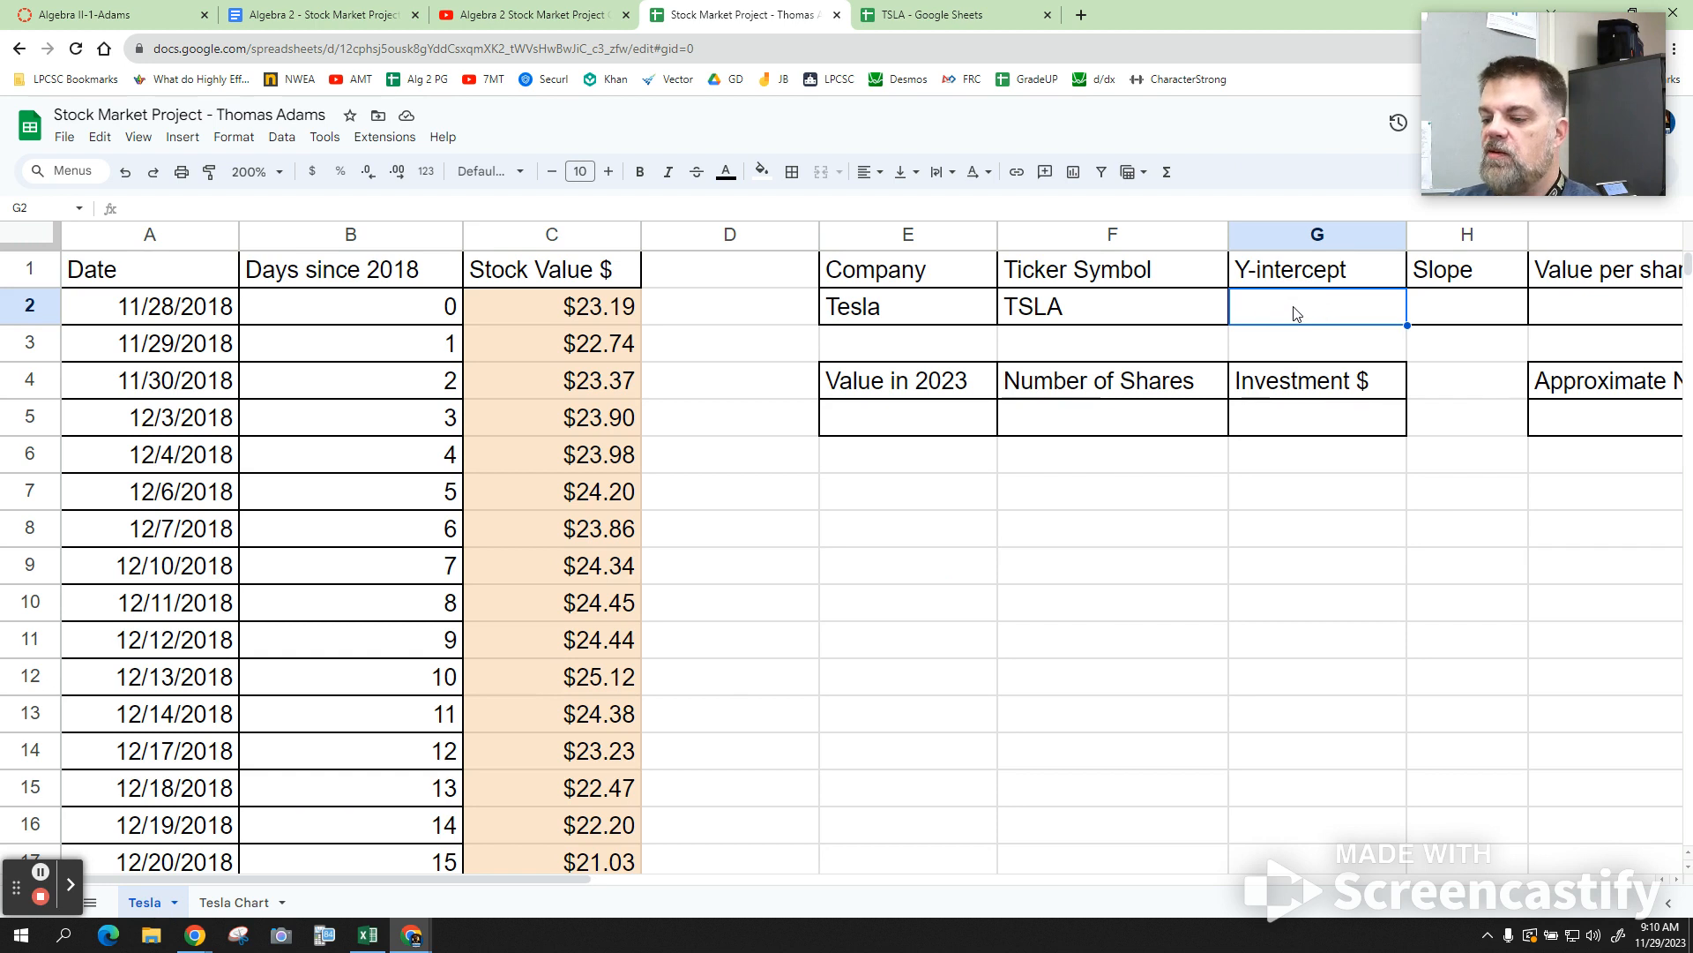
{"action": "type", "text": "22."}
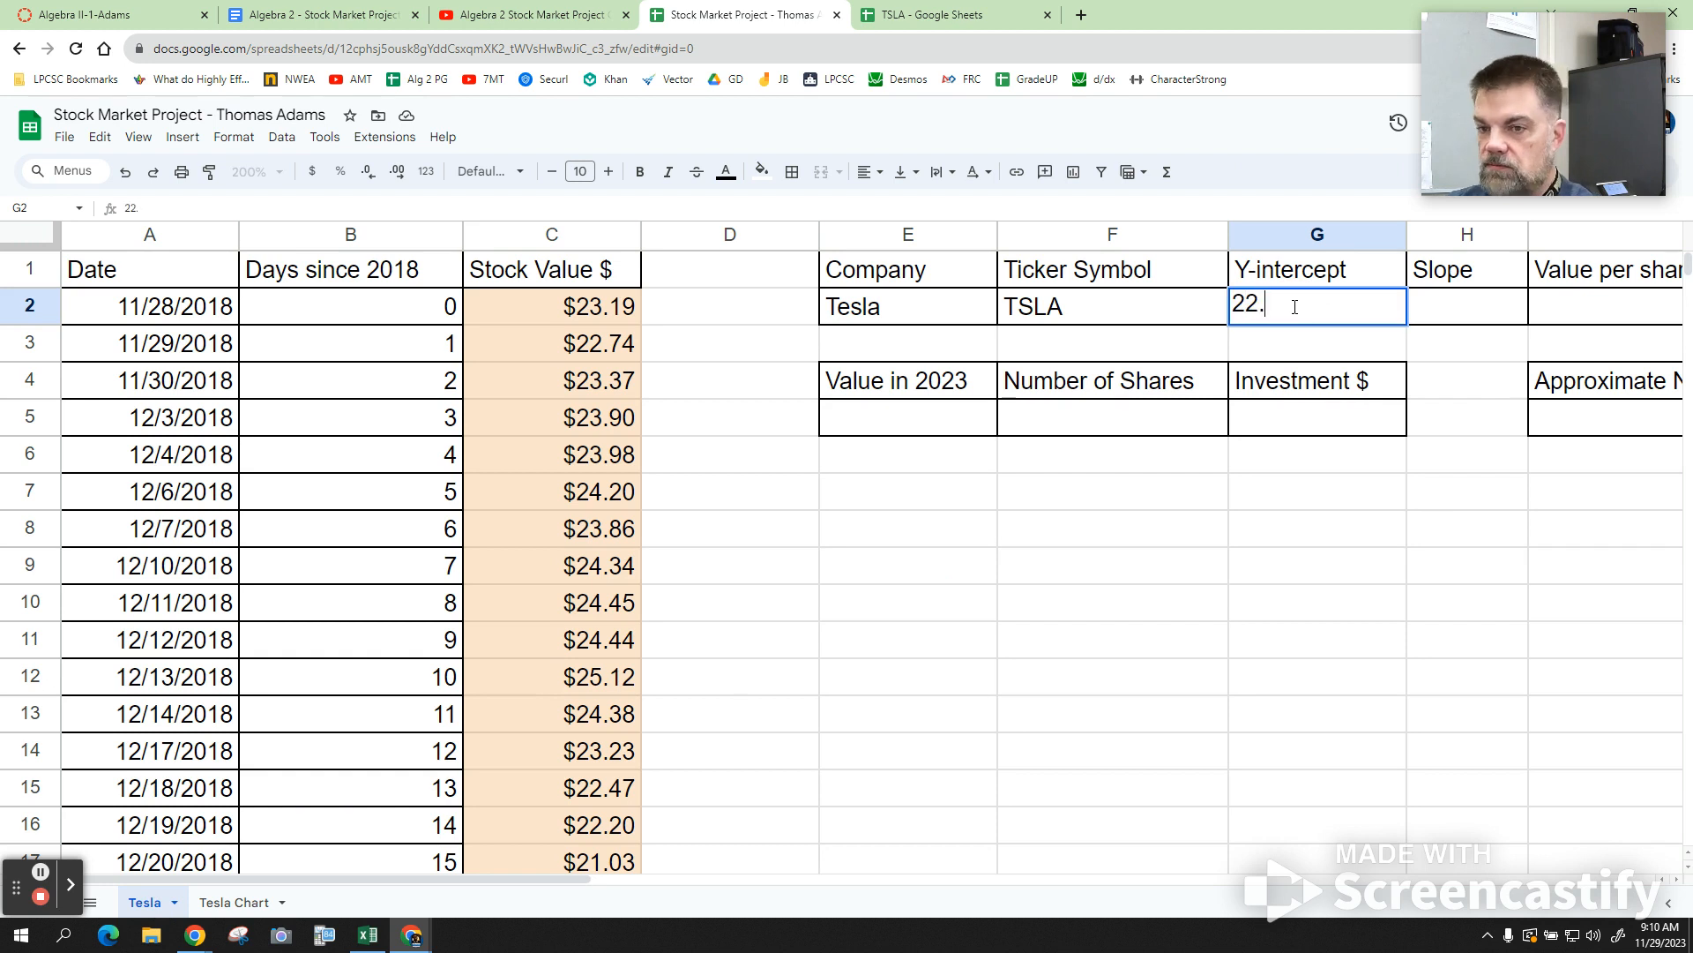
{"action": "type", "text": "7"}
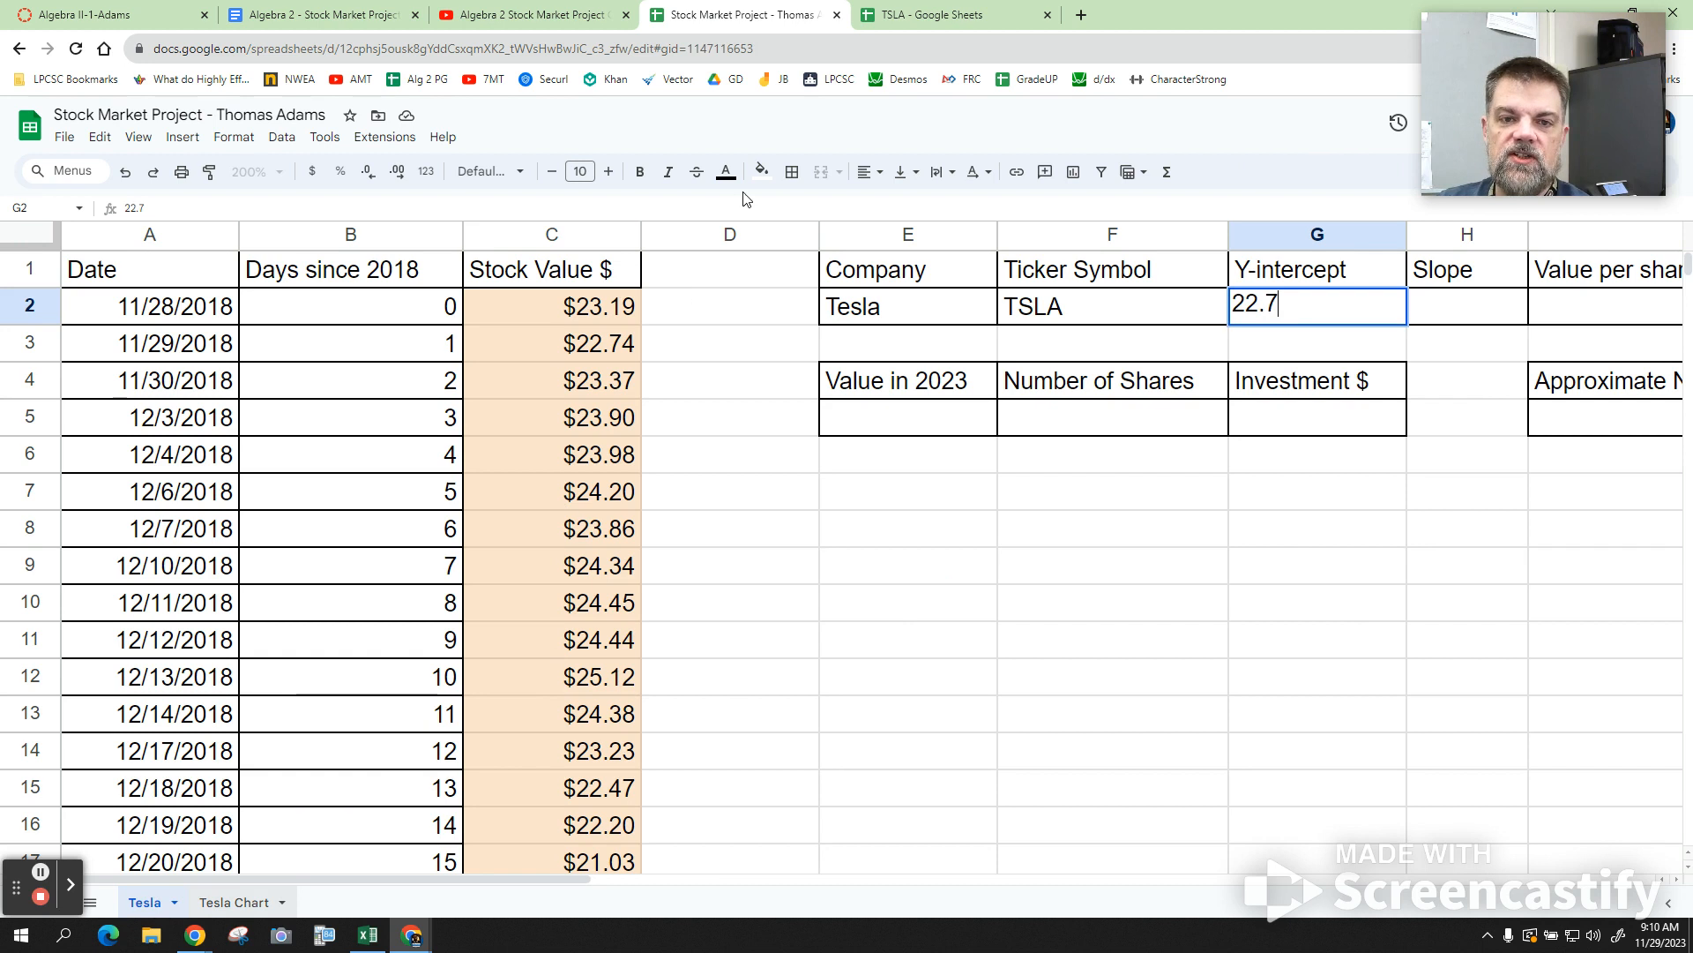
{"action": "left_click", "coordinate": [235, 902]}
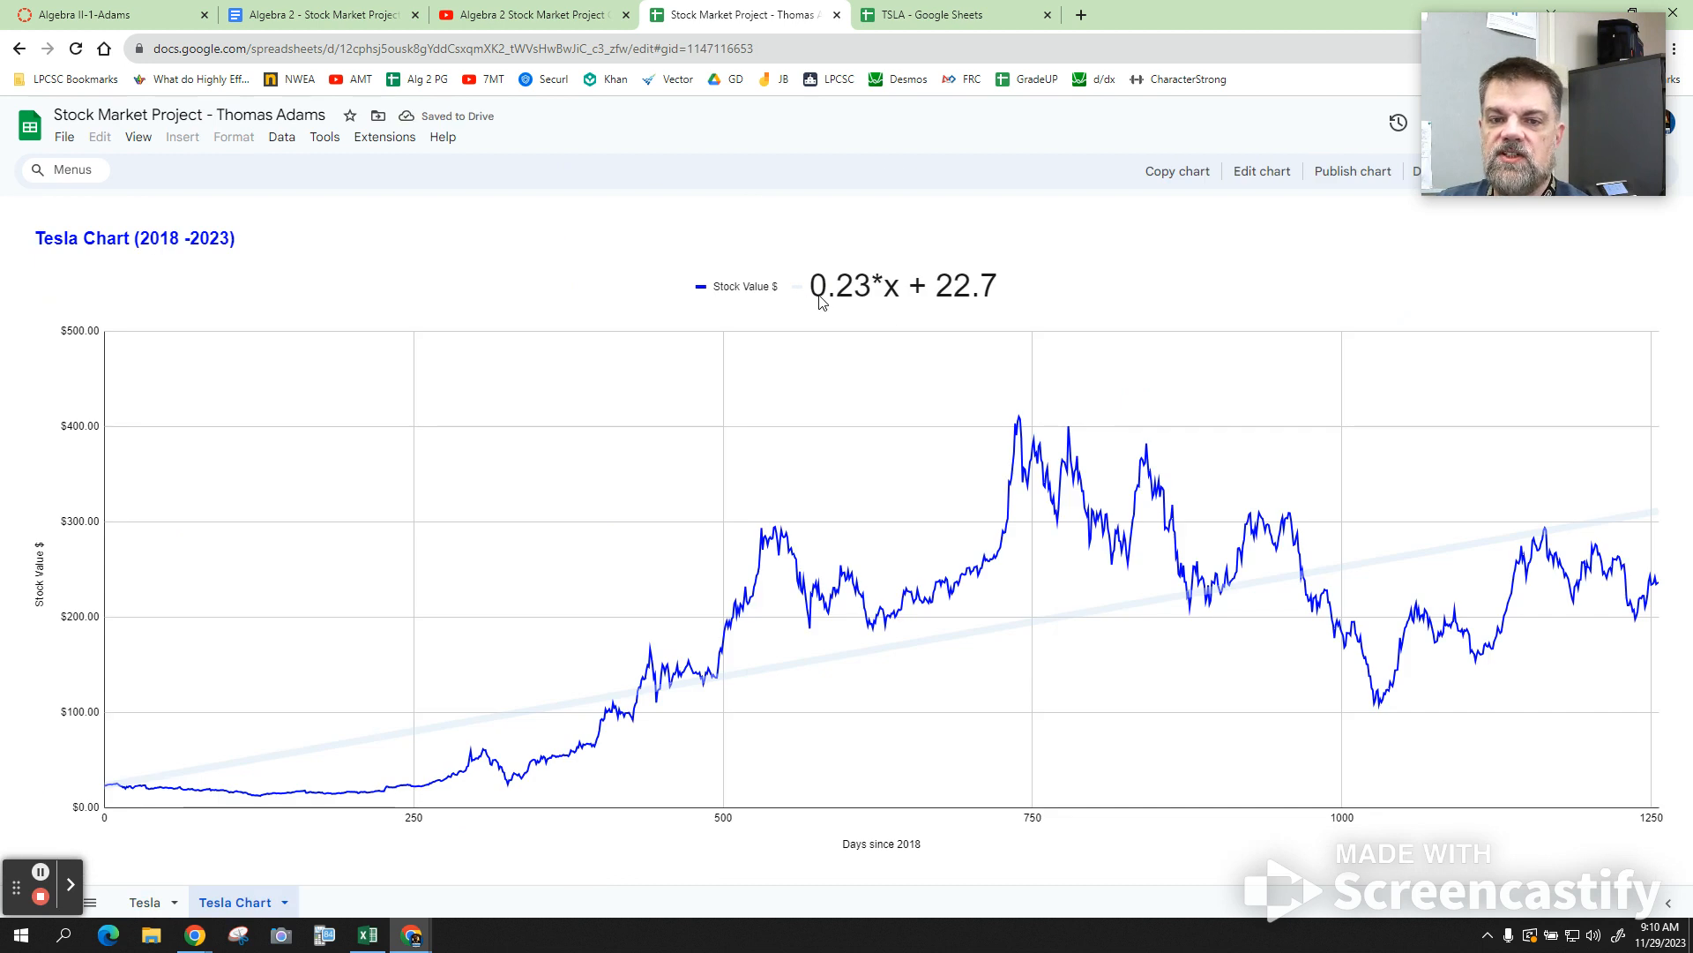
{"action": "mouse_move", "coordinate": [942, 306]}
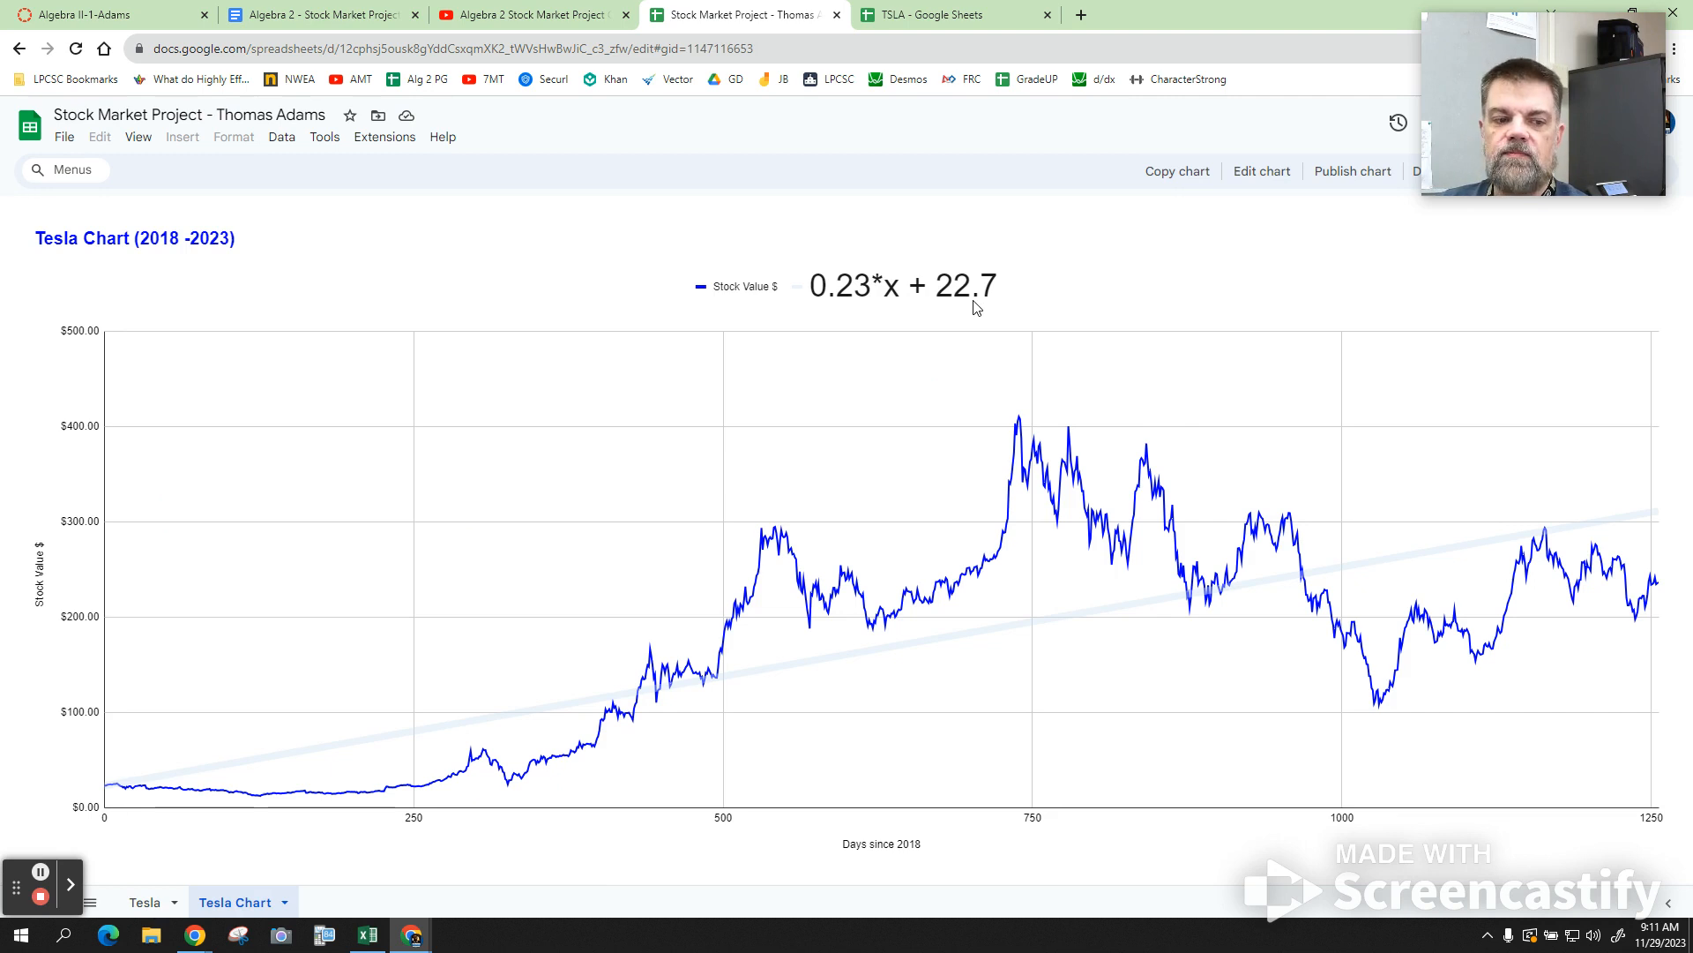
Enter 0.23 as Tesla's Slope in H2 after checking the chart's trendline equation.
{"action": "left_click", "coordinate": [144, 901]}
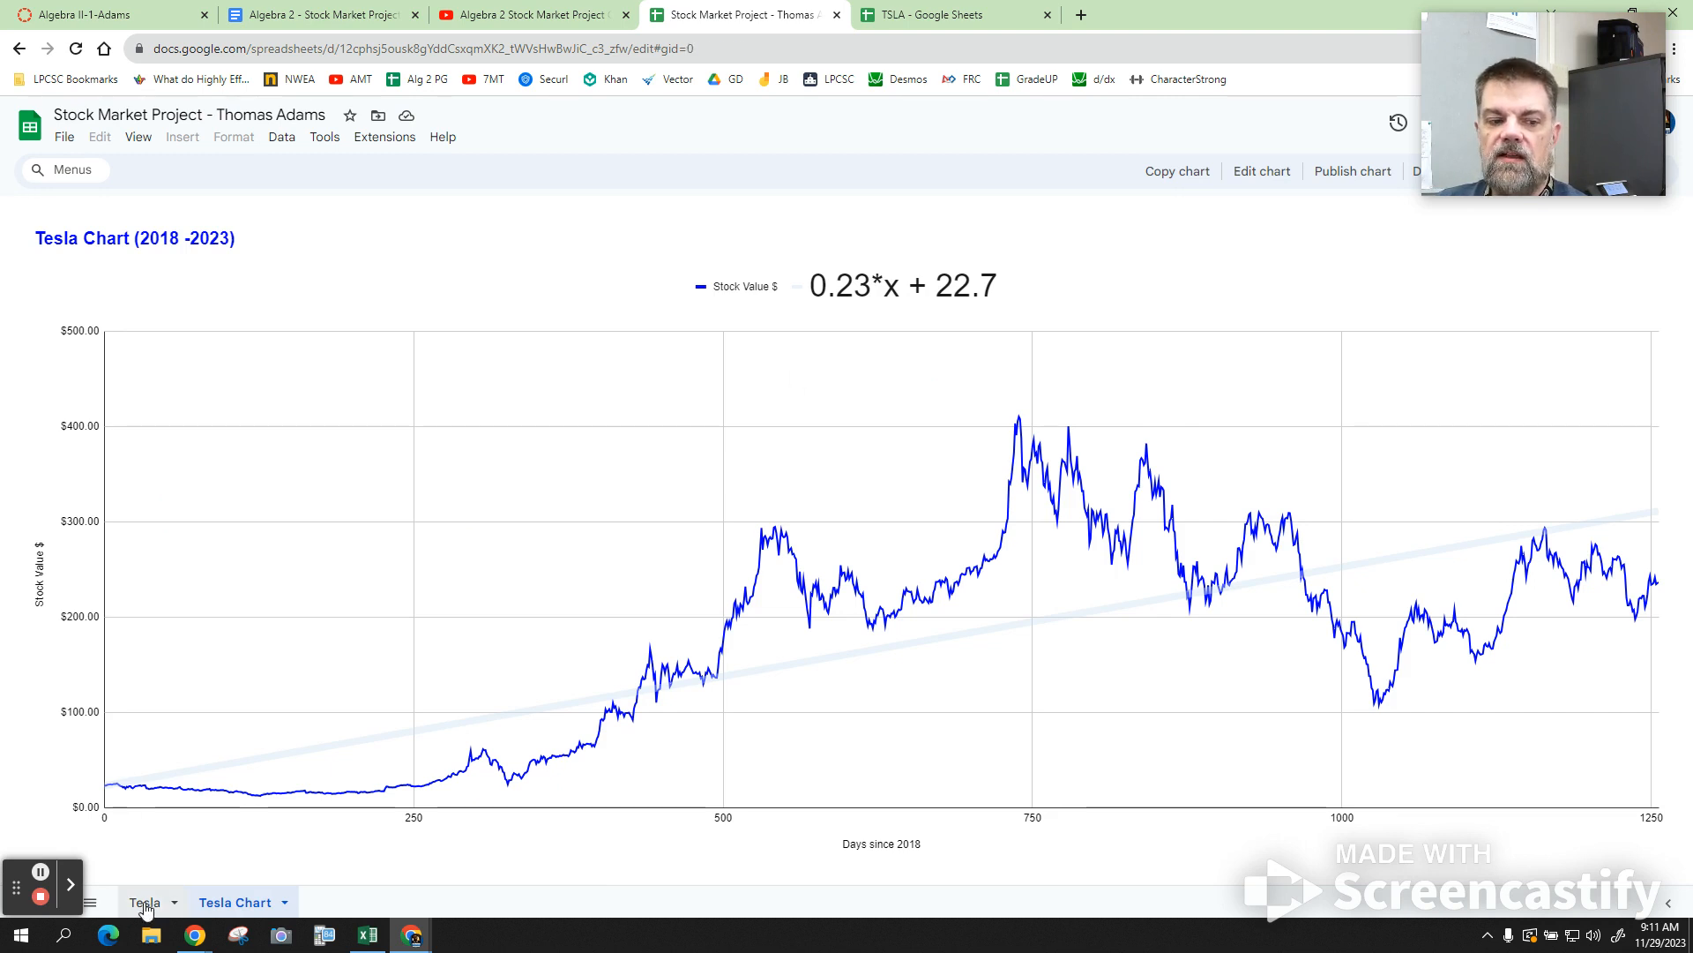
{"action": "left_click", "coordinate": [144, 902]}
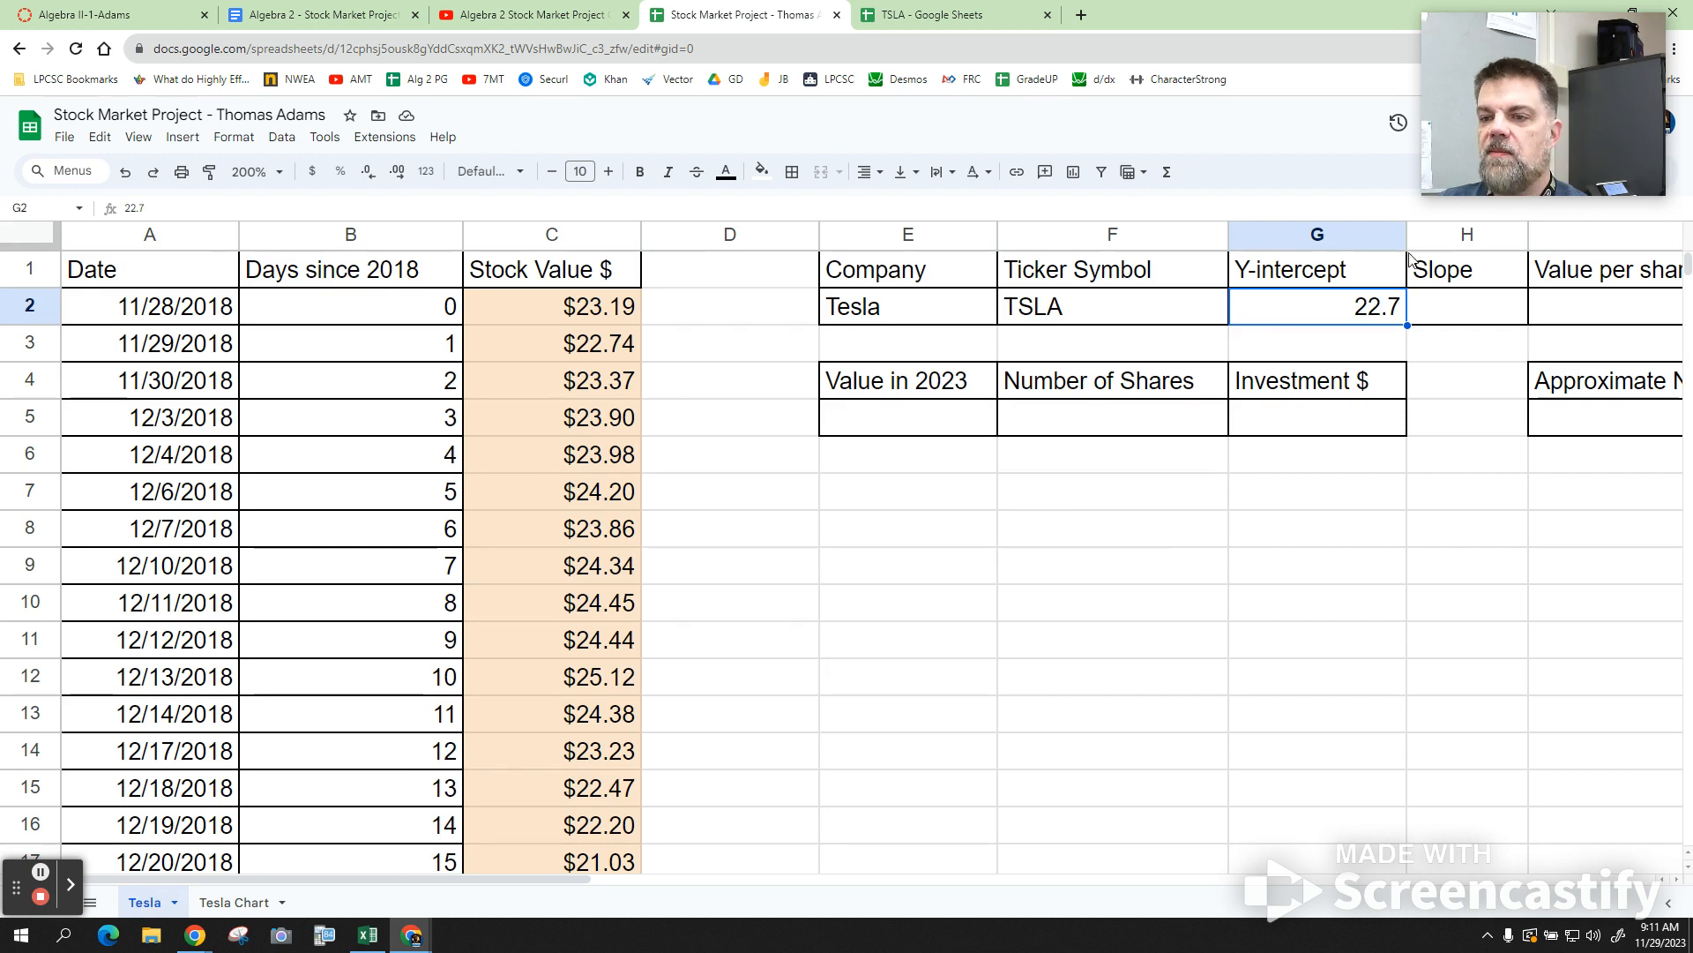
{"action": "left_click", "coordinate": [1466, 306]}
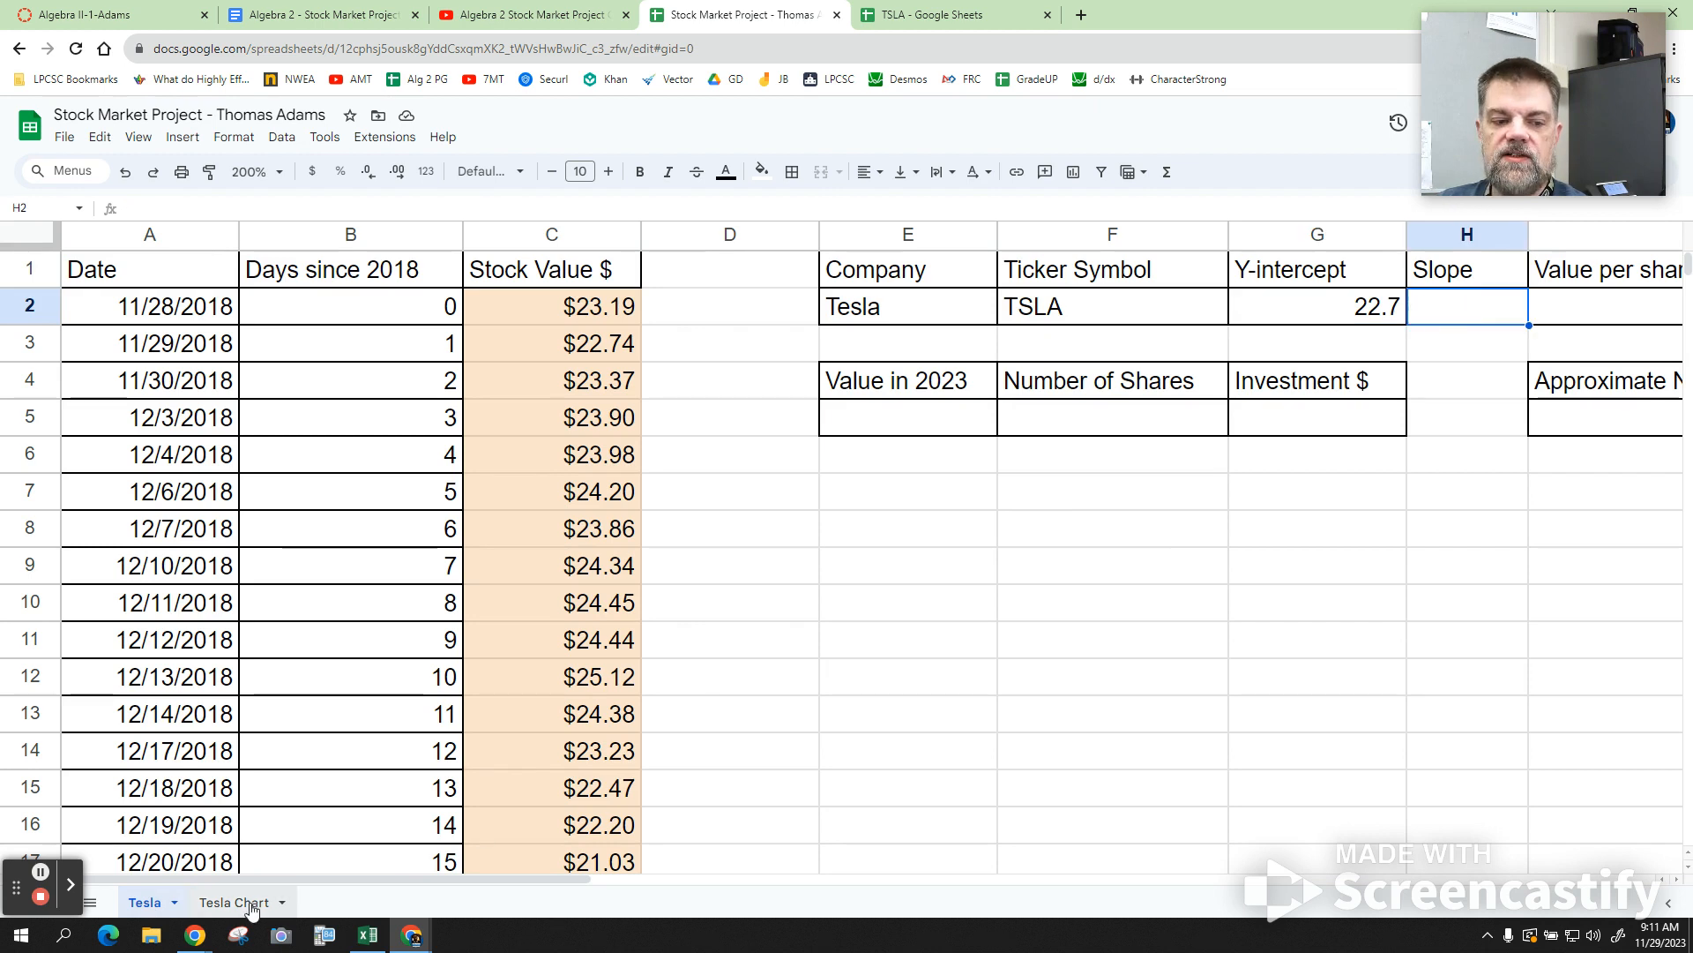
{"action": "left_click", "coordinate": [233, 901]}
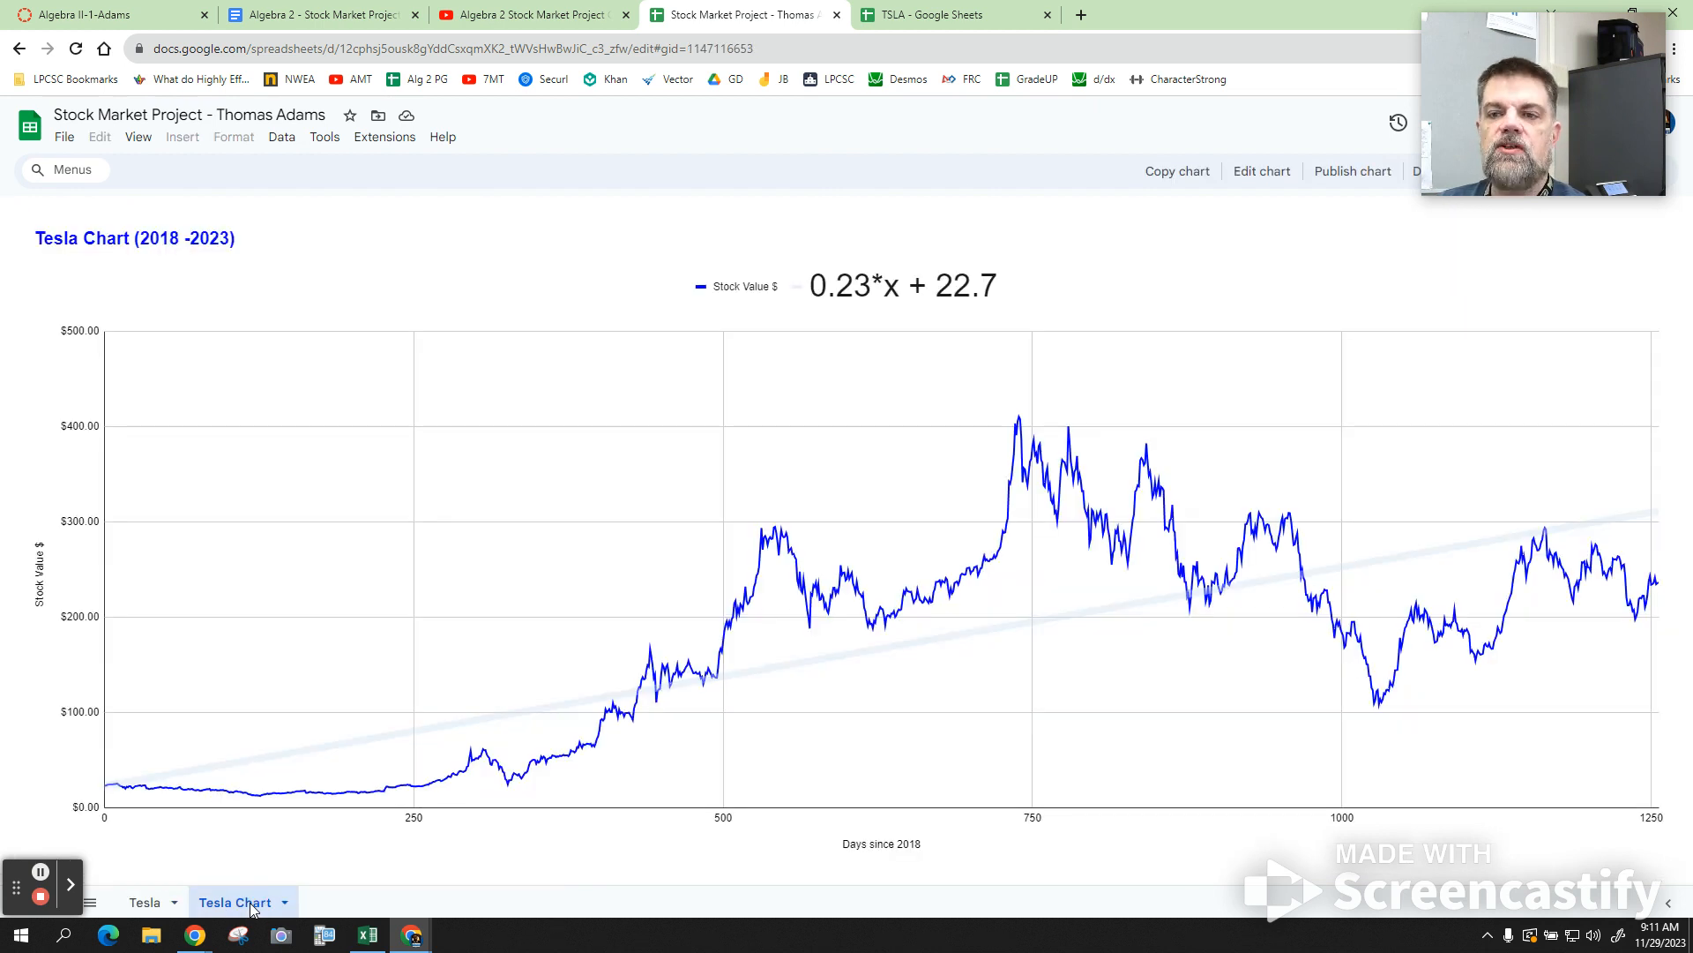
{"action": "left_click", "coordinate": [144, 901]}
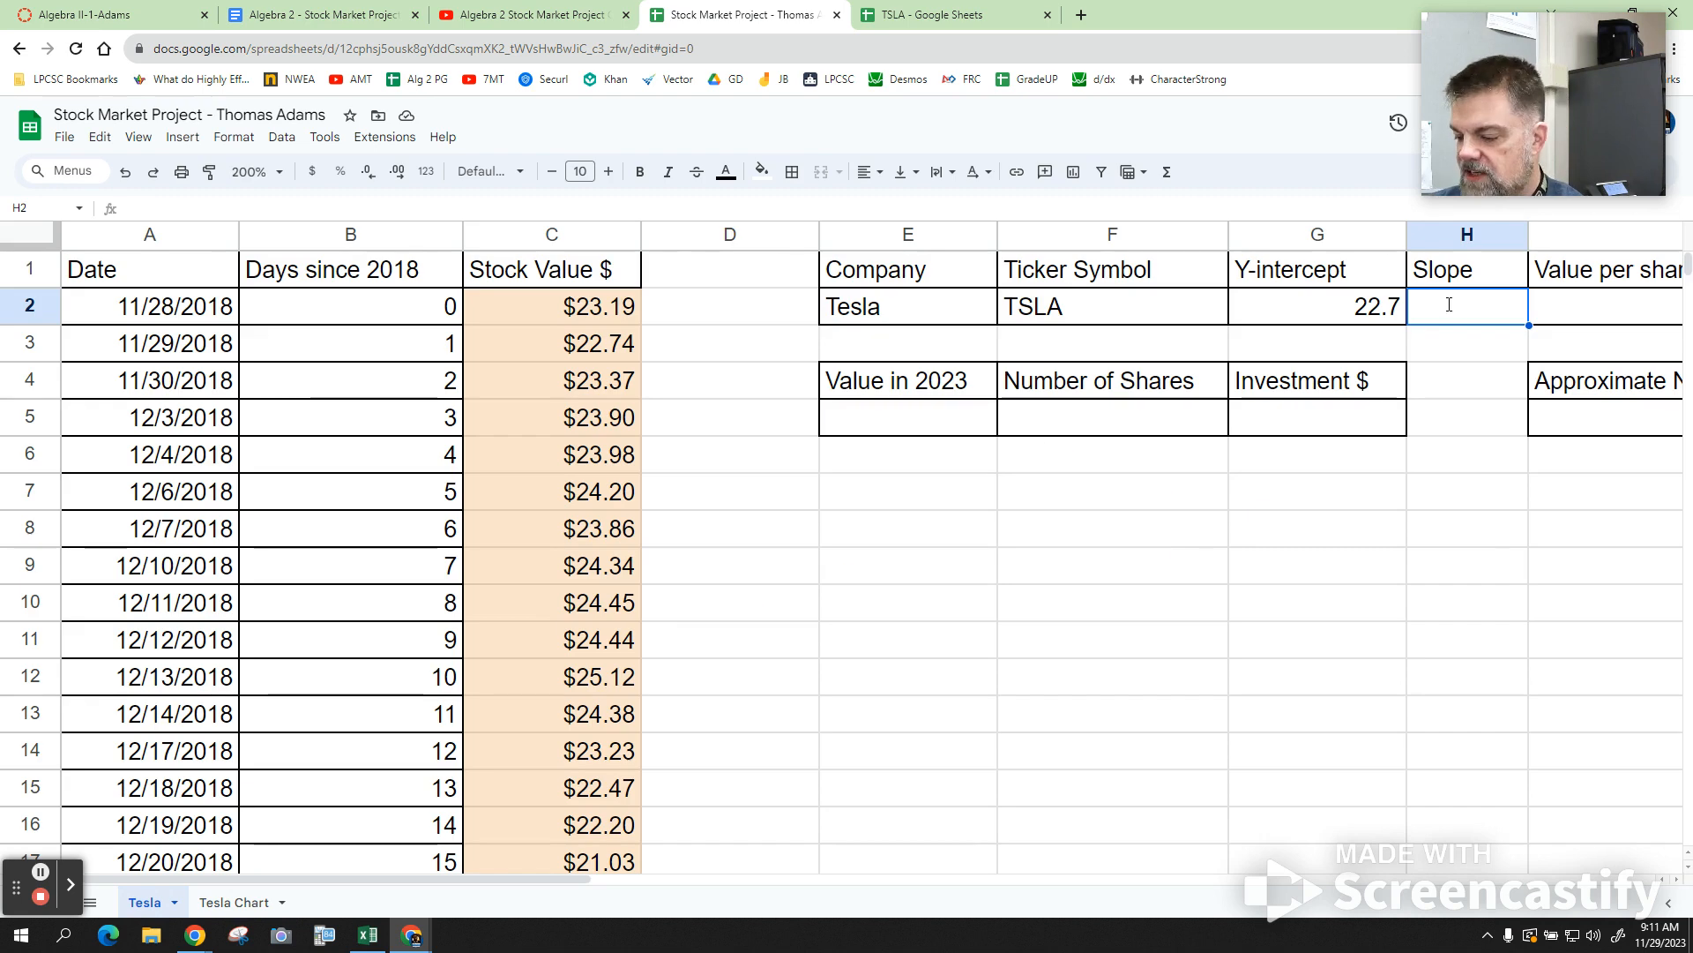
{"action": "type", "text": ".23"}
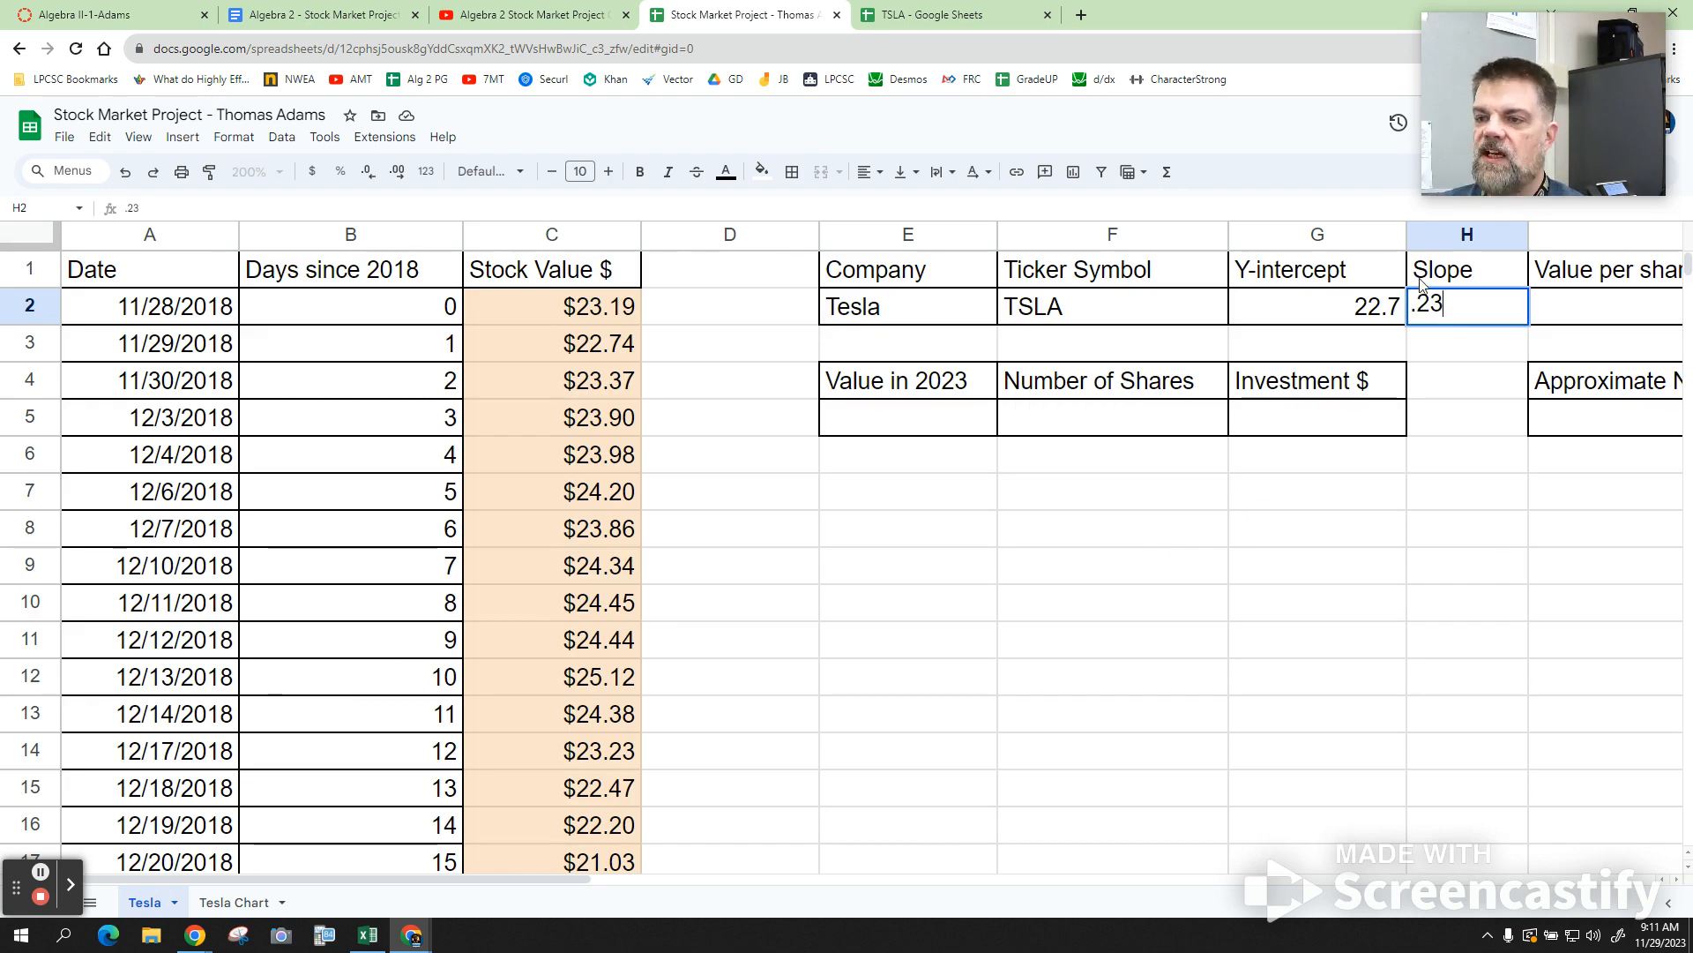
{"action": "key", "text": "Enter"}
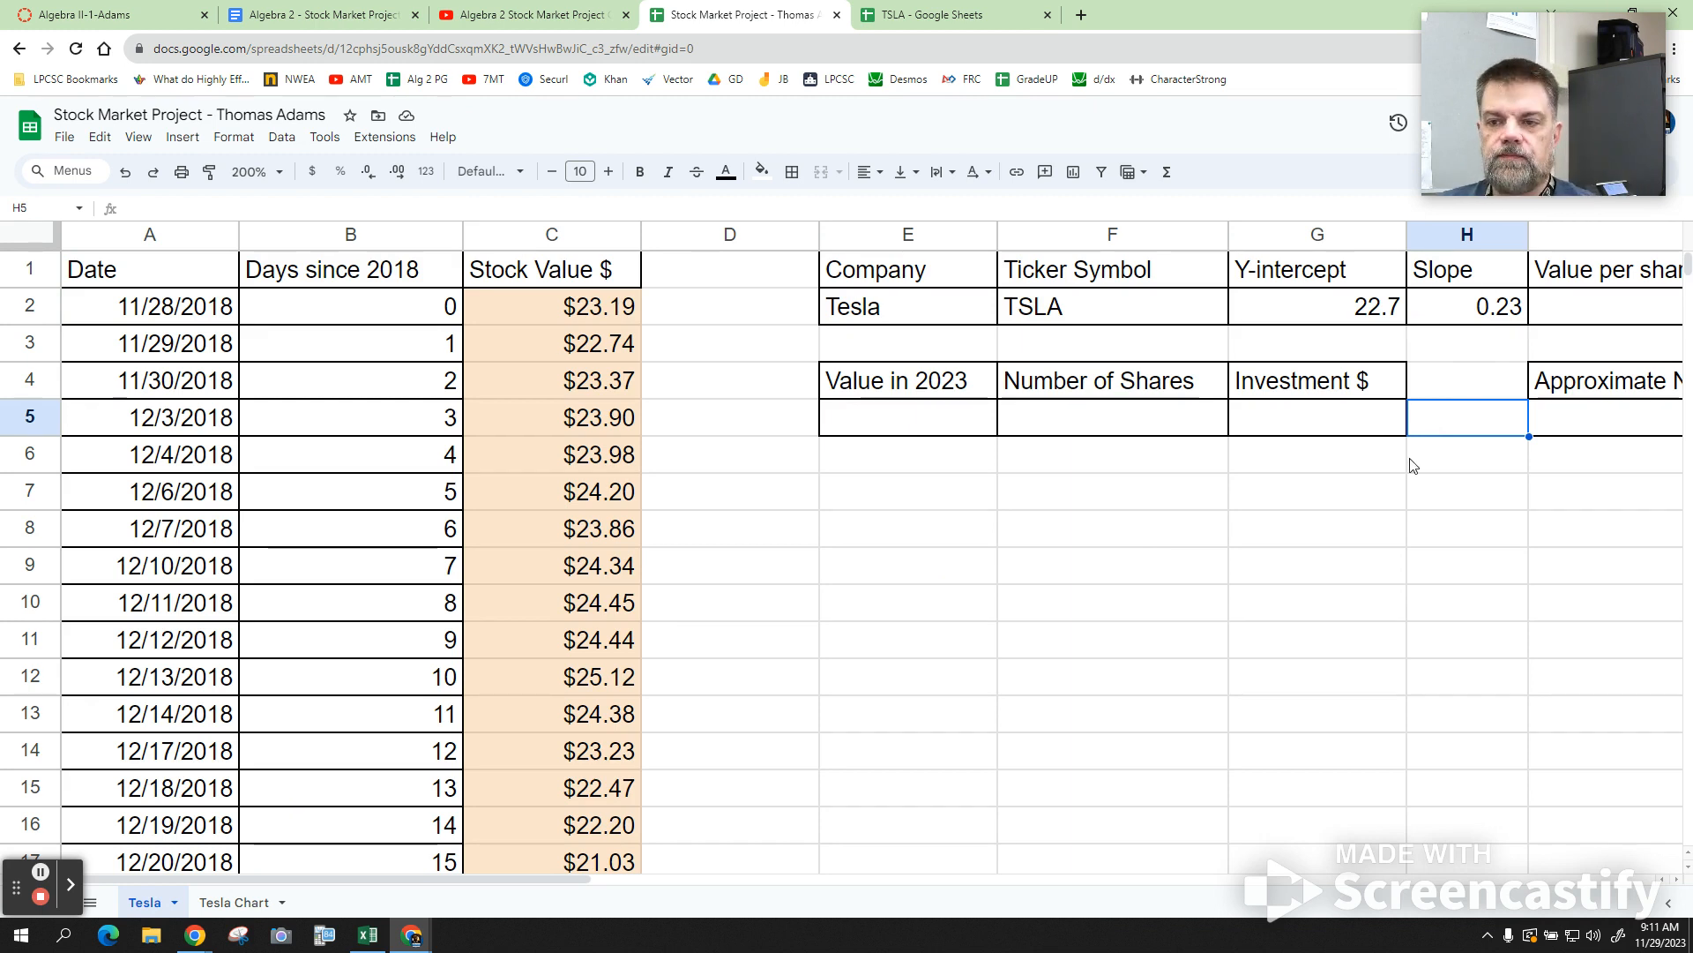
{"action": "mouse_move", "coordinate": [1102, 477]}
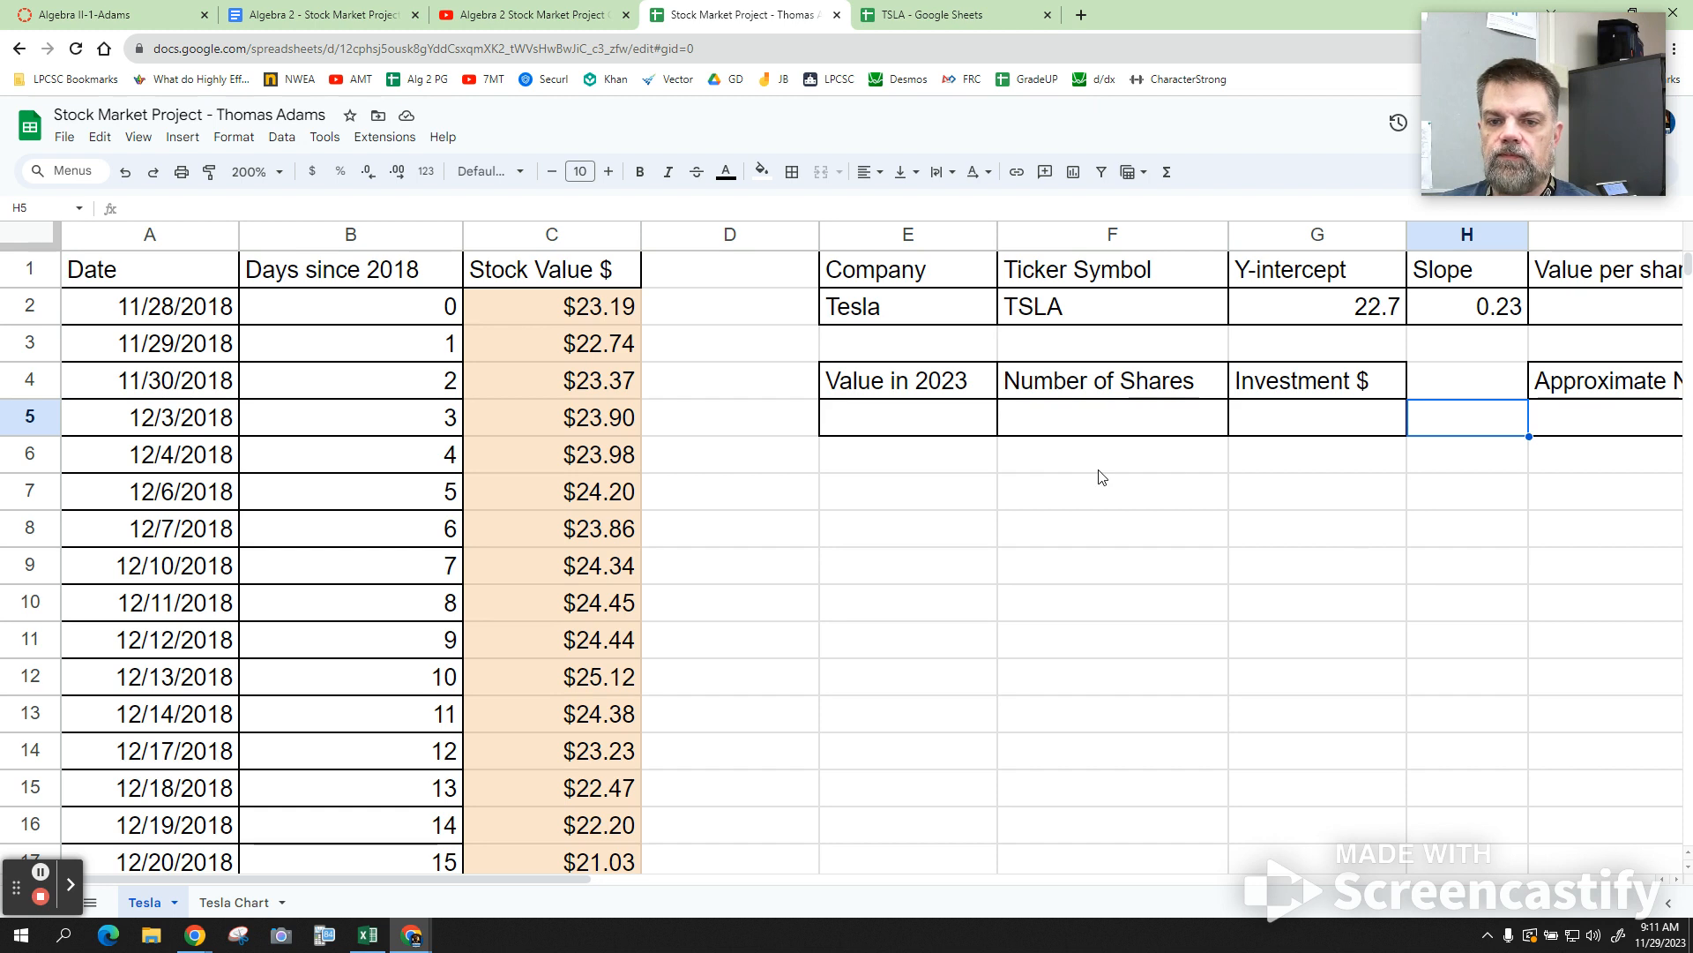
{"action": "mouse_move", "coordinate": [588, 432]}
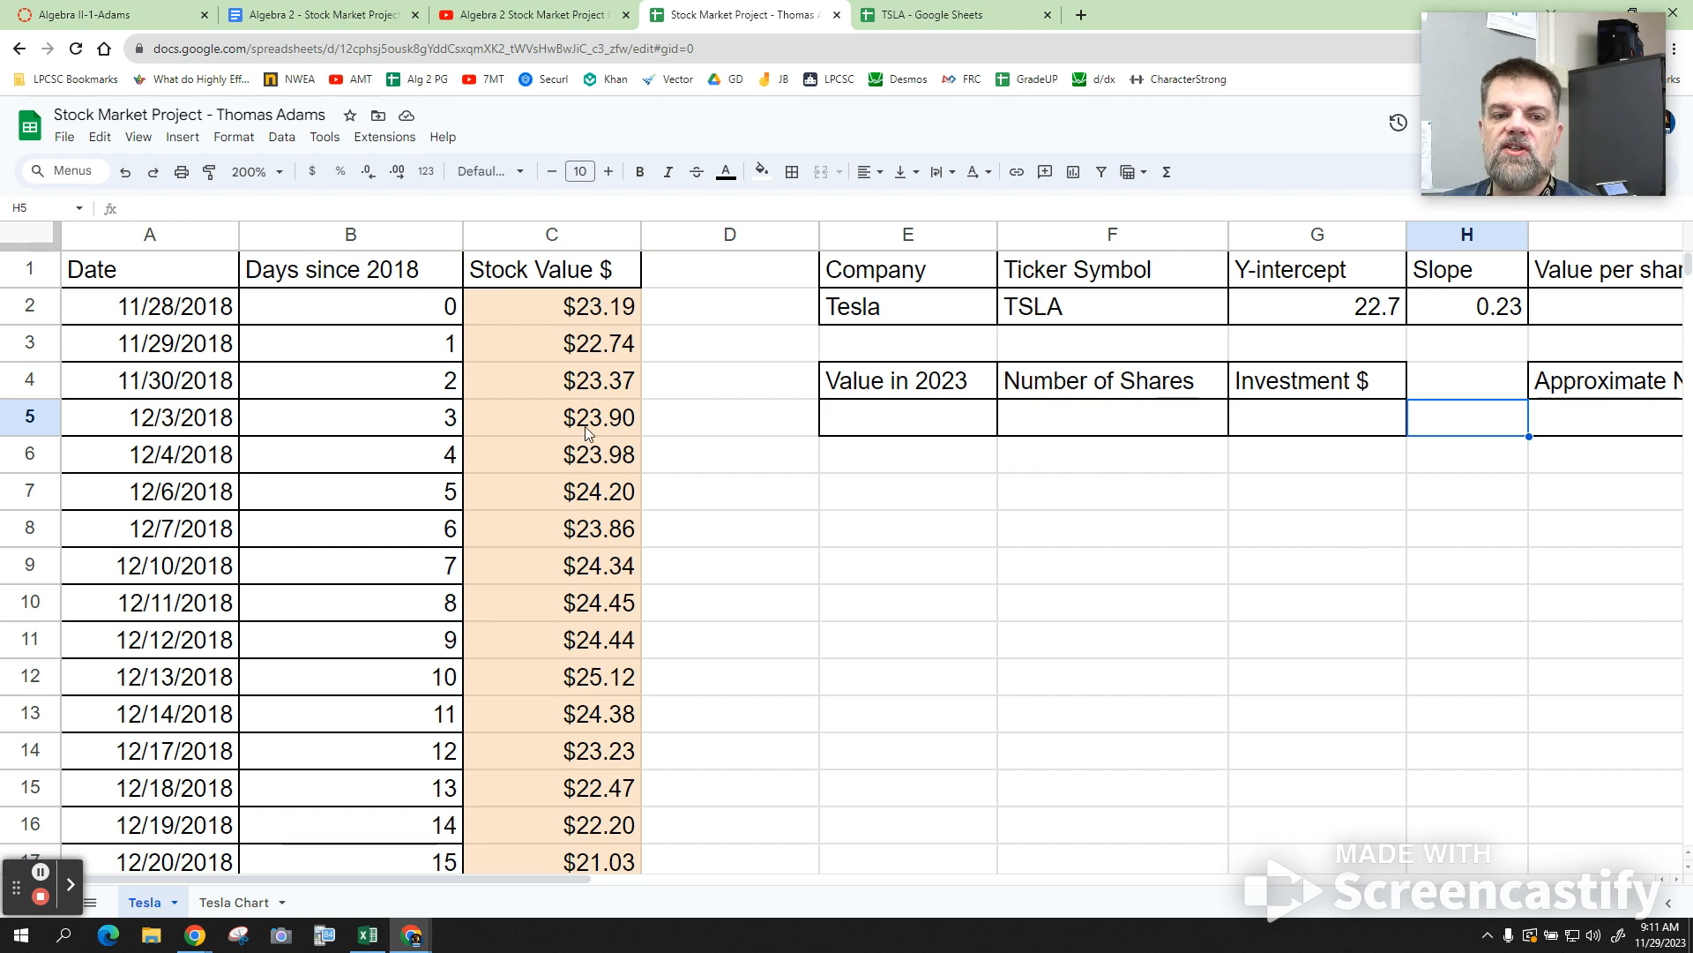
{"action": "scroll", "scroll_direction": "down", "scroll_amount": 3}
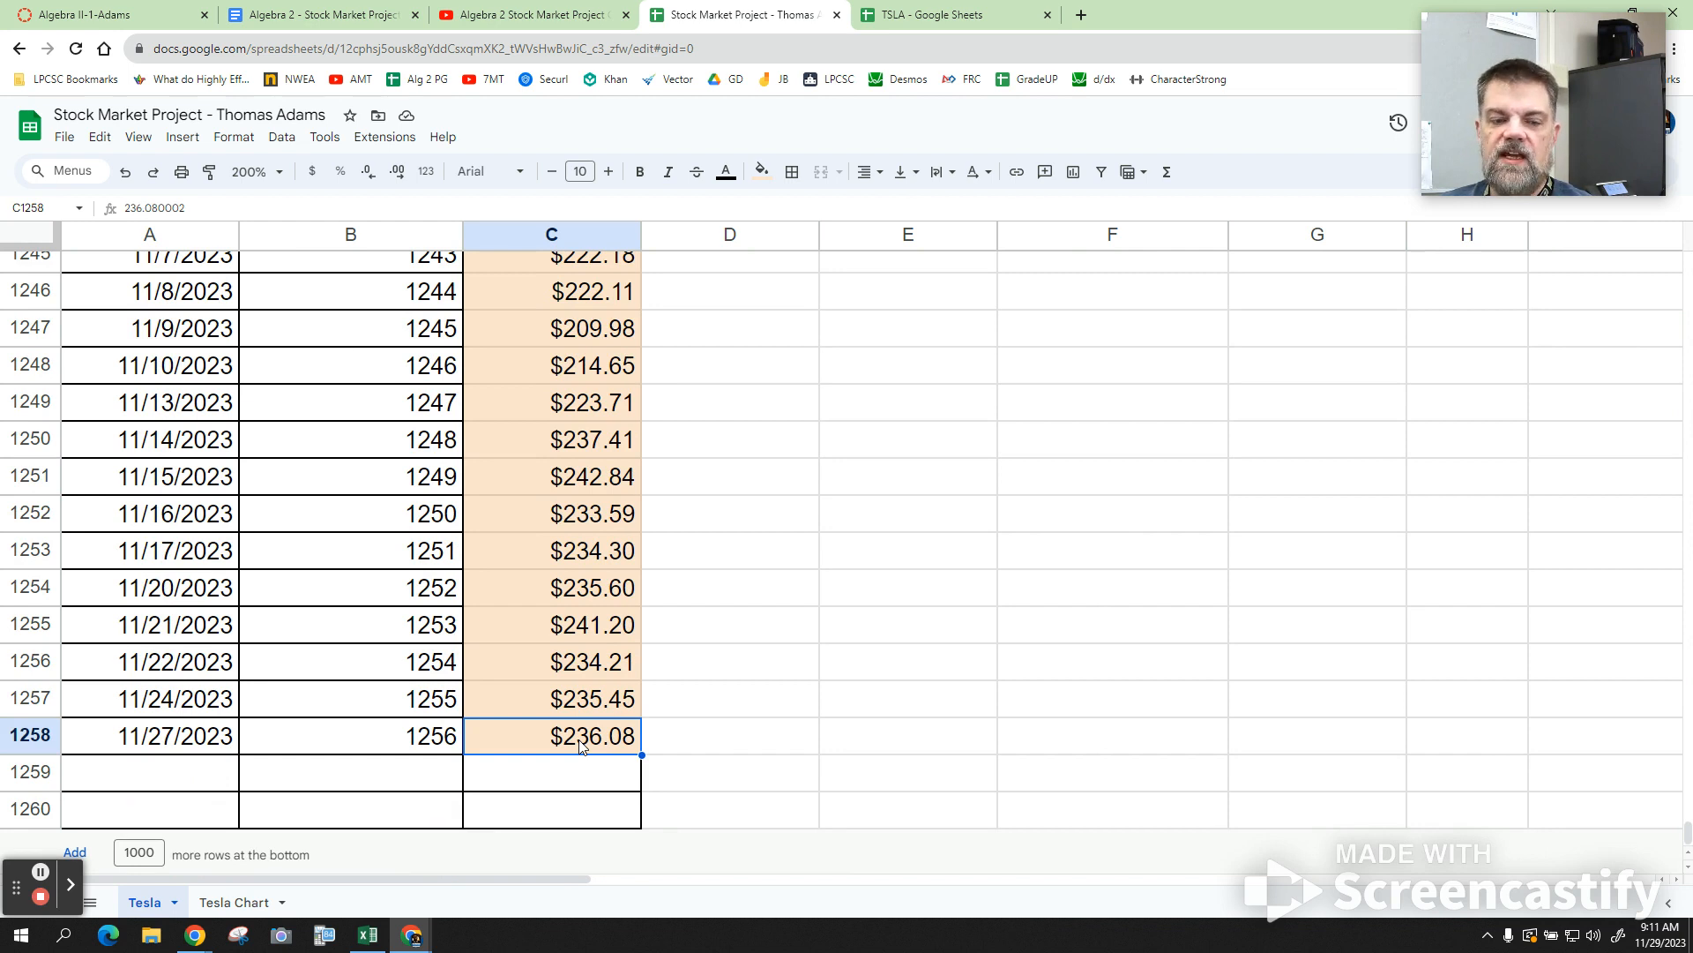
{"action": "mouse_move", "coordinate": [545, 743]}
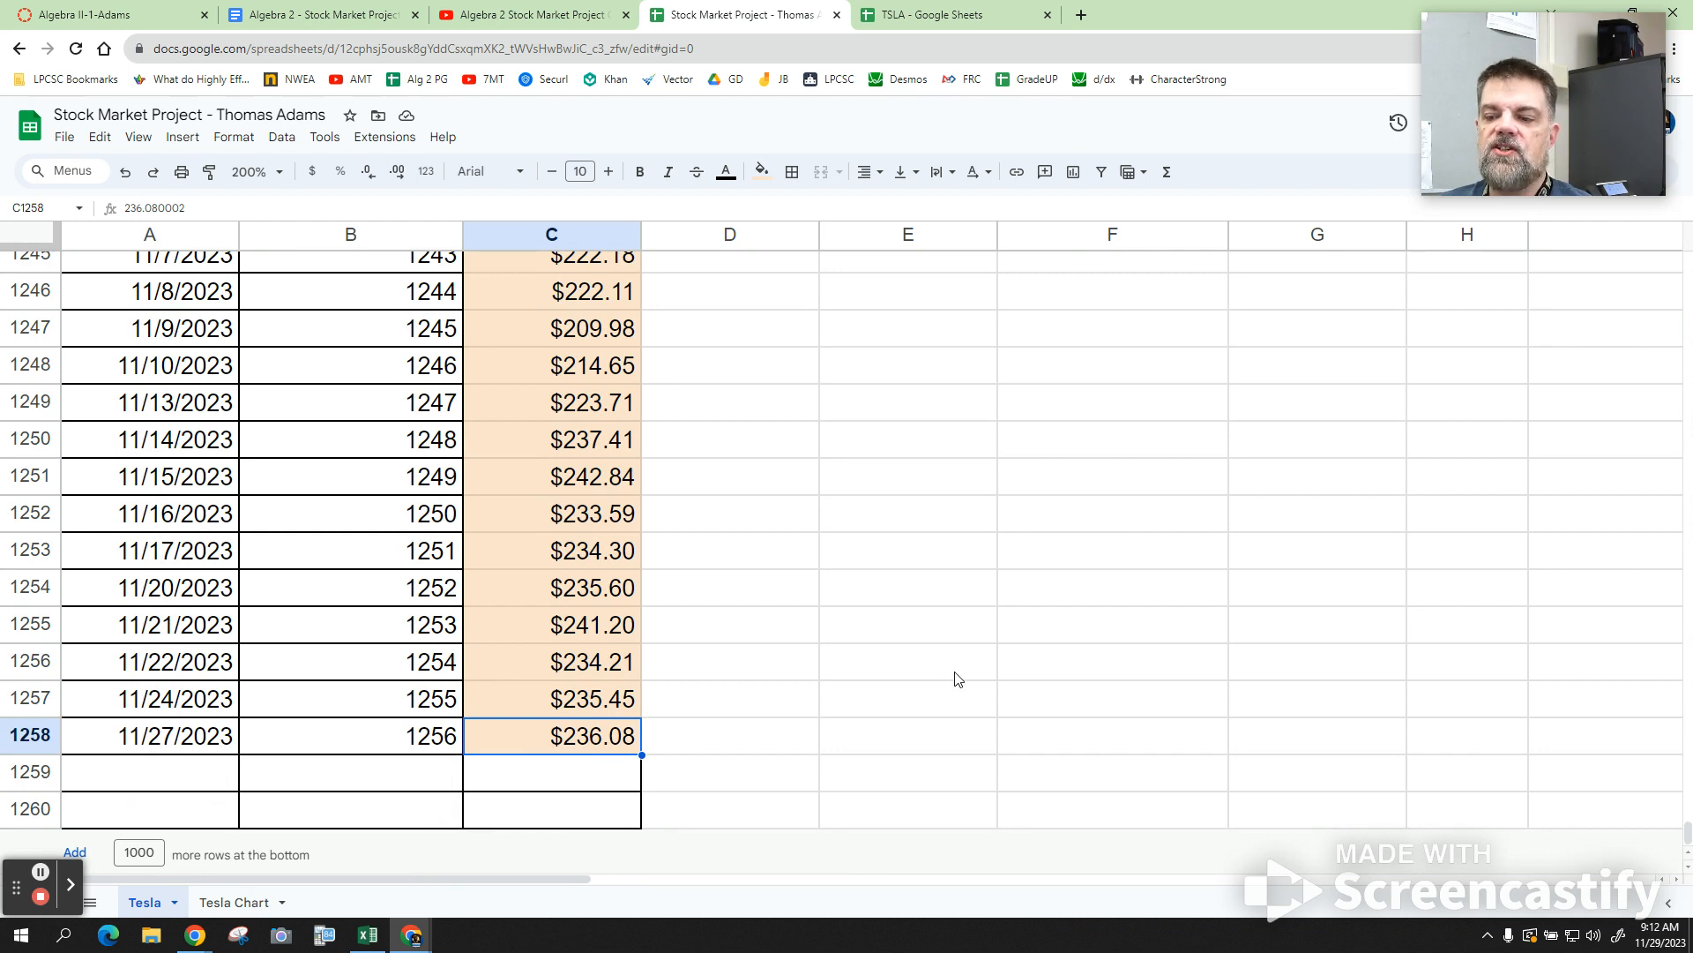
{"action": "scroll", "scroll_direction": "up", "scroll_amount": 3}
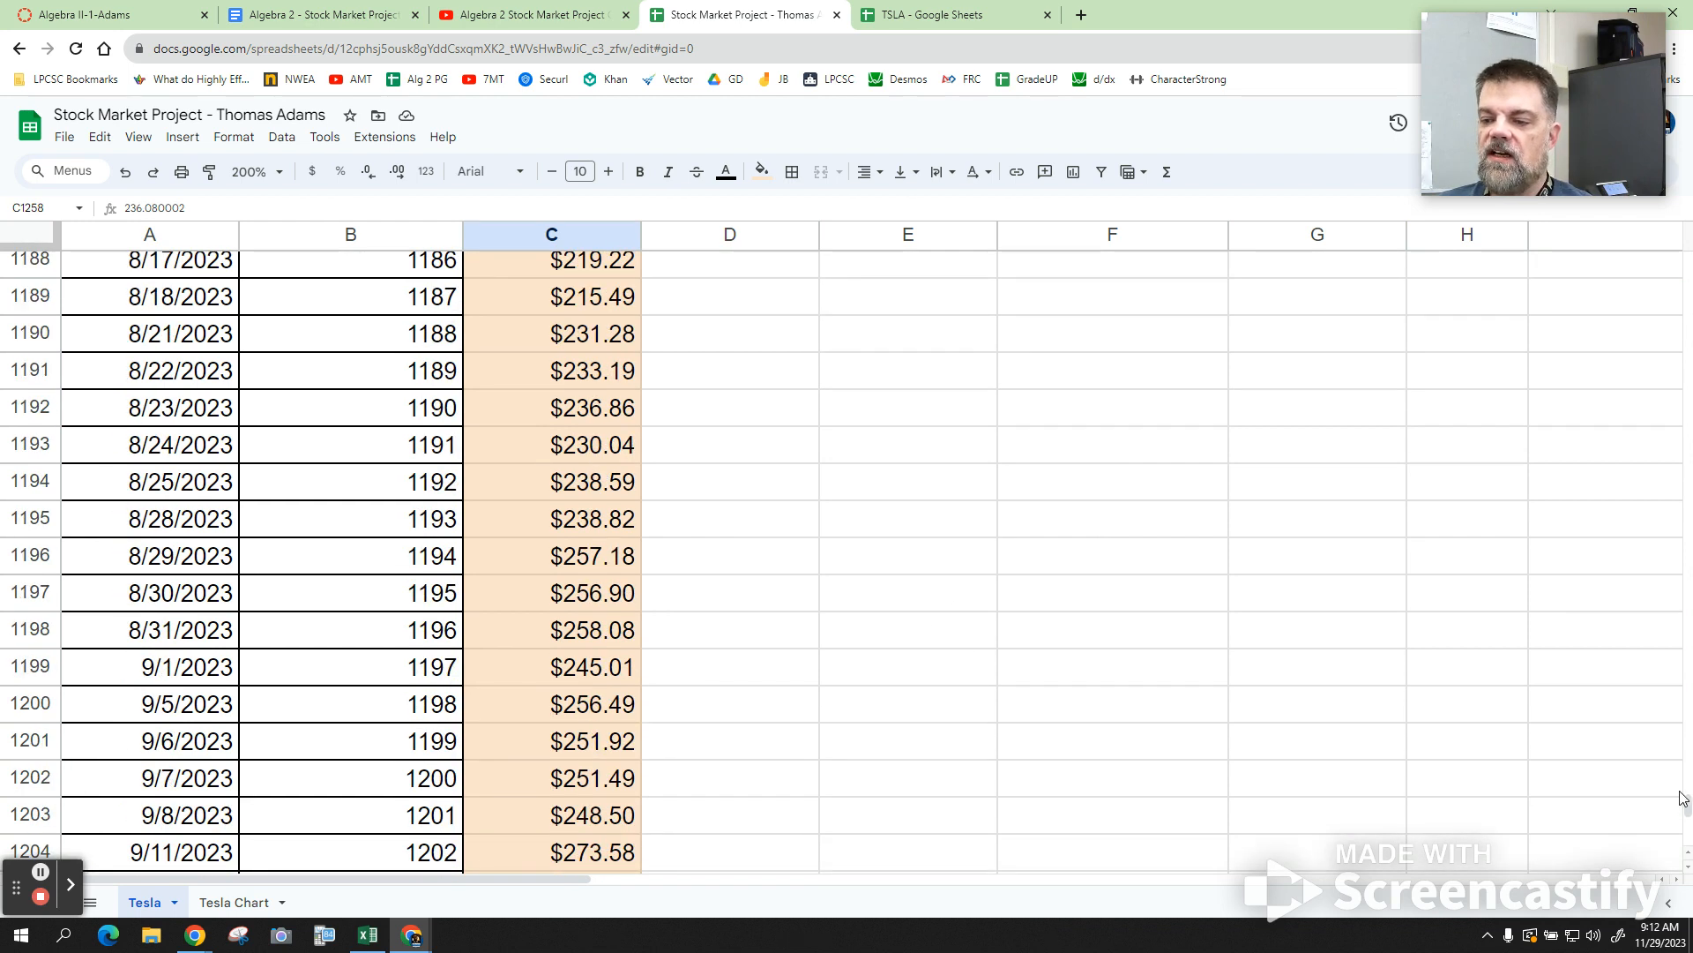
{"action": "scroll", "scroll_direction": "up", "scroll_amount": 3}
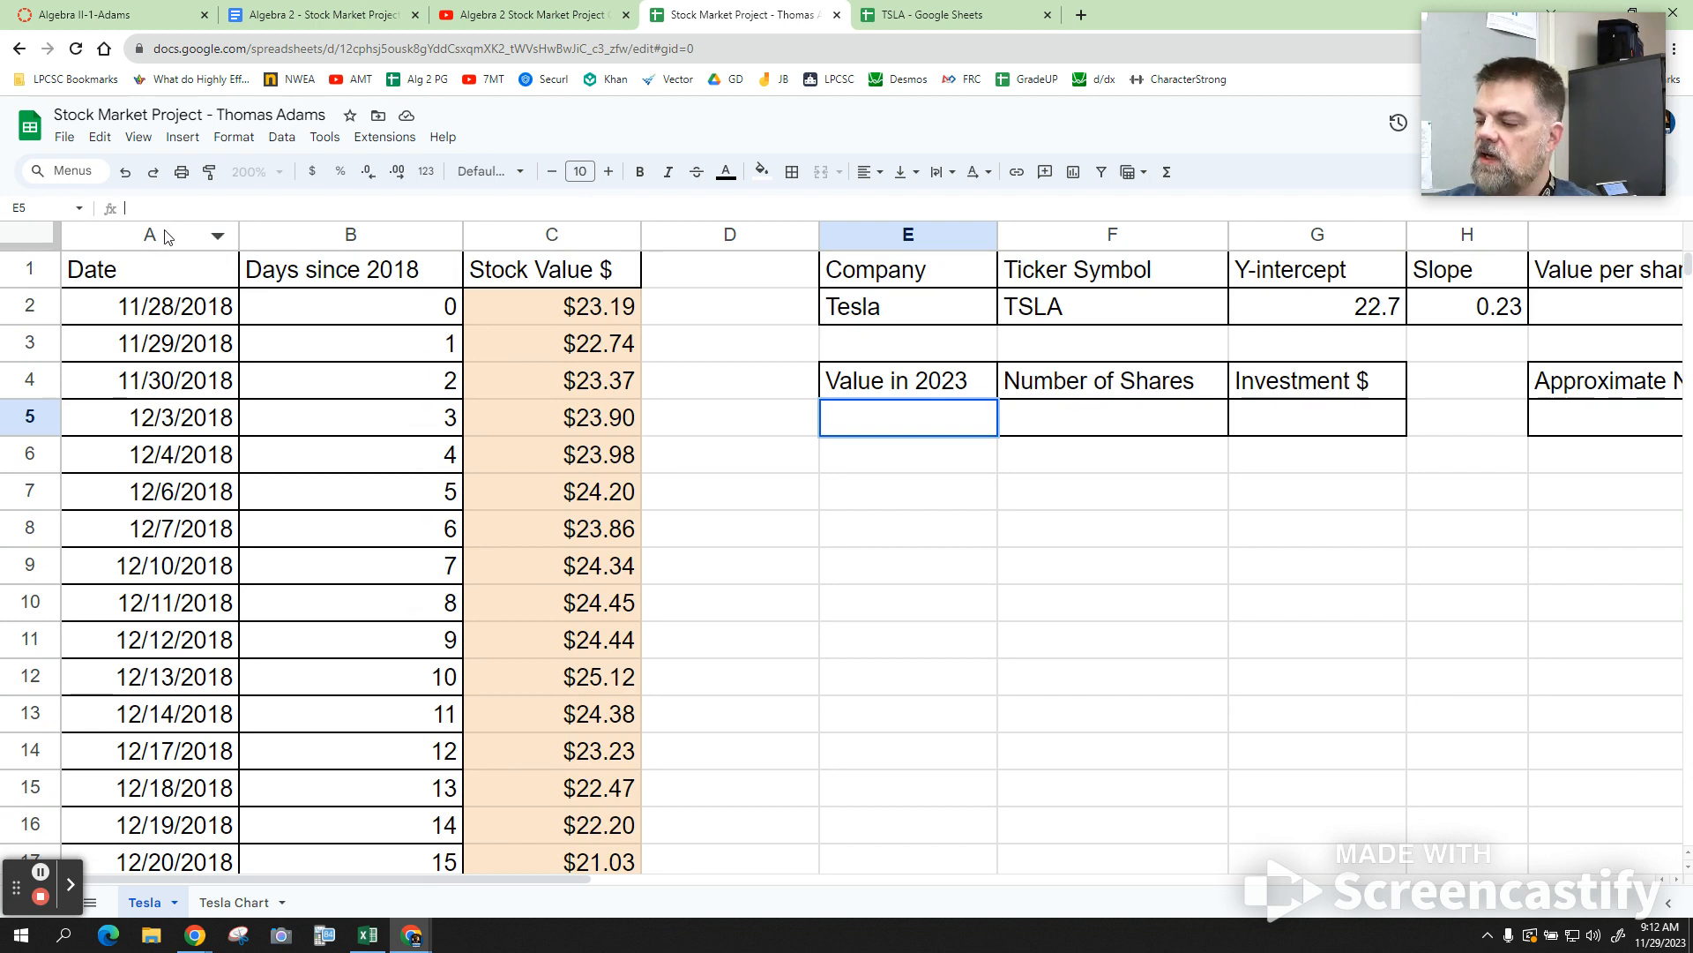
Enter the 2023 value formula in E5 giving $236.08 from the latest closing price.
{"action": "type", "text": "="}
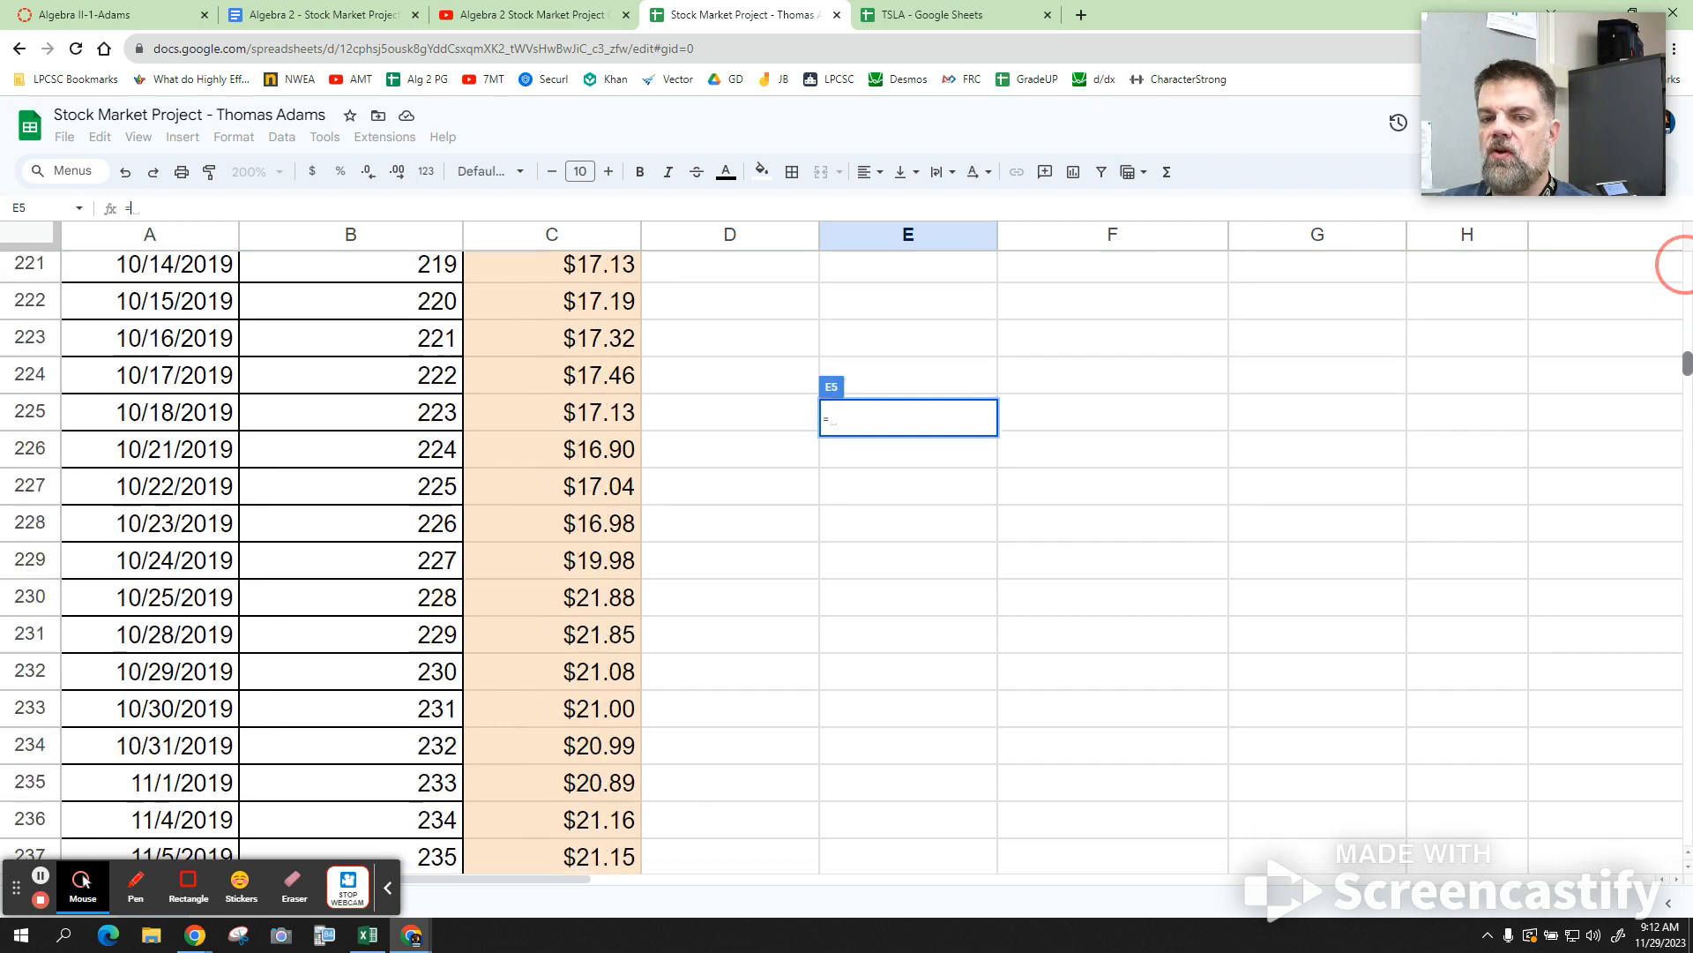
{"action": "scroll", "scroll_direction": "down", "scroll_amount": 3}
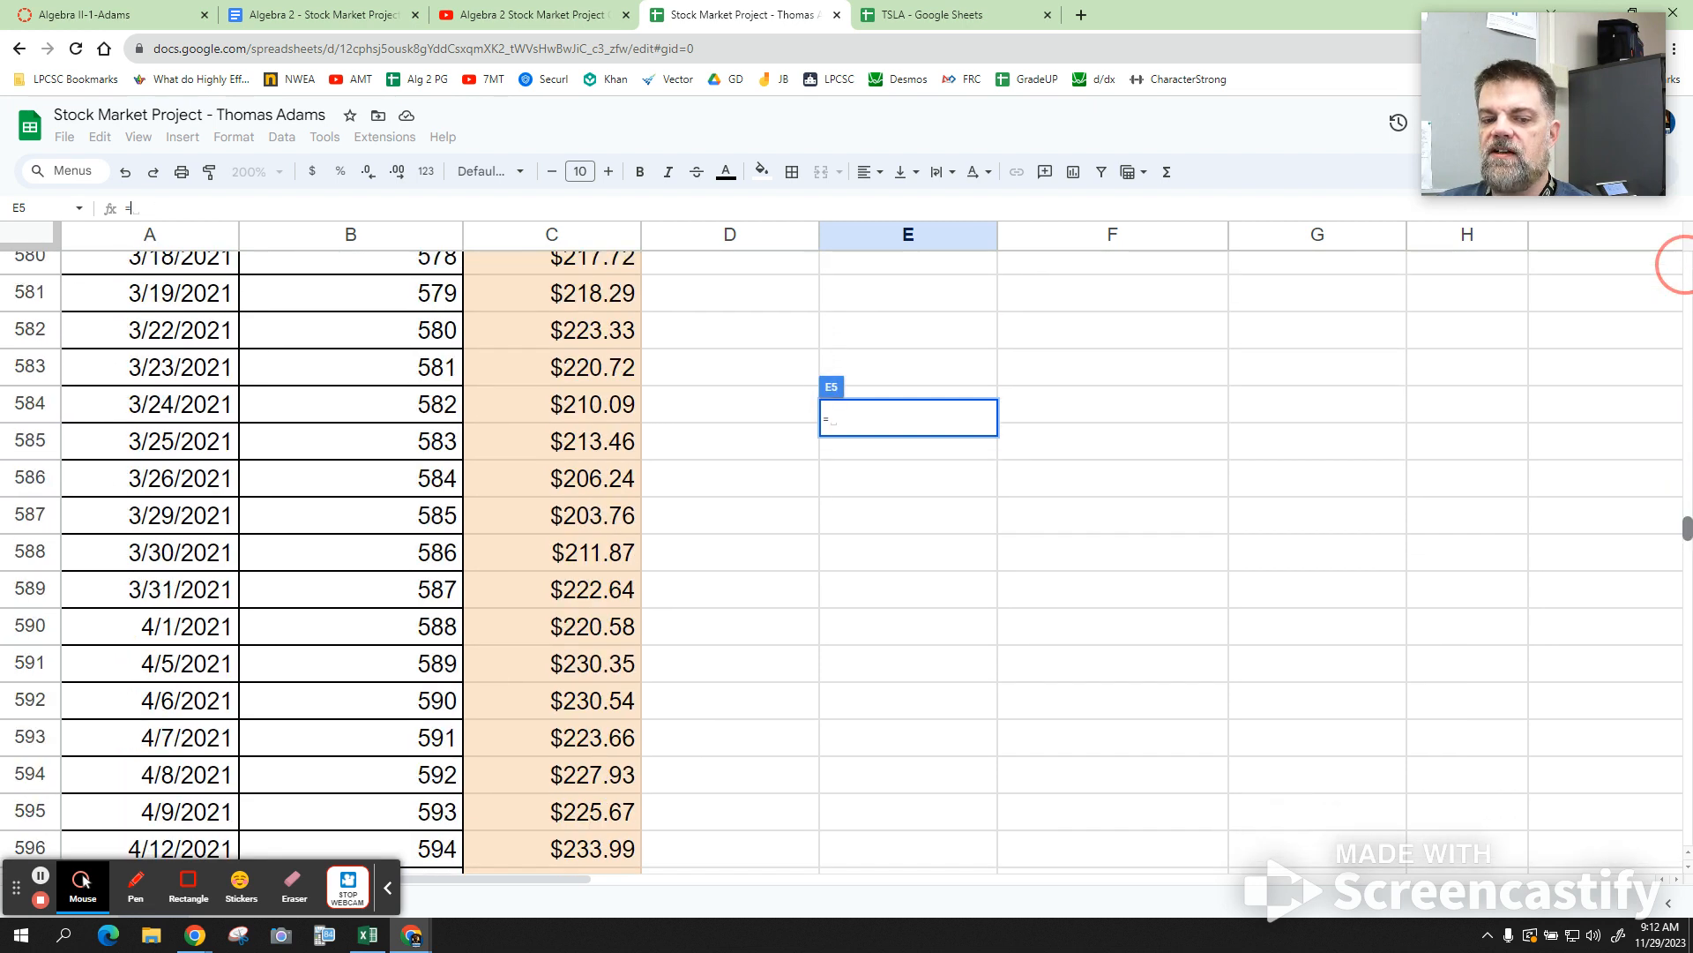
{"action": "scroll", "scroll_direction": "down", "scroll_amount": 3}
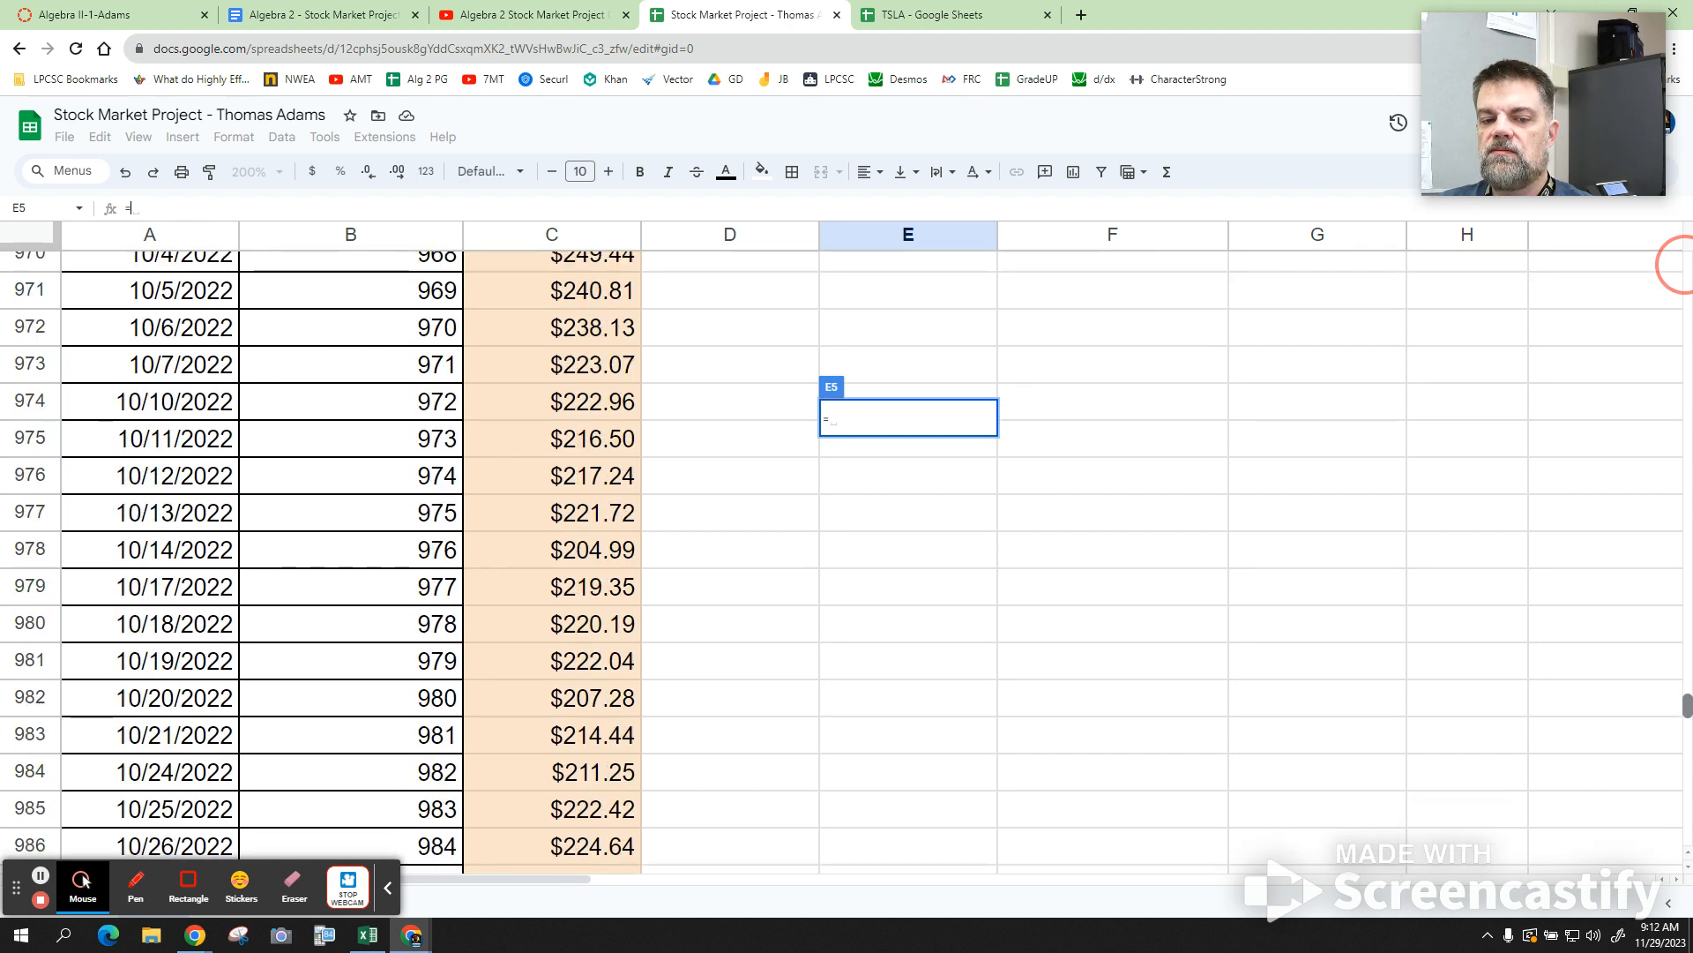
{"action": "scroll", "scroll_direction": "down", "scroll_amount": 3}
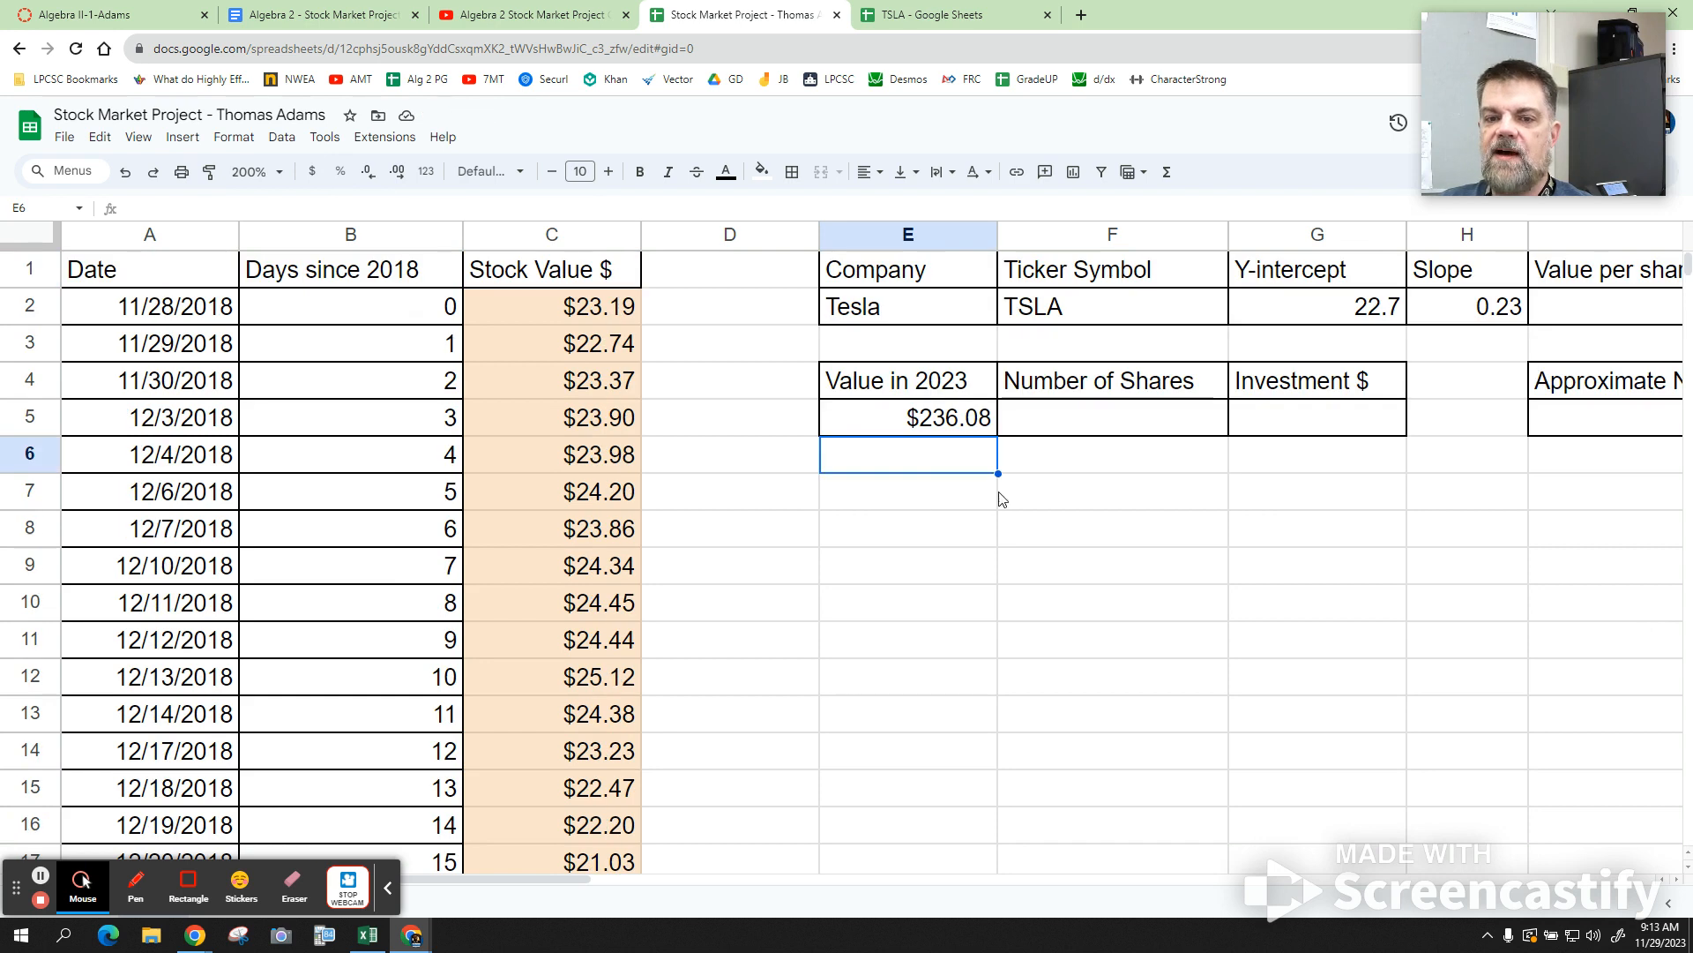
{"action": "left_click", "coordinate": [906, 417]}
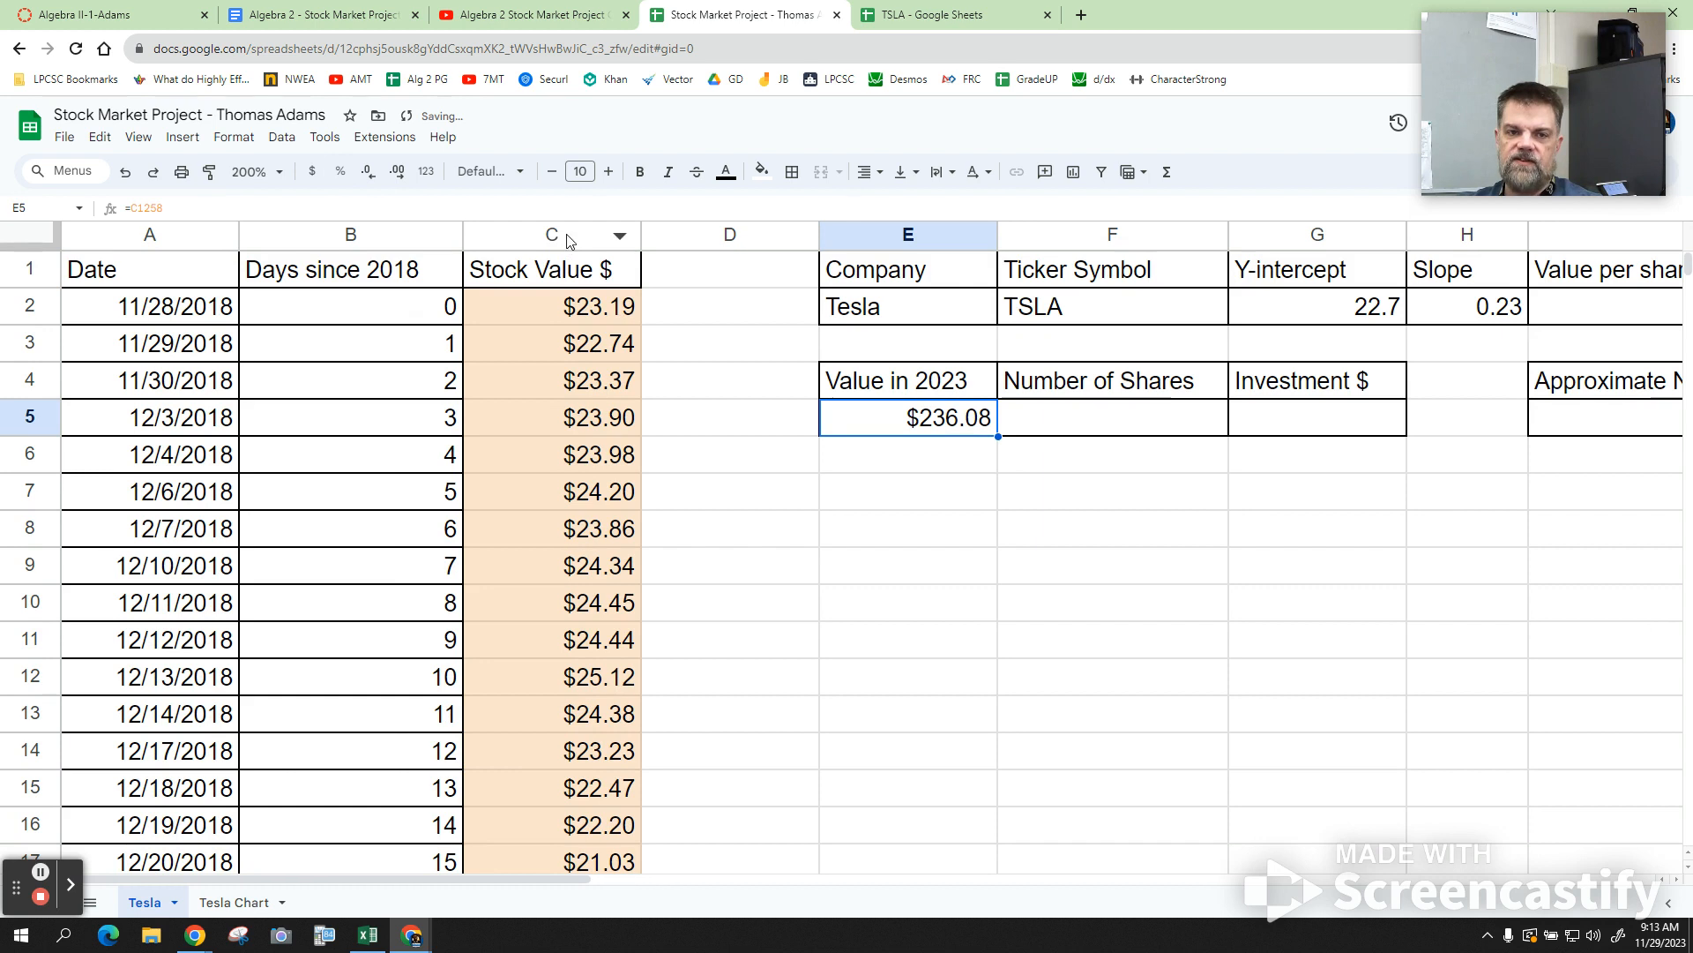
Clear the fill colour from the Stock Value $ column C, leaving borders unchanged.
{"action": "left_click", "coordinate": [759, 172]}
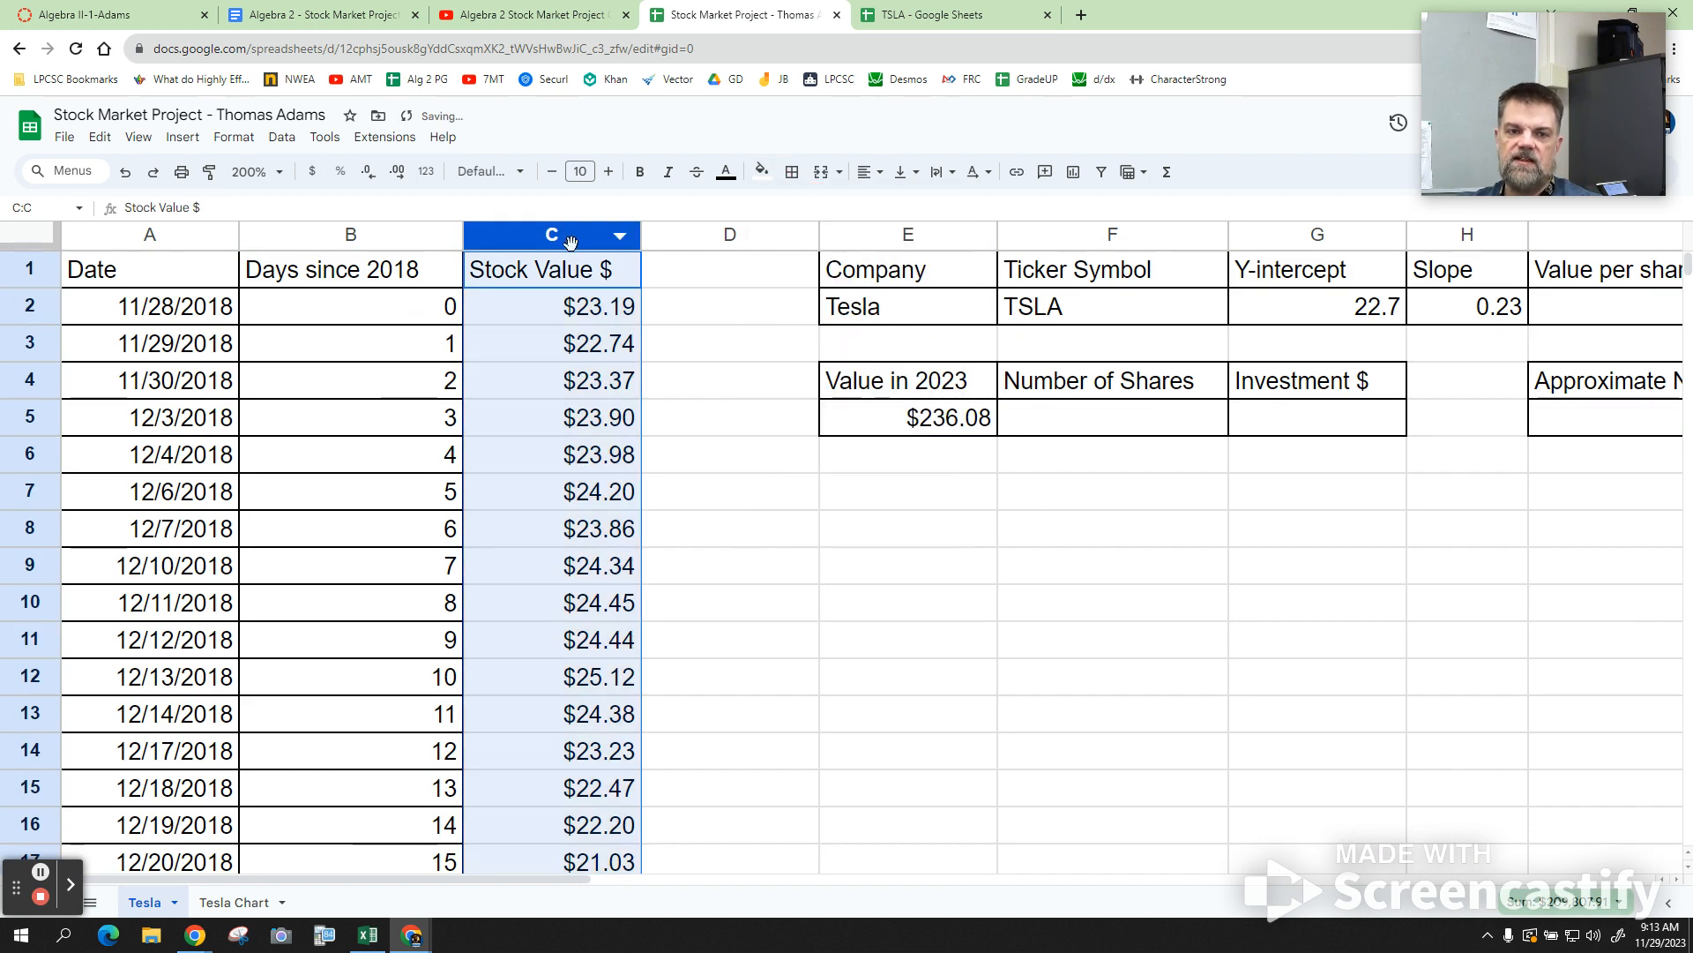
{"action": "left_click", "coordinate": [793, 172]}
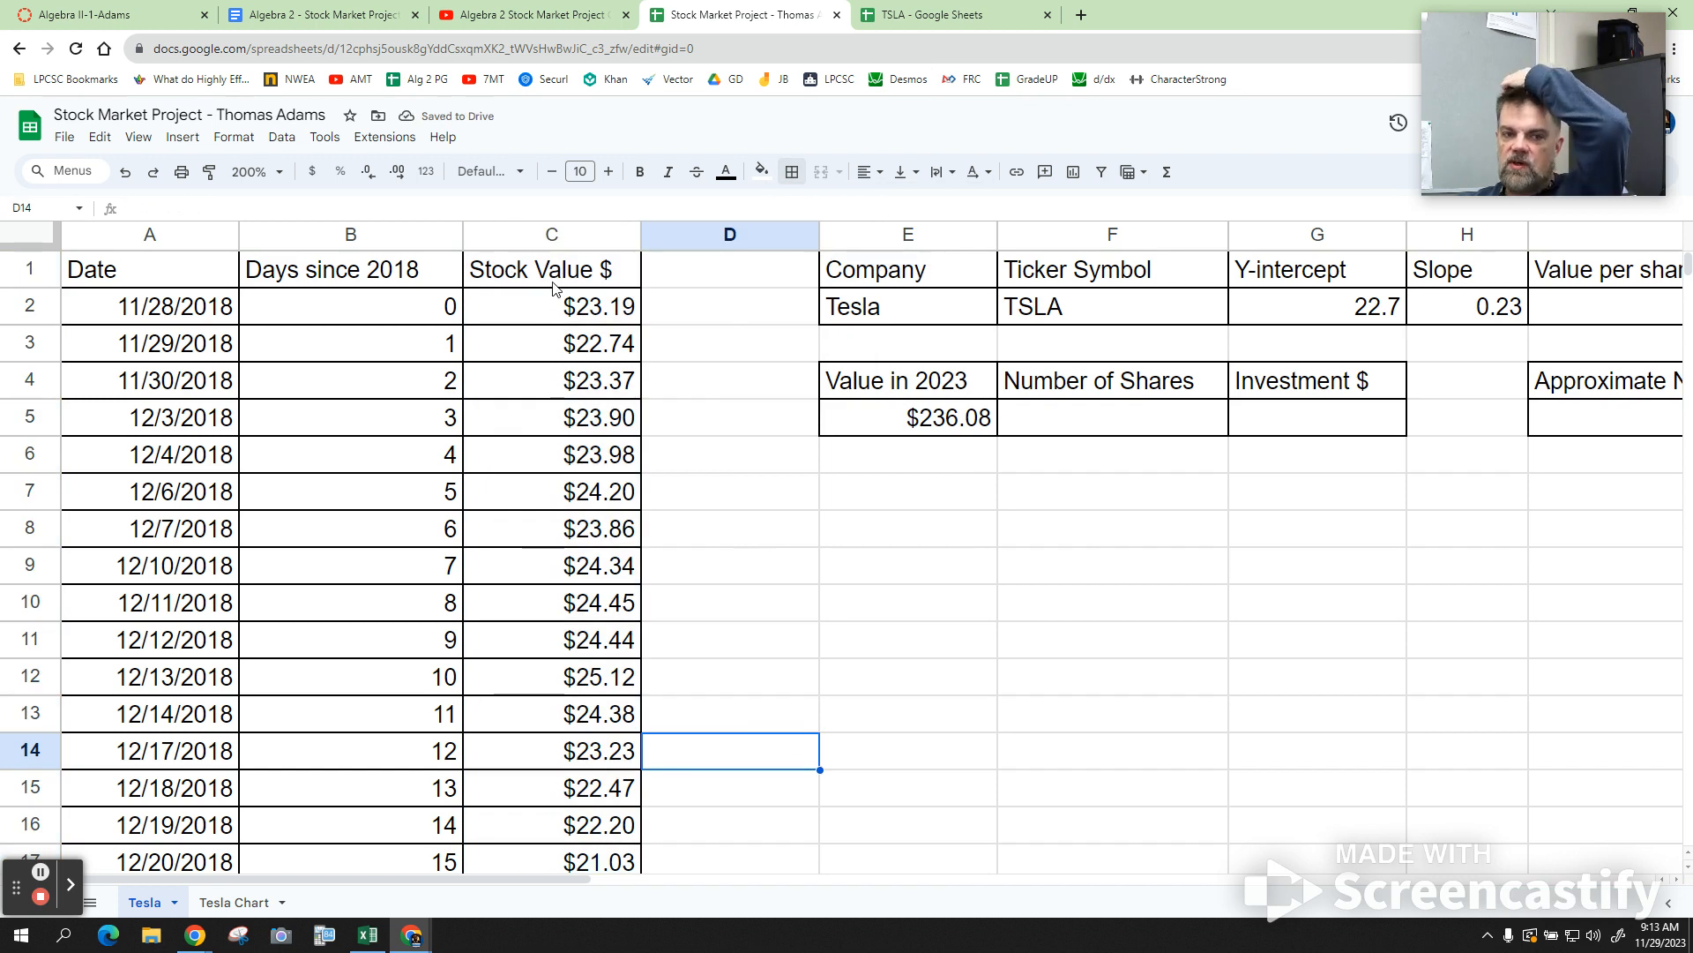
{"action": "left_click", "coordinate": [551, 234]}
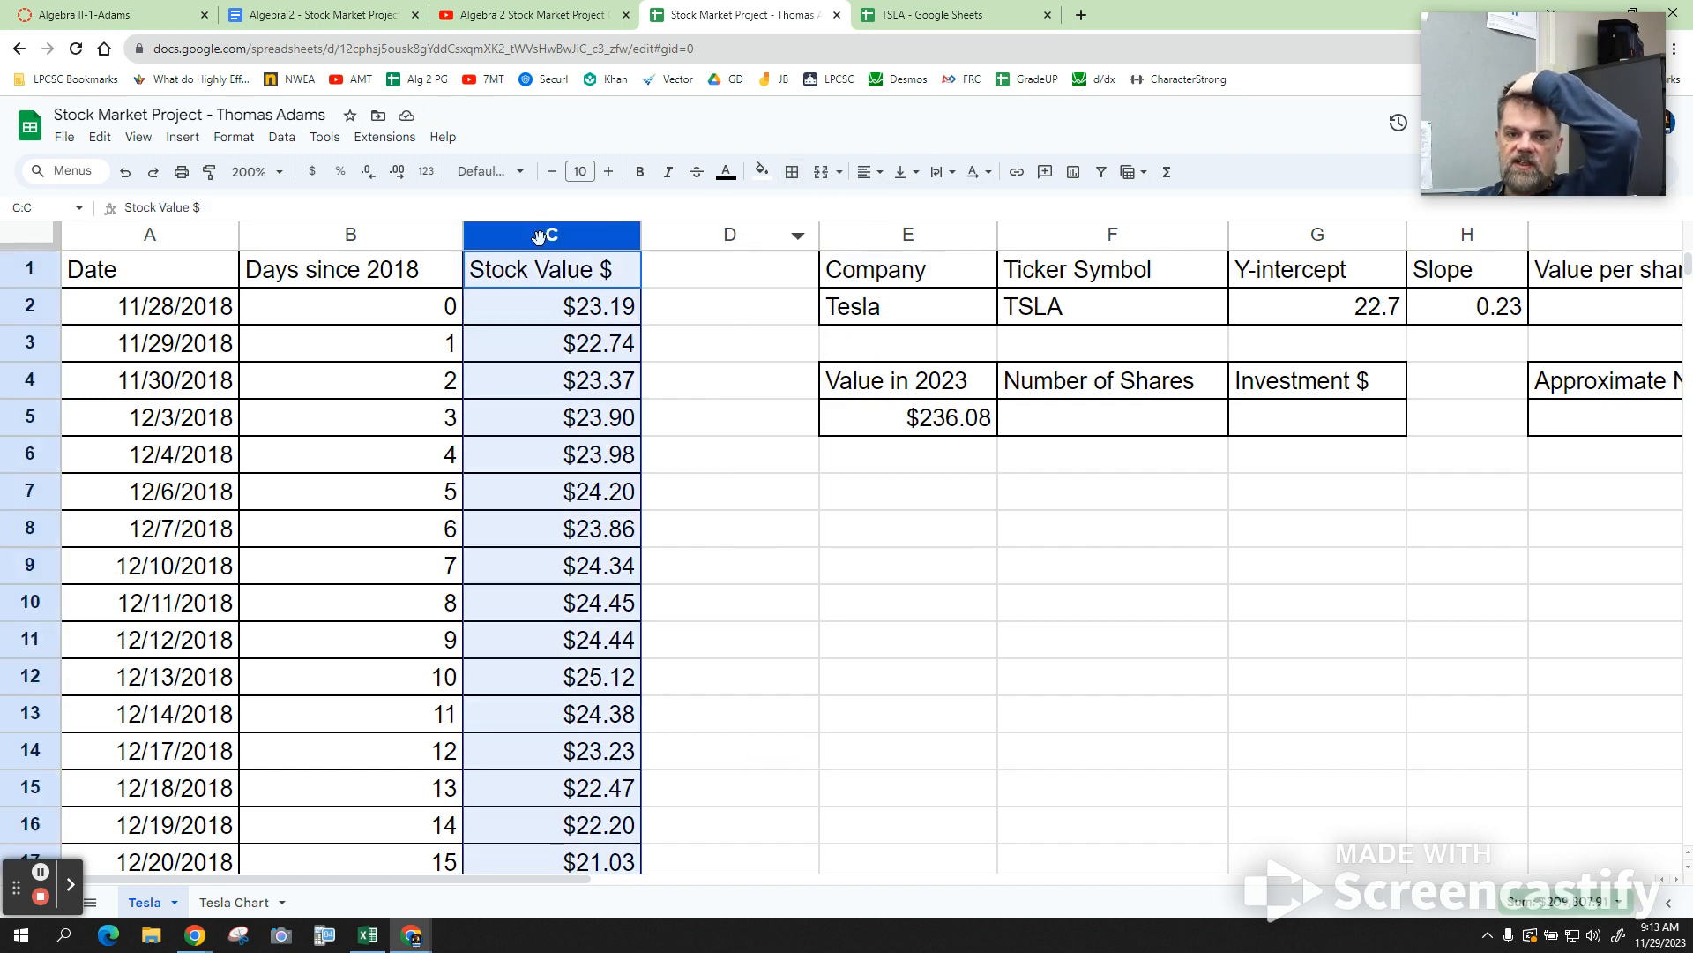
{"action": "mouse_move", "coordinate": [790, 171]}
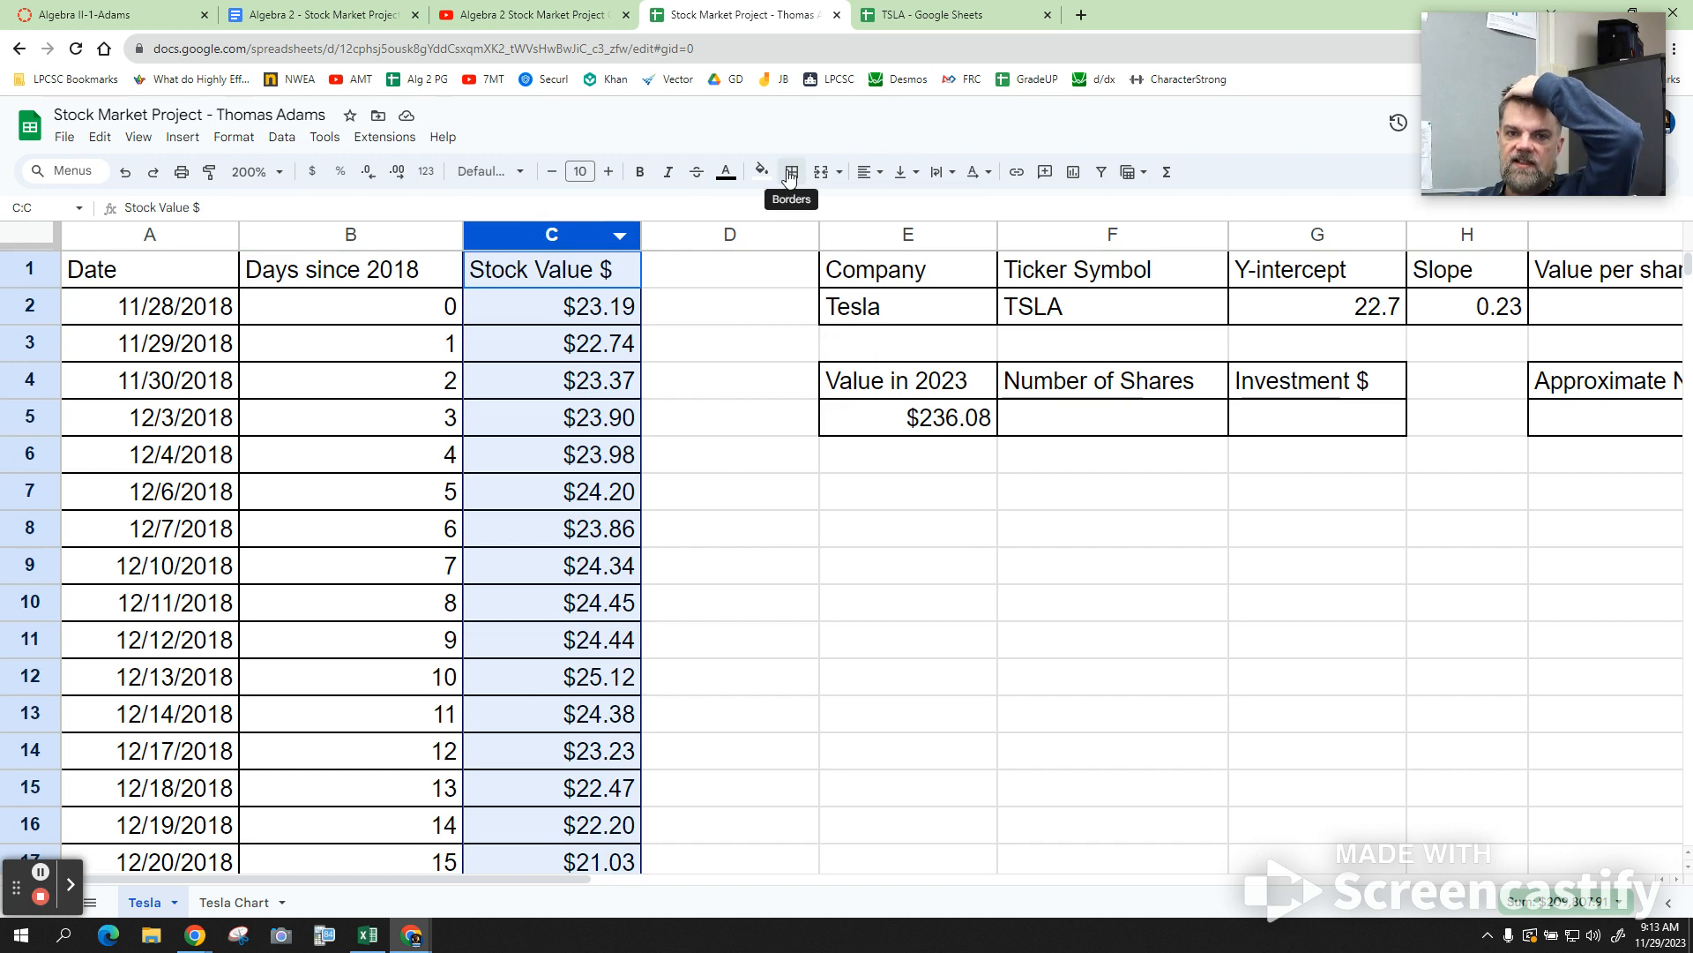
{"action": "left_click", "coordinate": [790, 172]}
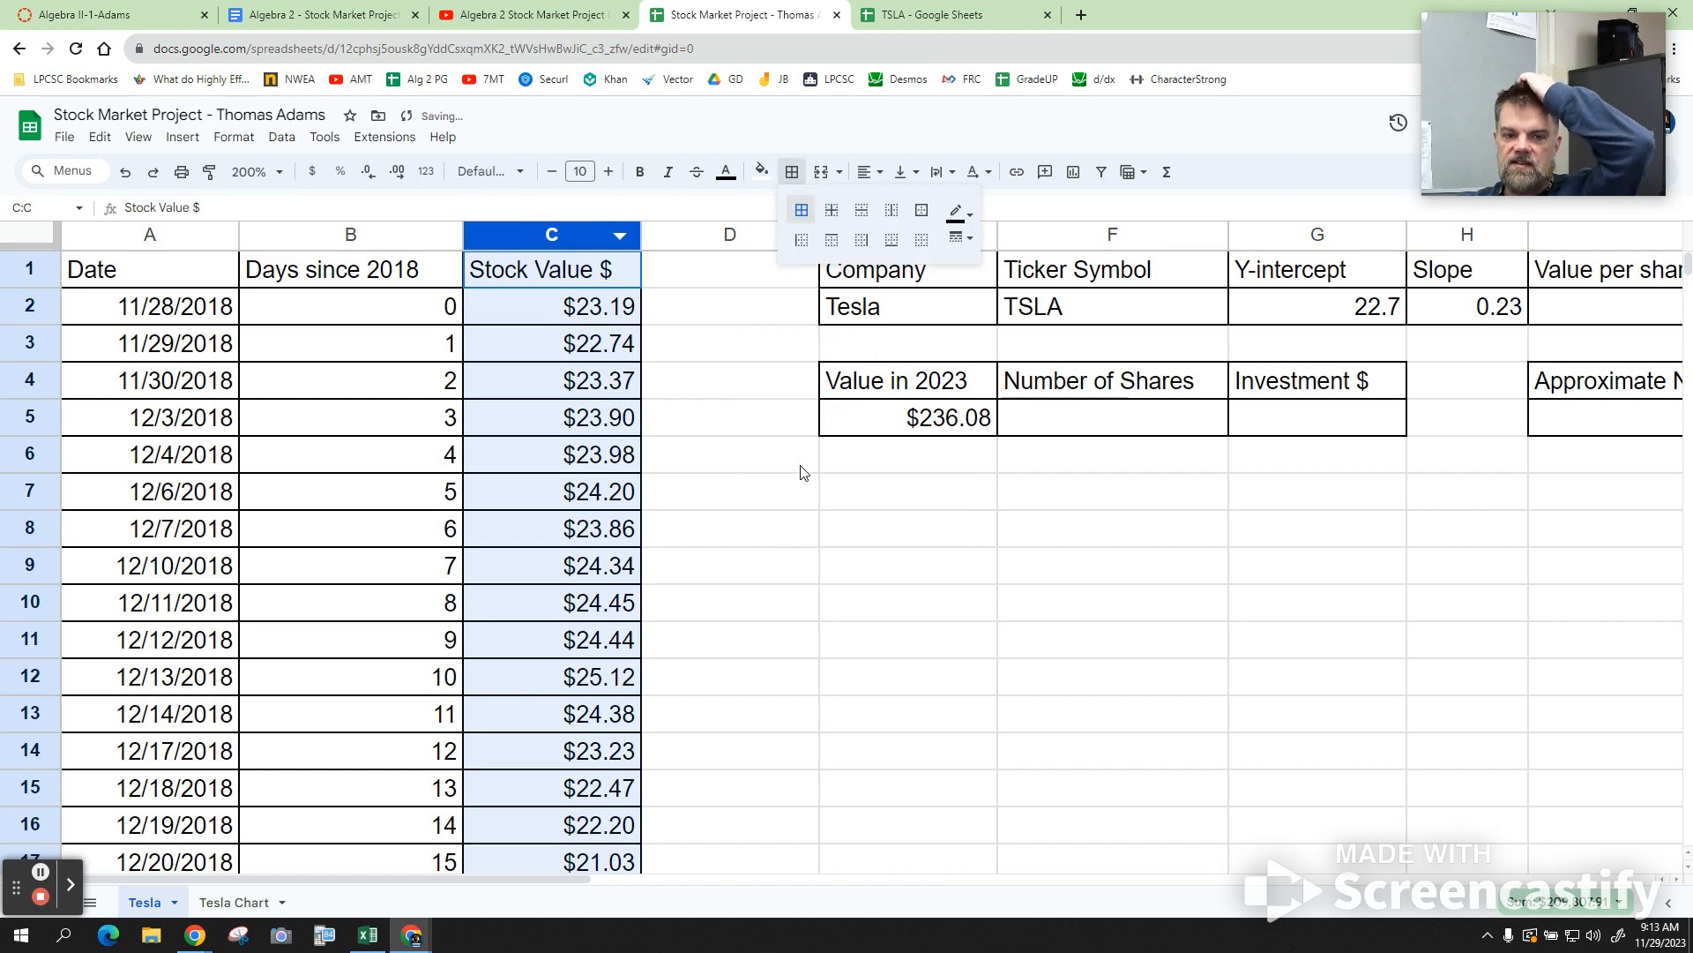
{"action": "left_click", "coordinate": [729, 454]}
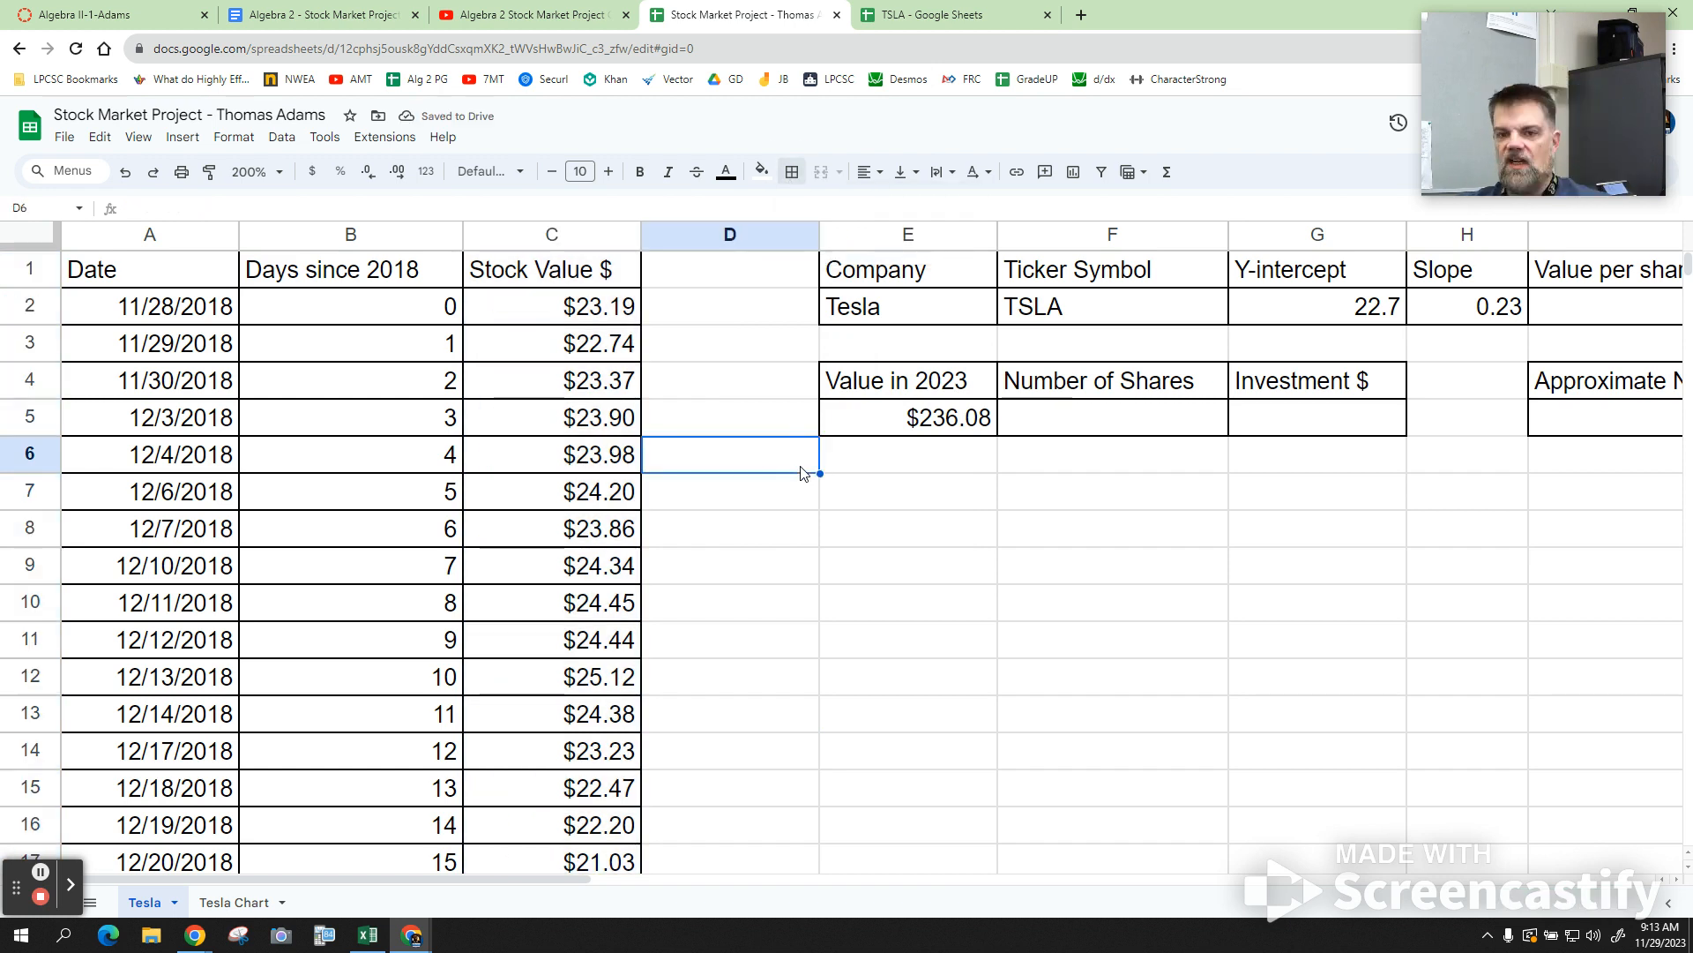
{"action": "mouse_move", "coordinate": [1131, 432]}
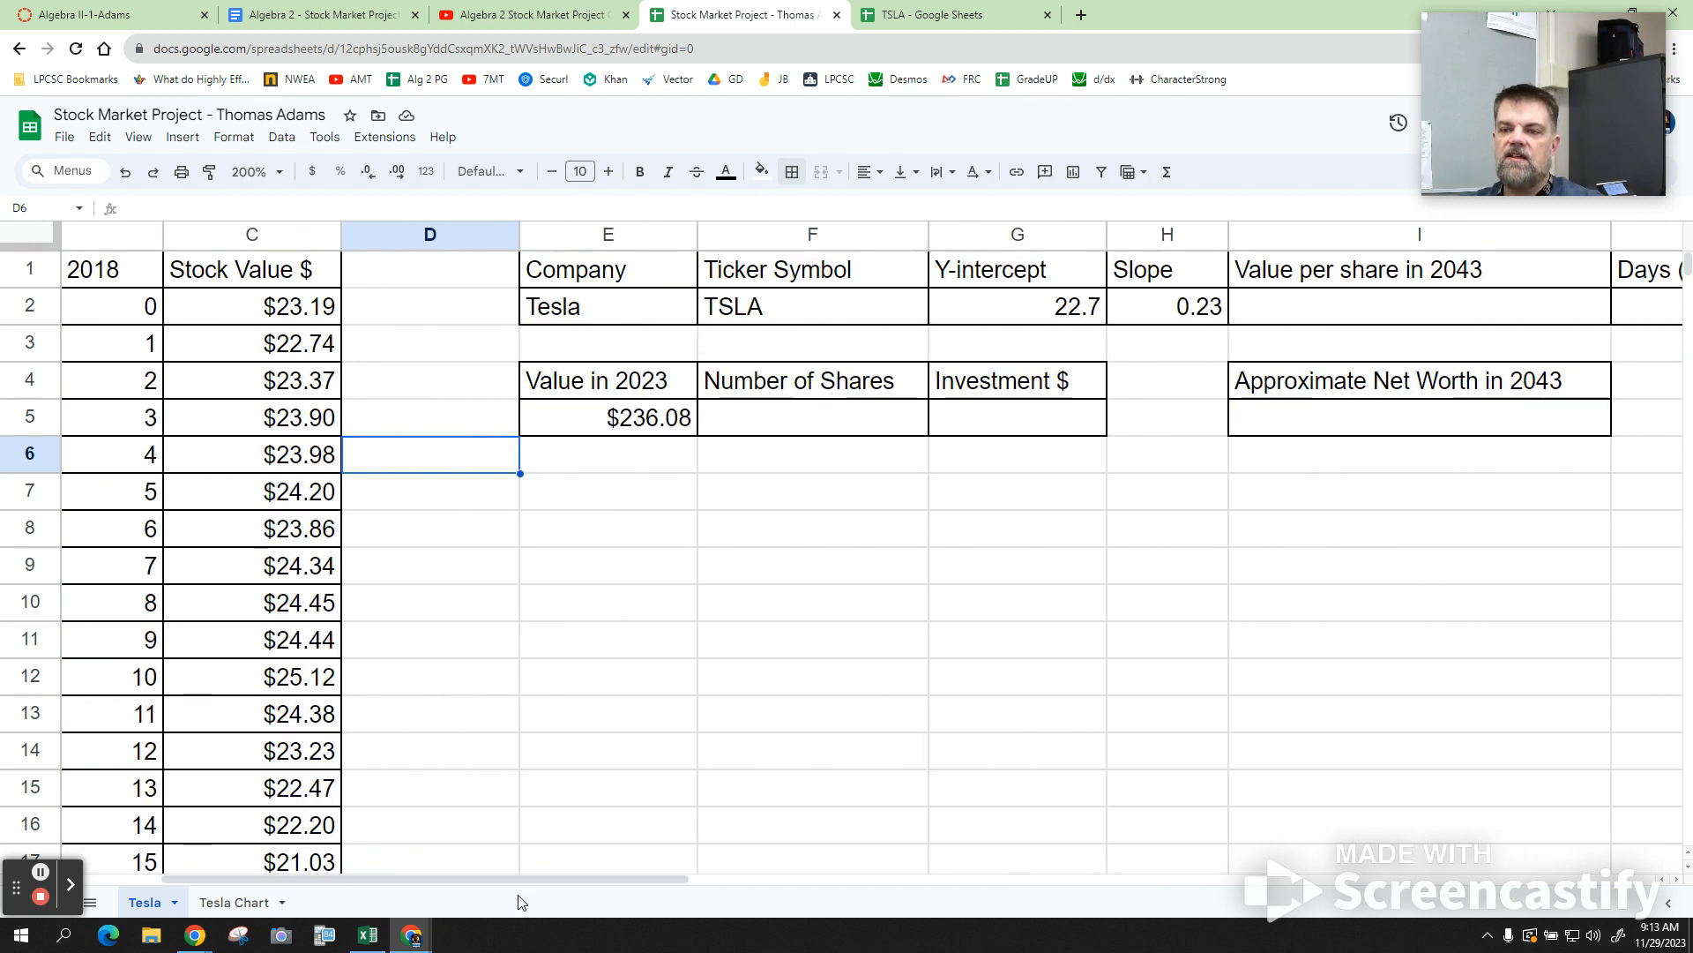
{"action": "mouse_move", "coordinate": [1426, 319]}
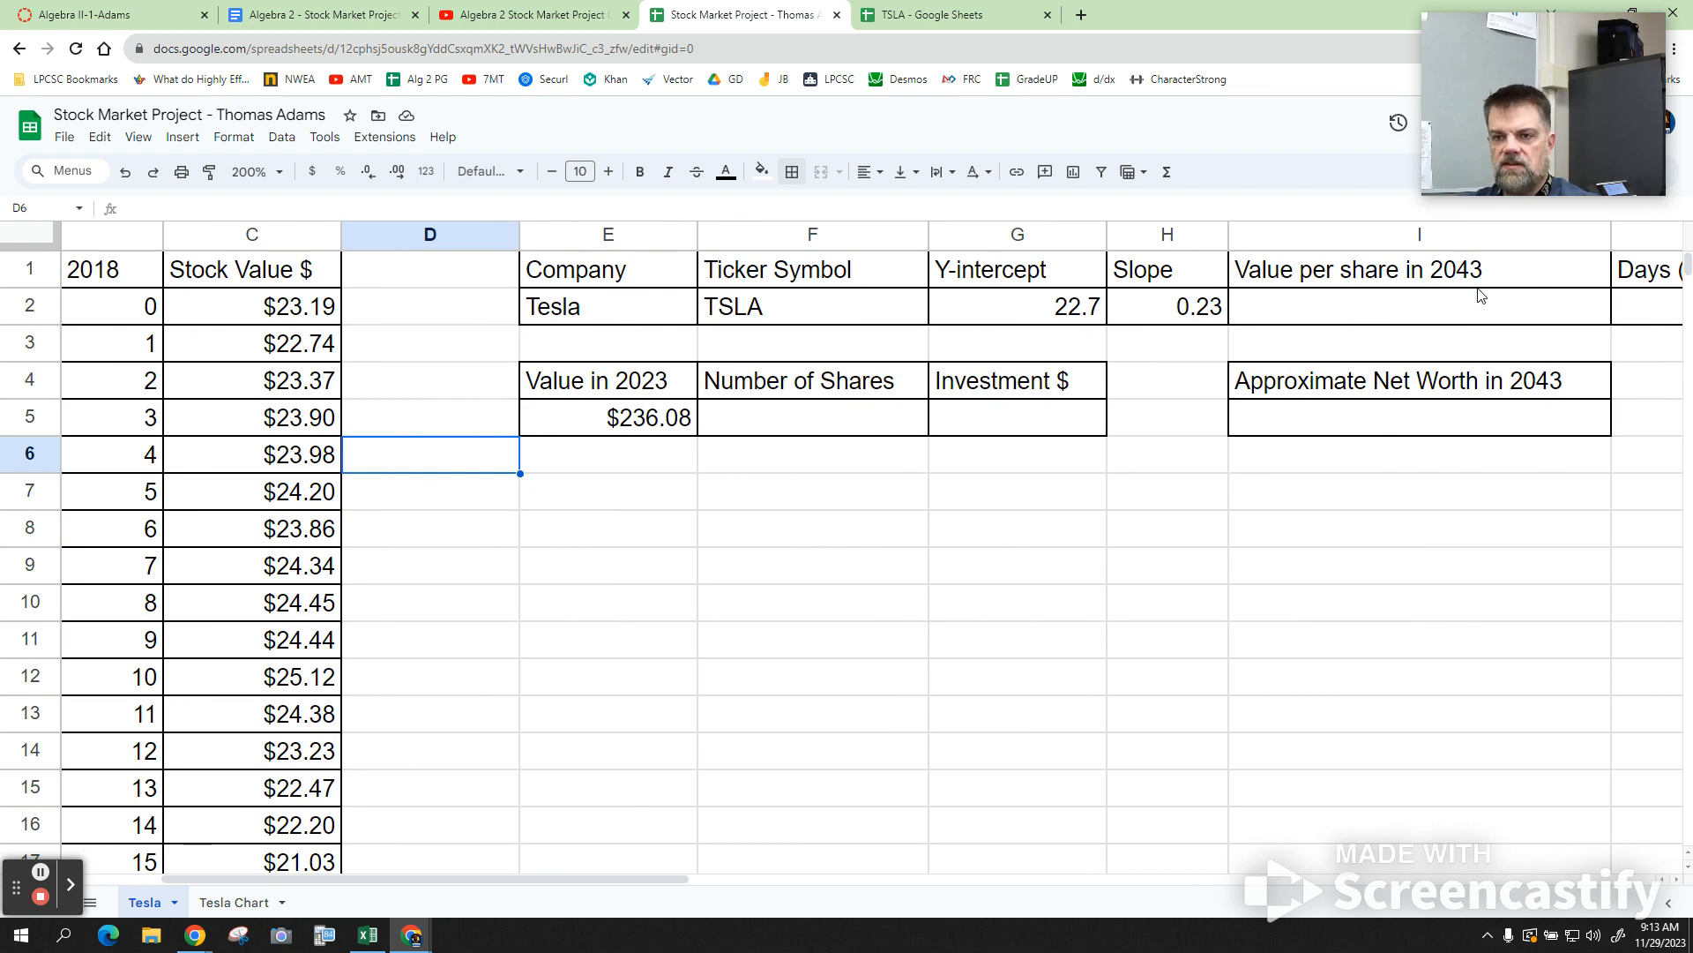
{"action": "mouse_move", "coordinate": [866, 598]}
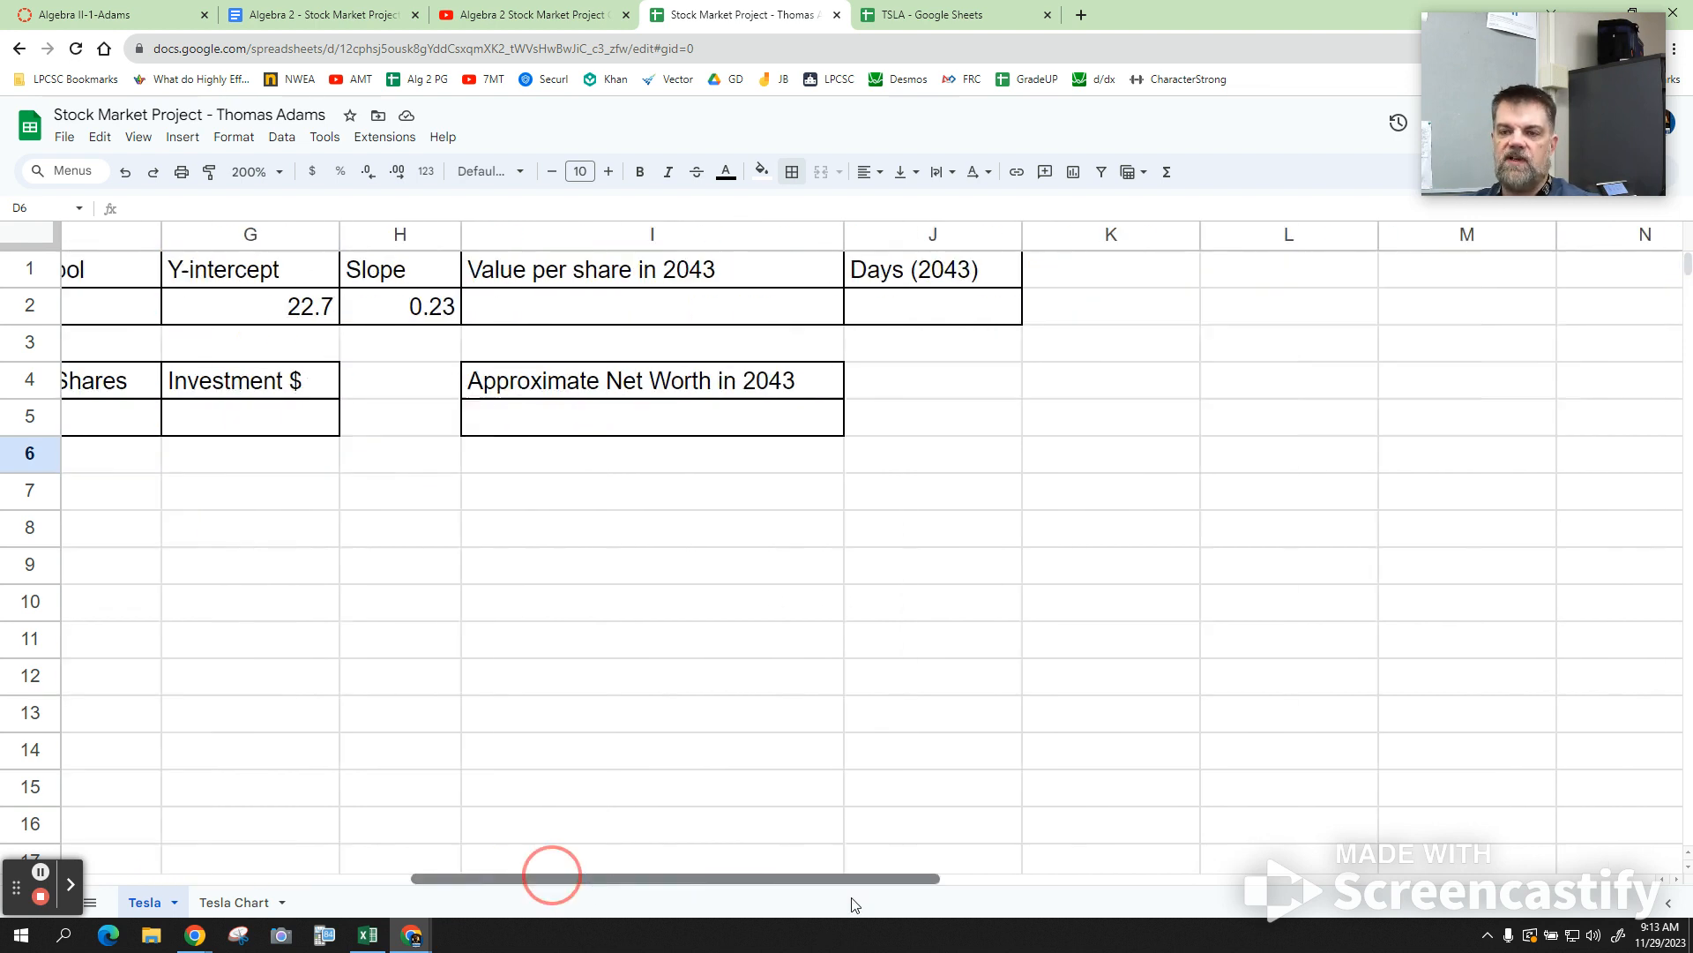
{"action": "left_click_drag", "start_coordinate": [551, 876], "coordinate": [723, 876]}
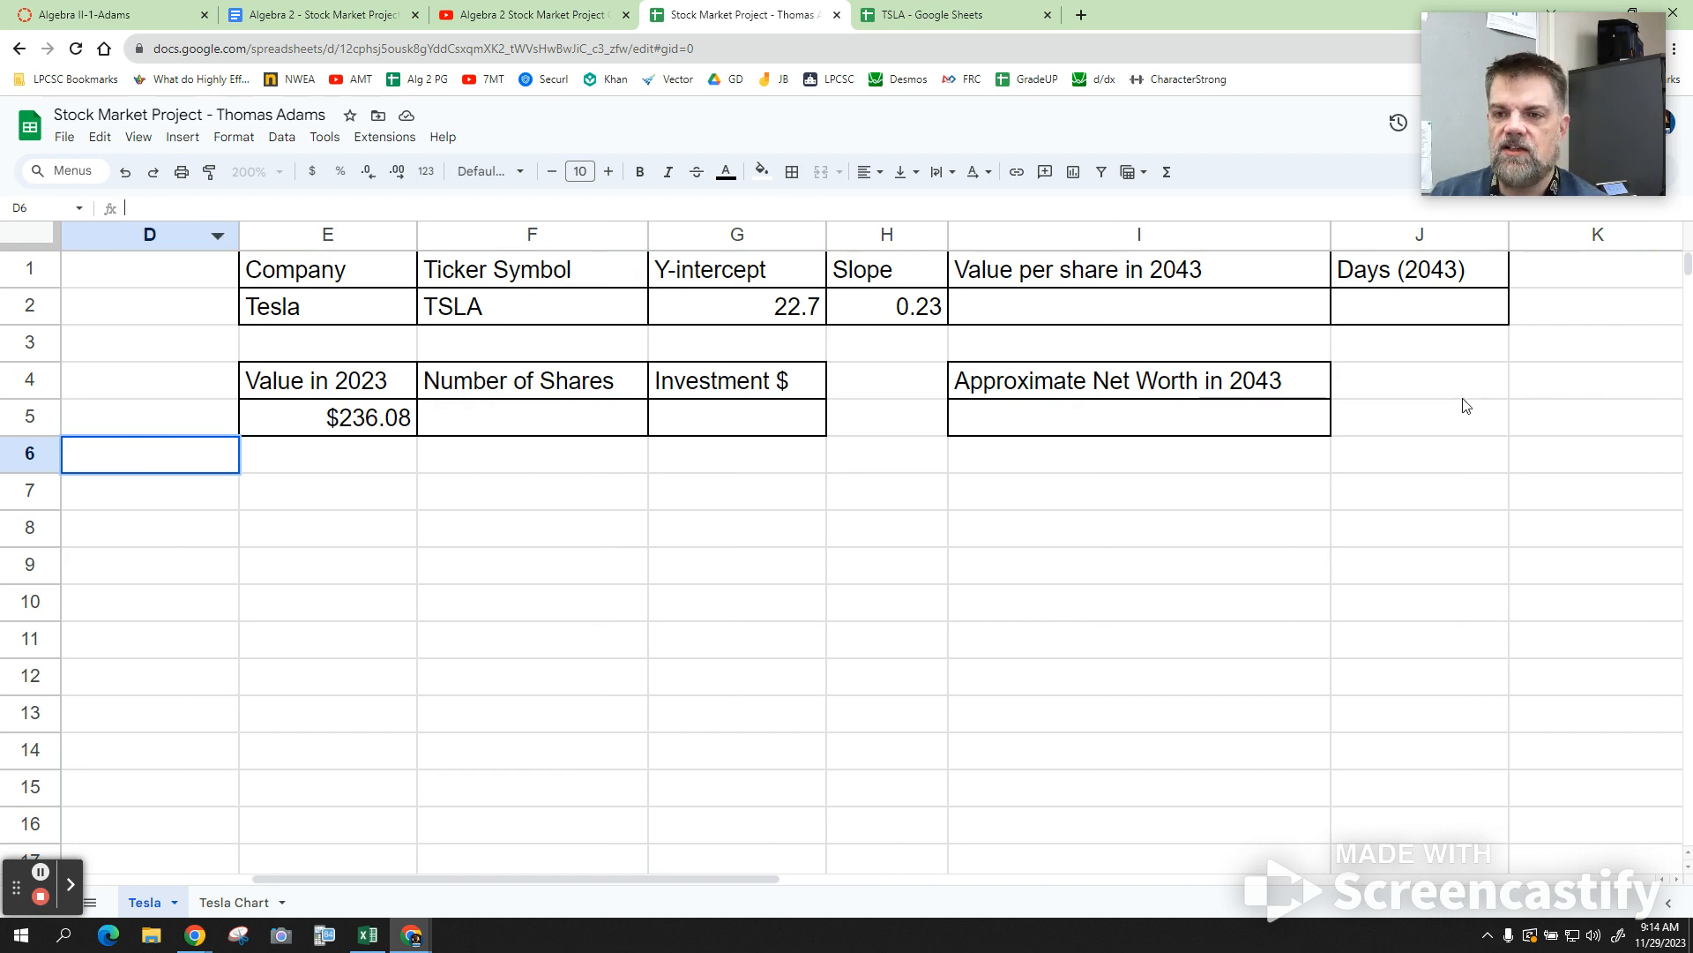
{"action": "left_click", "coordinate": [1418, 306]}
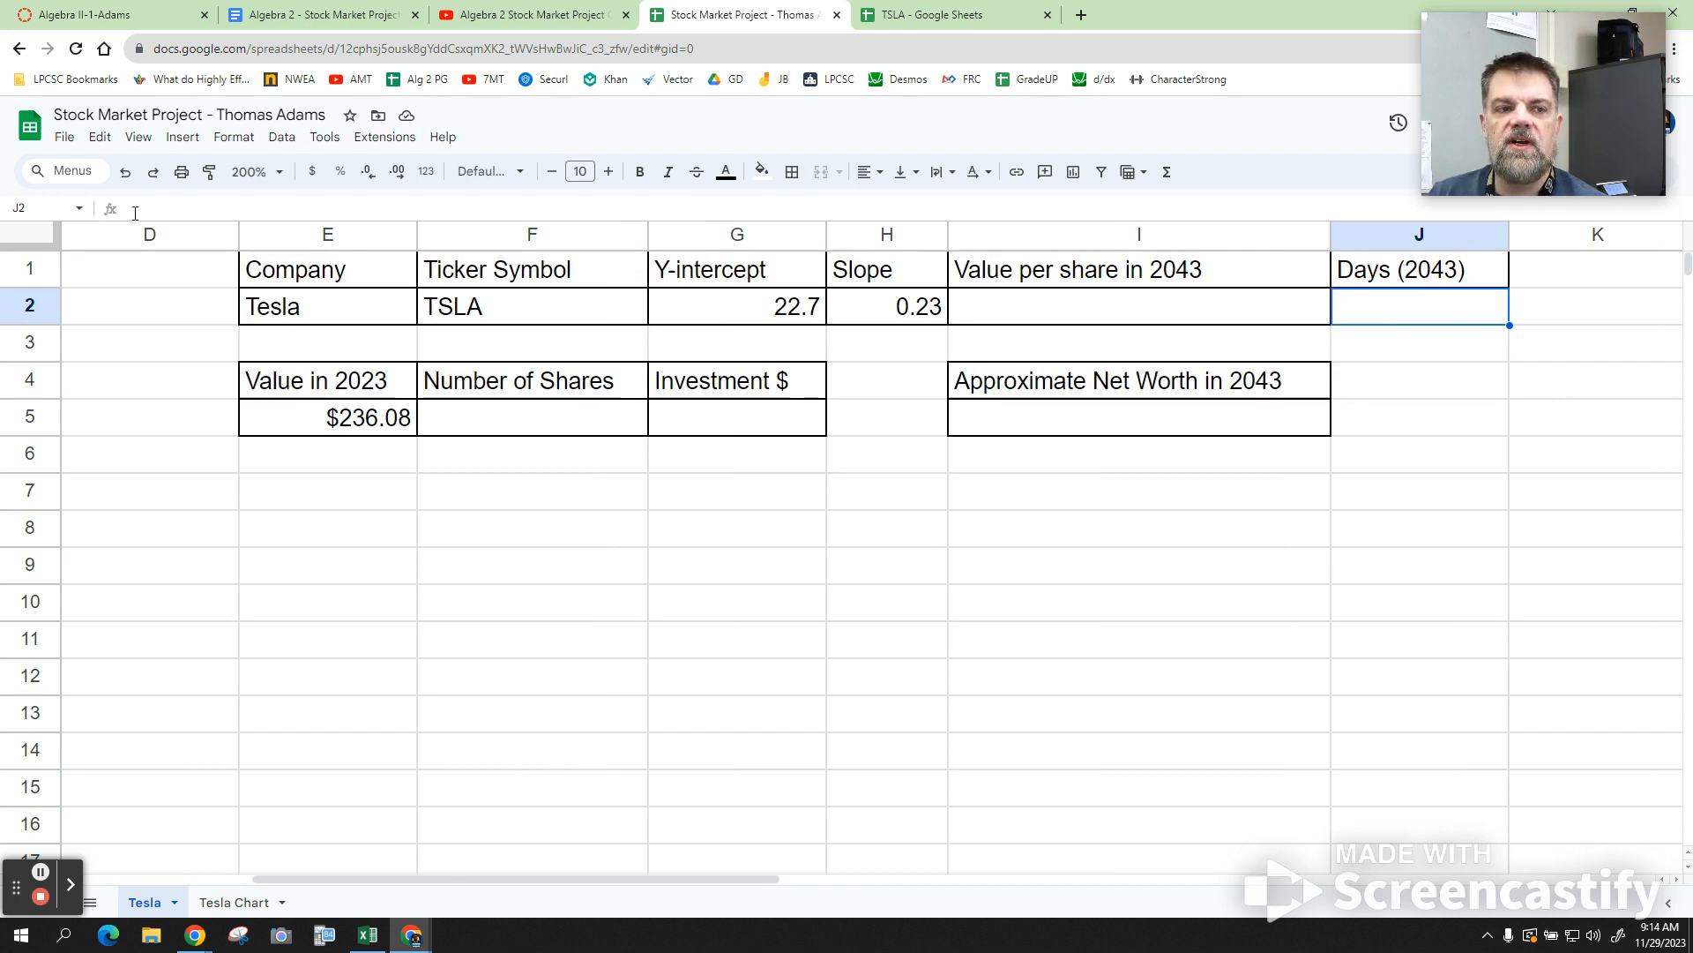
Enter =1257*4 in the Days (2043) cell J2, giving 5028.
{"action": "type", "text": "="}
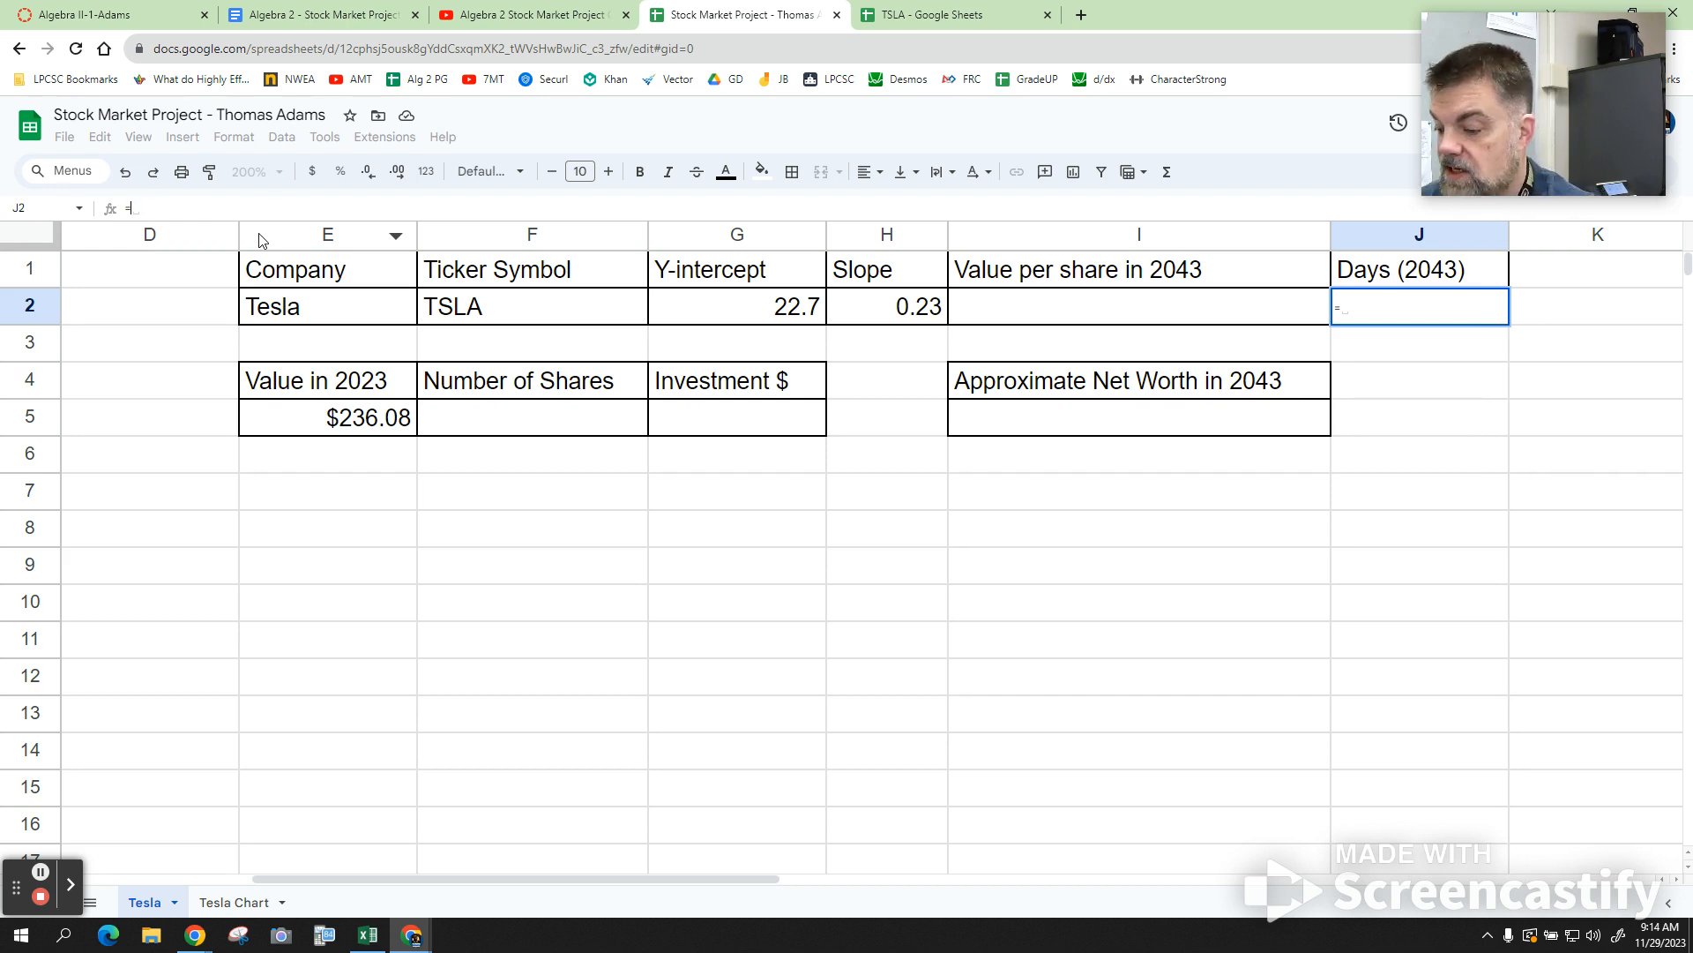
{"action": "type", "text": "1257"}
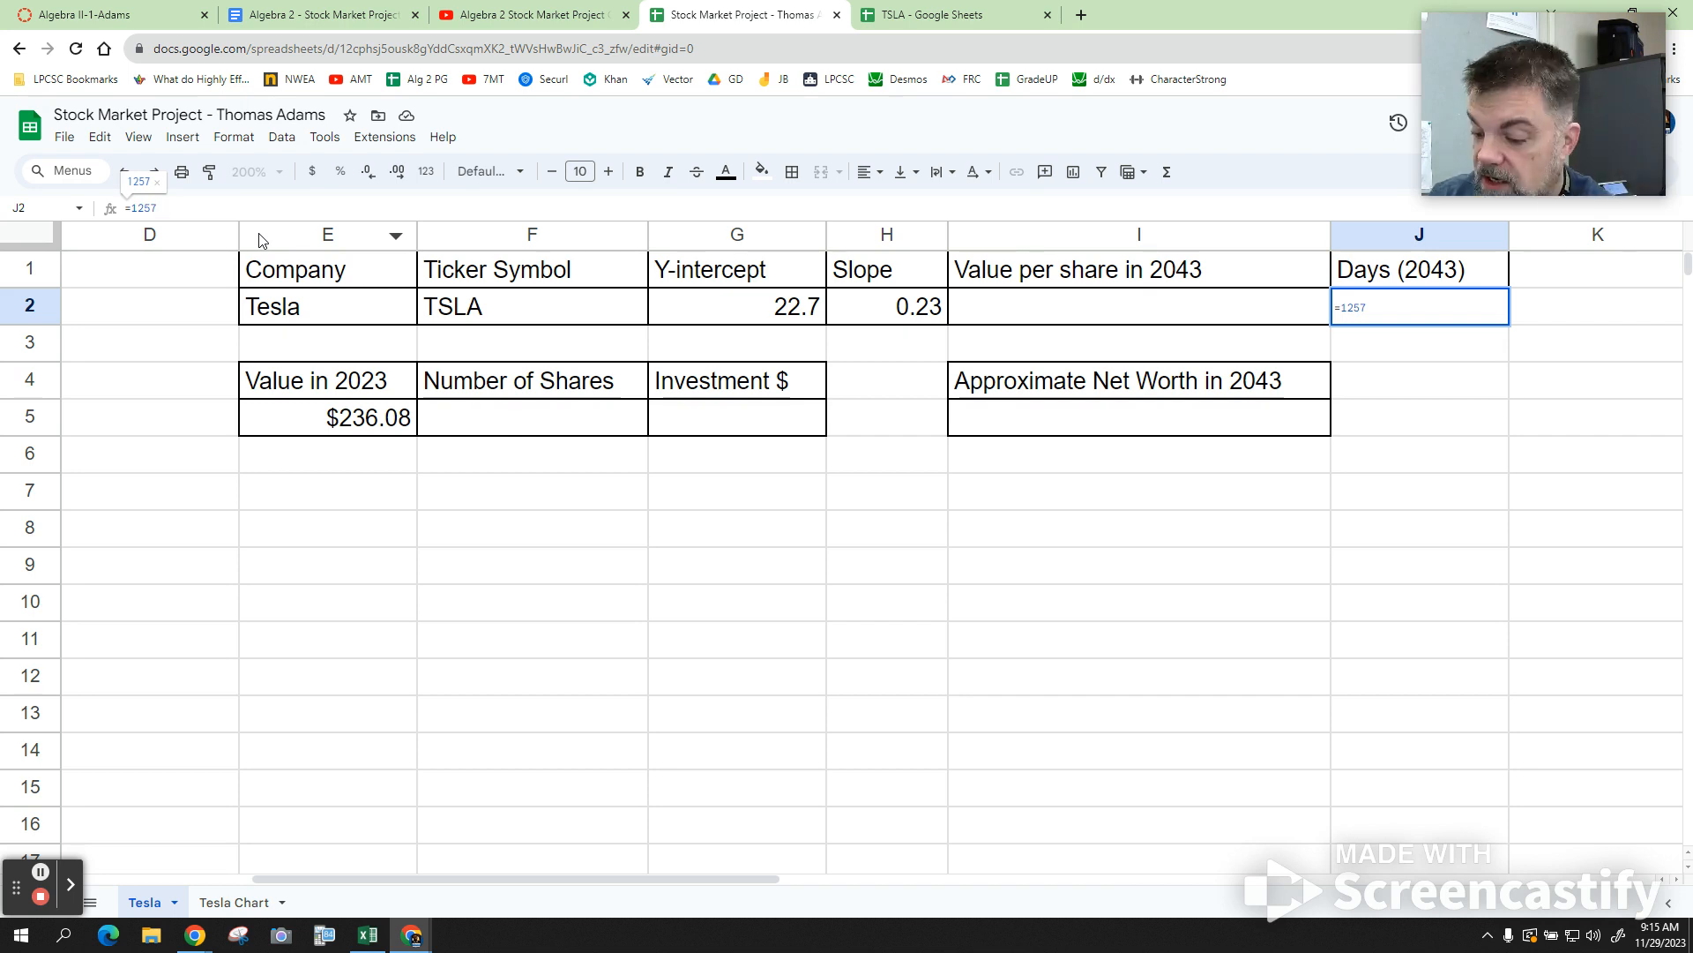
{"action": "type", "text": "*"}
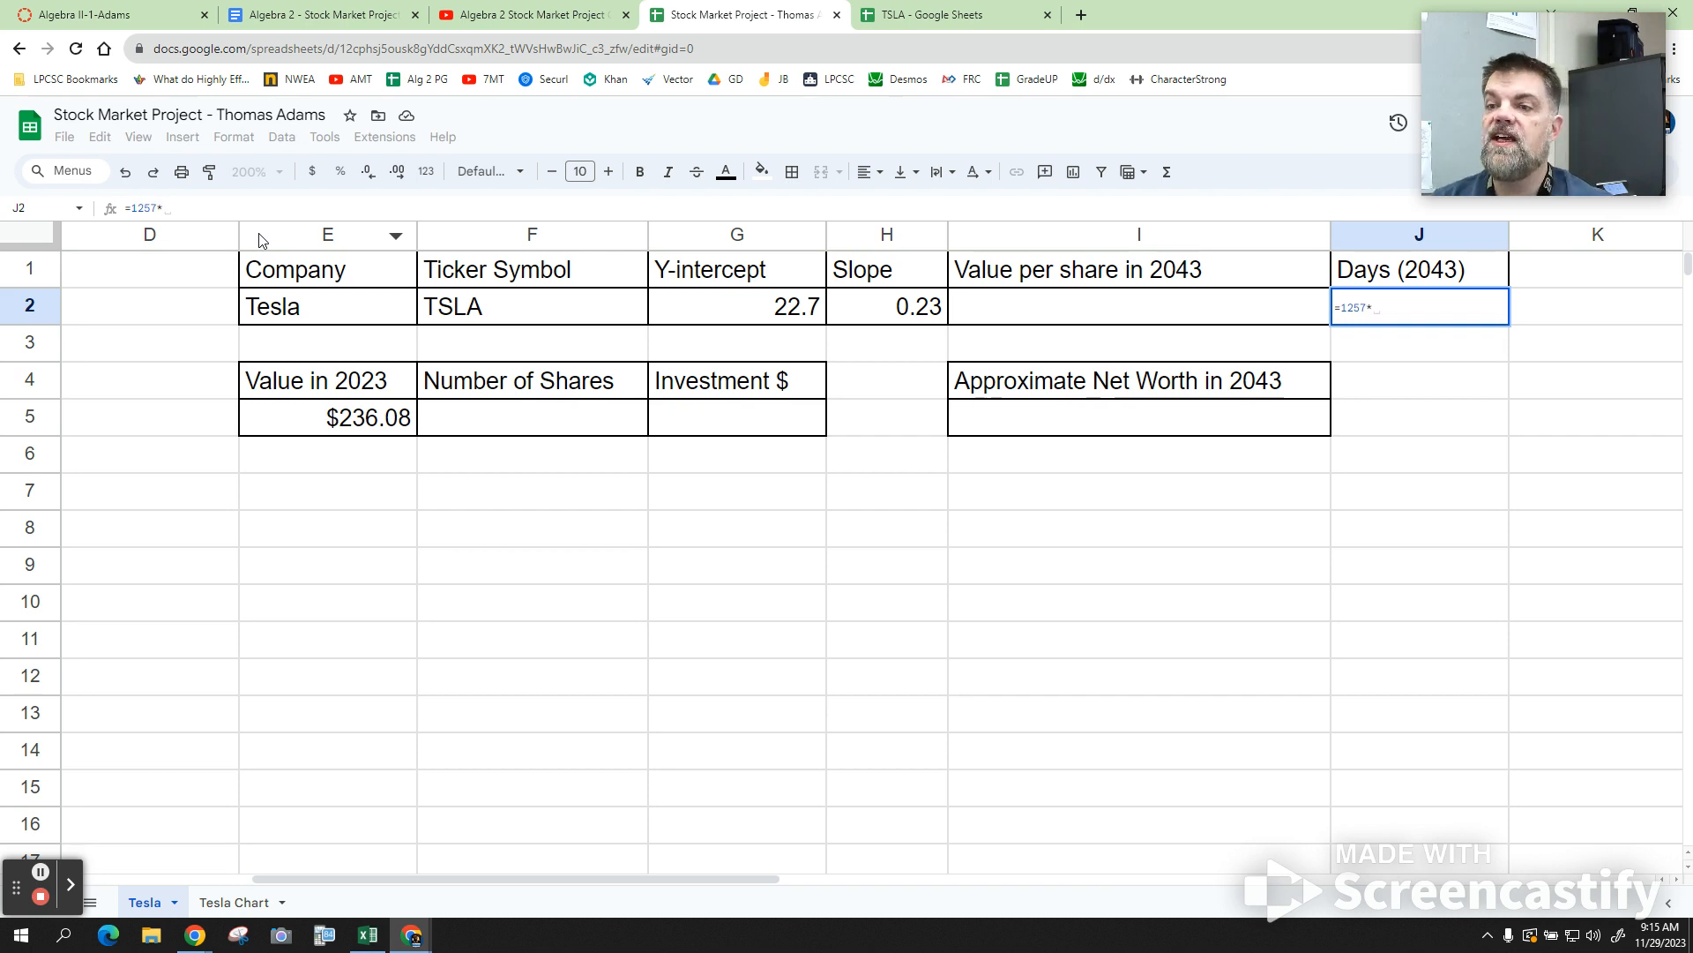
{"action": "type", "text": "4"}
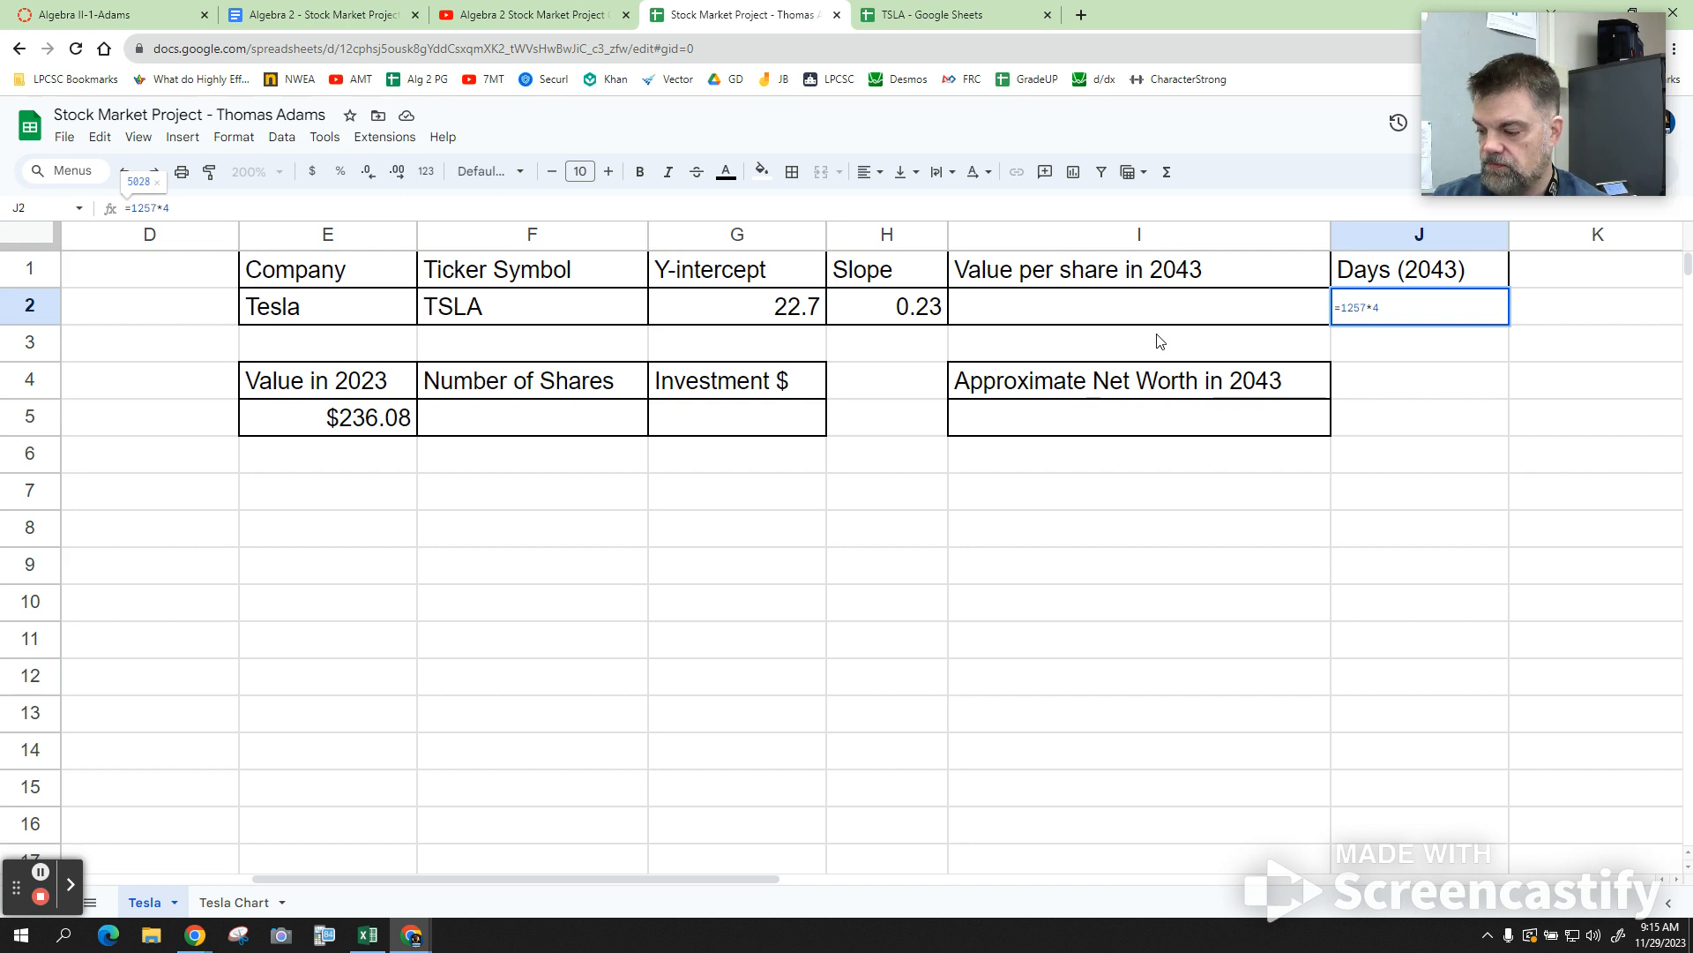
{"action": "key", "text": "enter"}
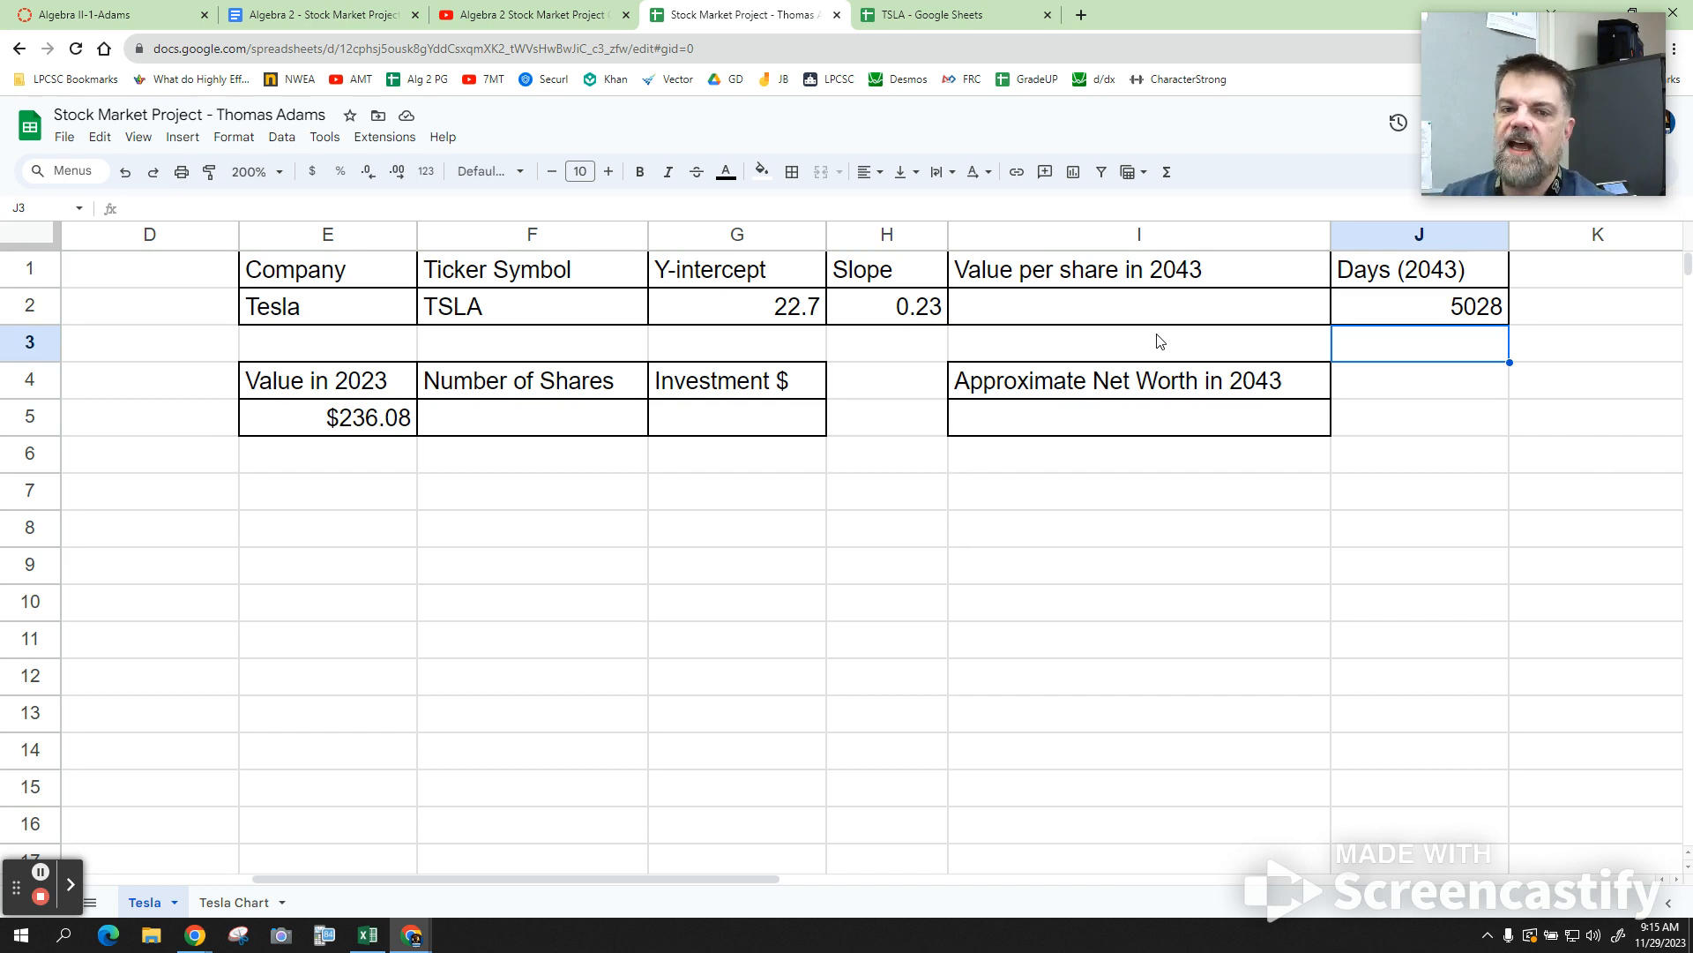
{"action": "mouse_move", "coordinate": [1083, 317]}
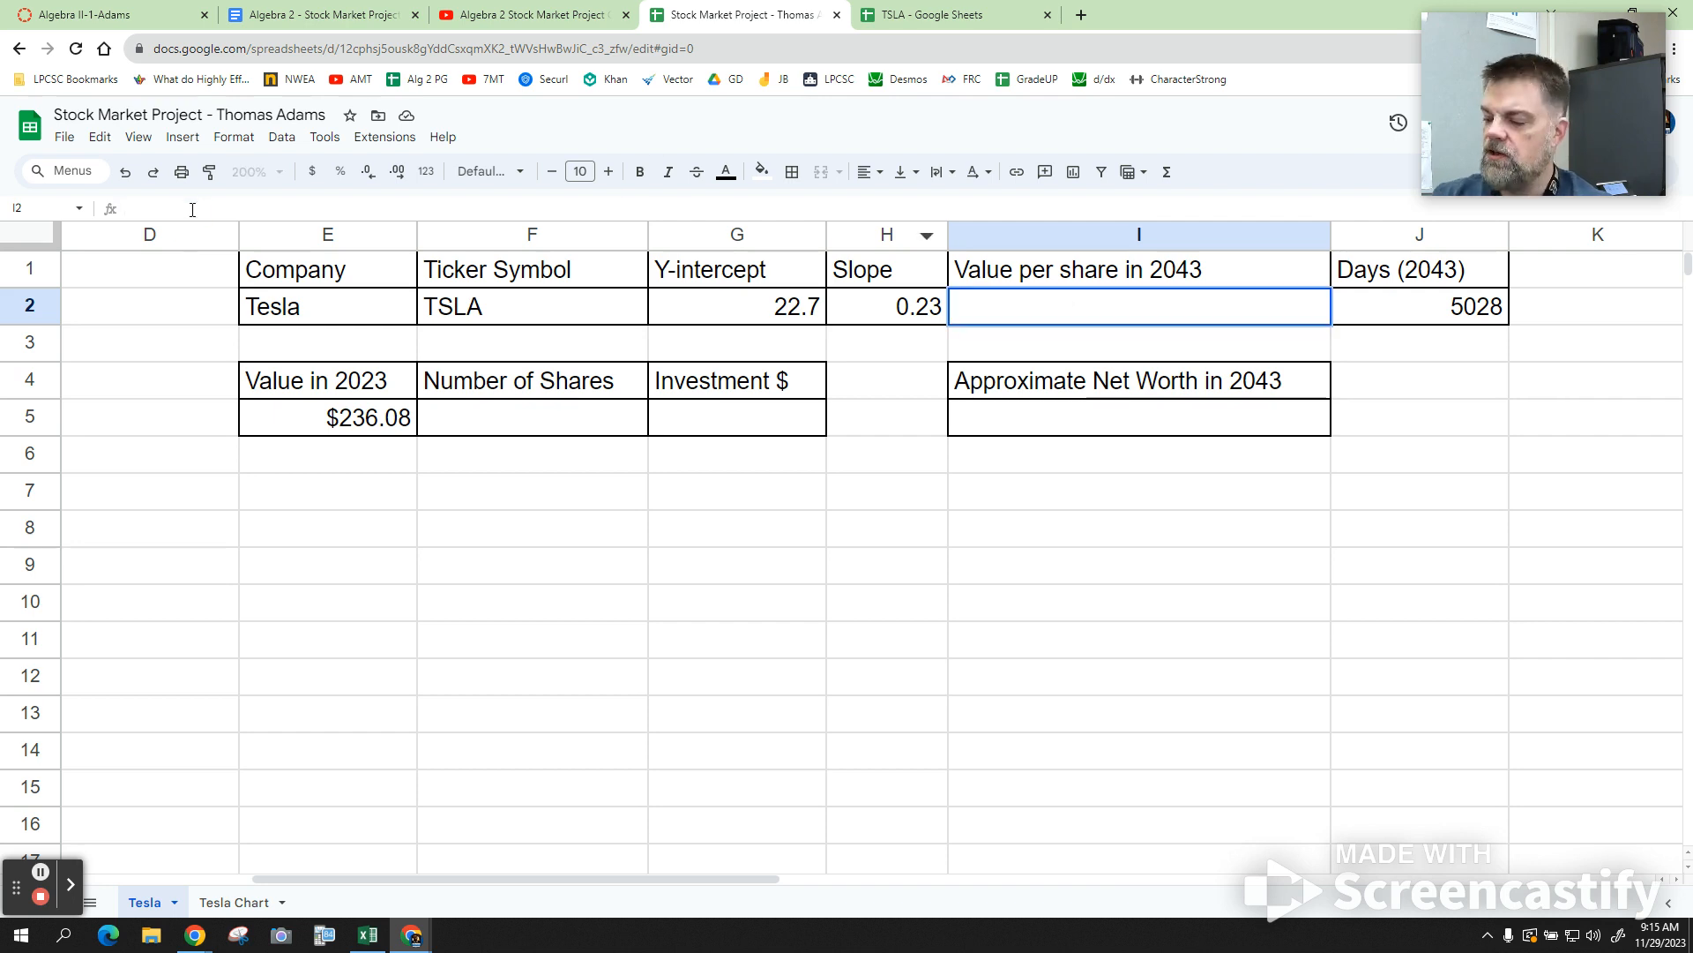
Enter =H2*J2+G2 in I2 so the 2043 value per share shows 1179.14.
{"action": "type", "text": "="}
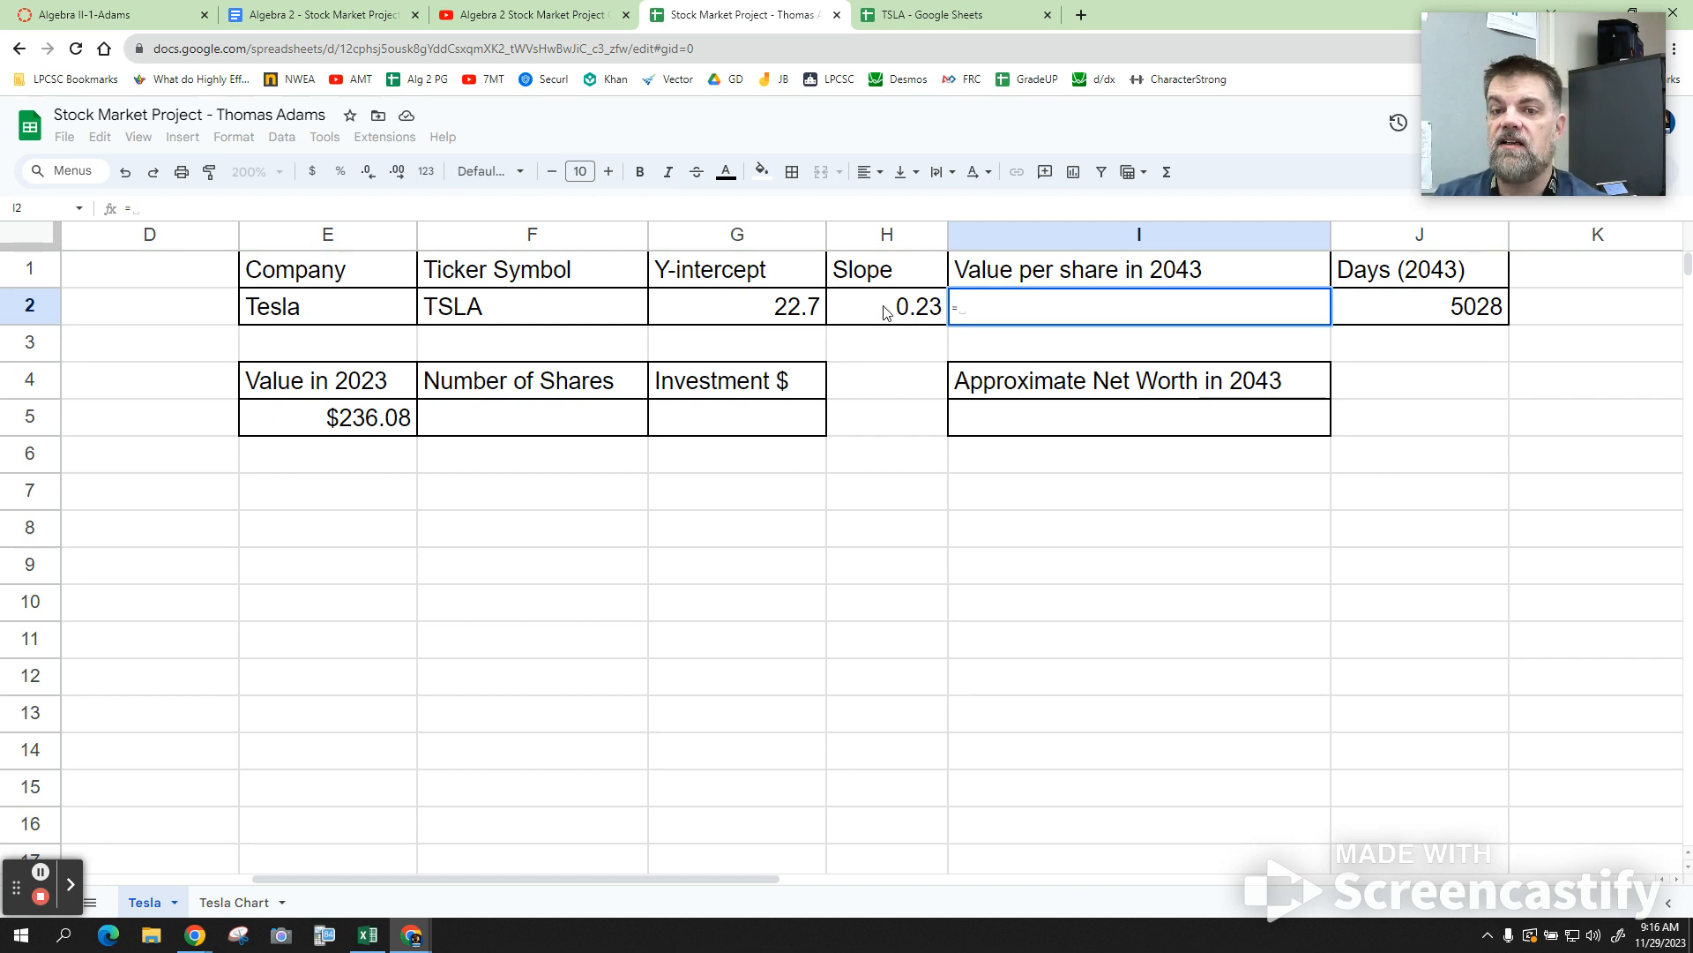
{"action": "left_click", "coordinate": [886, 306]}
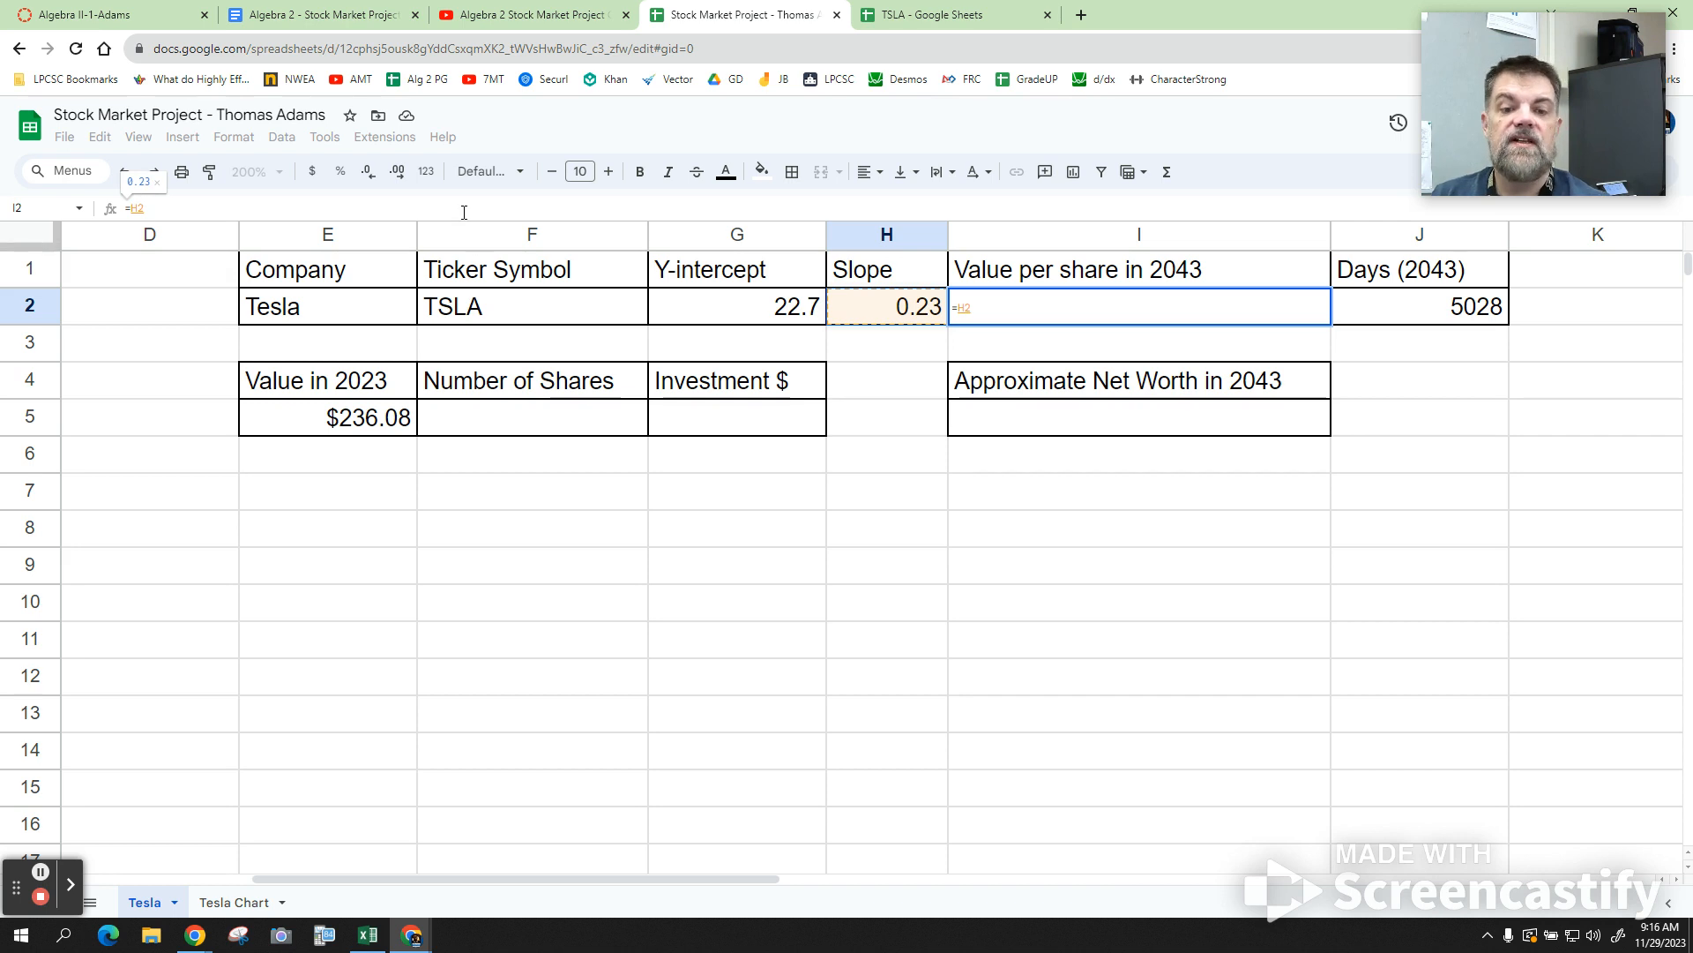
{"action": "type", "text": "*"}
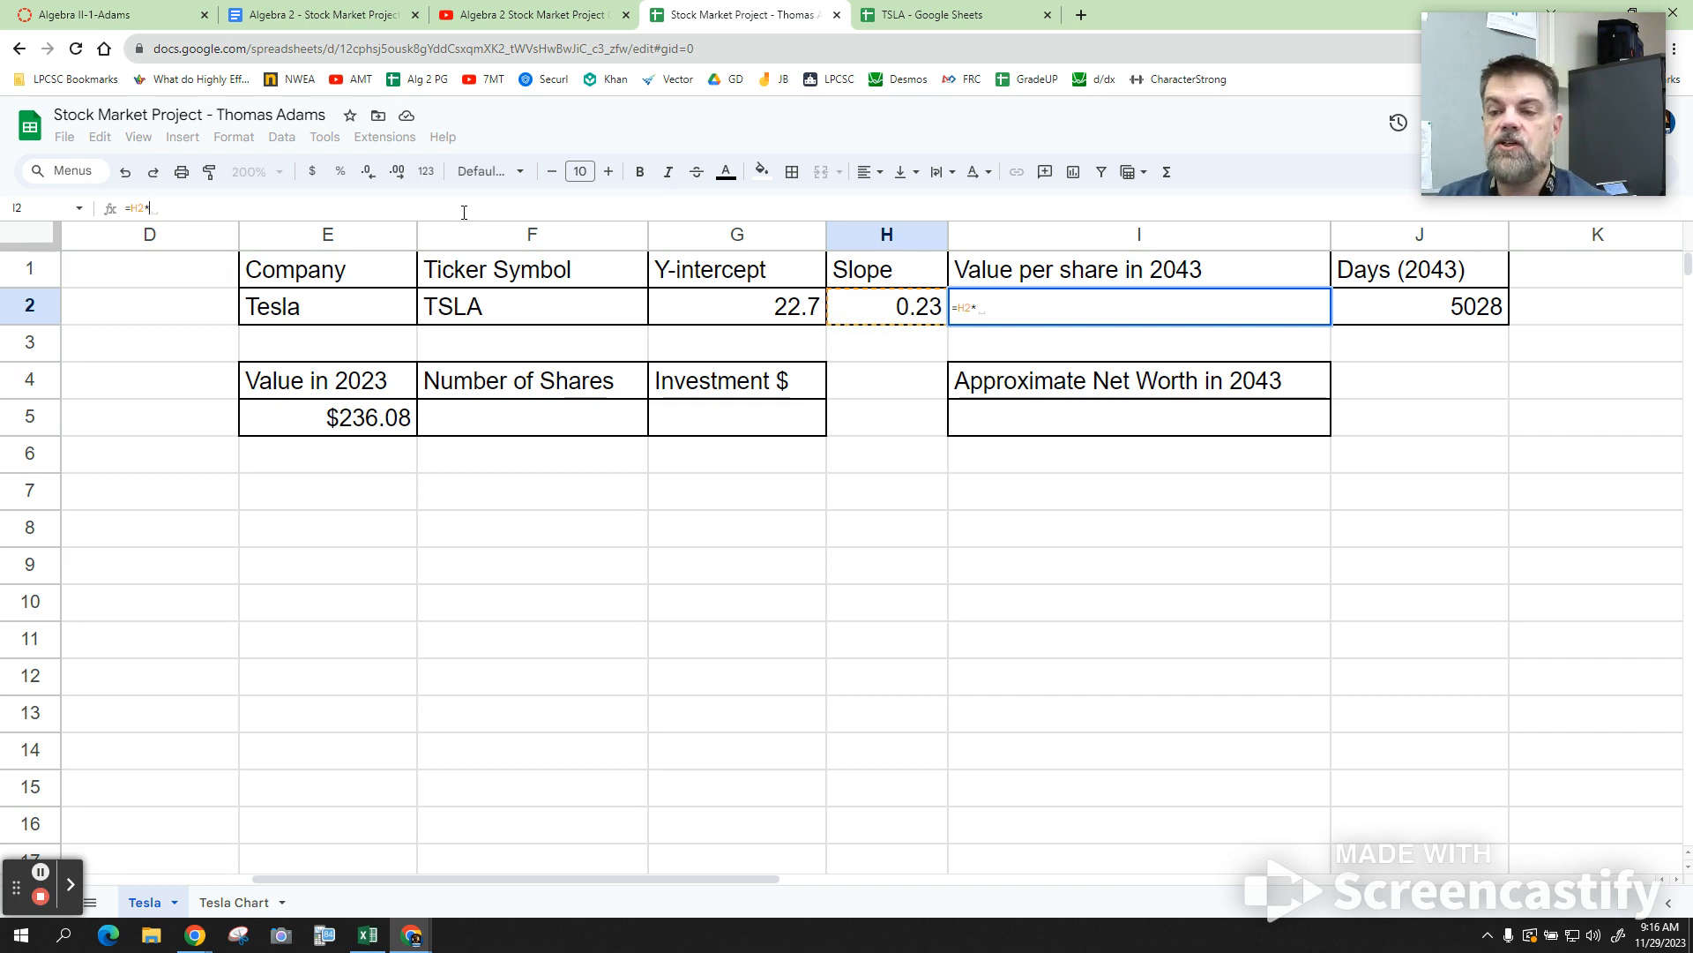
{"action": "mouse_move", "coordinate": [1468, 323]}
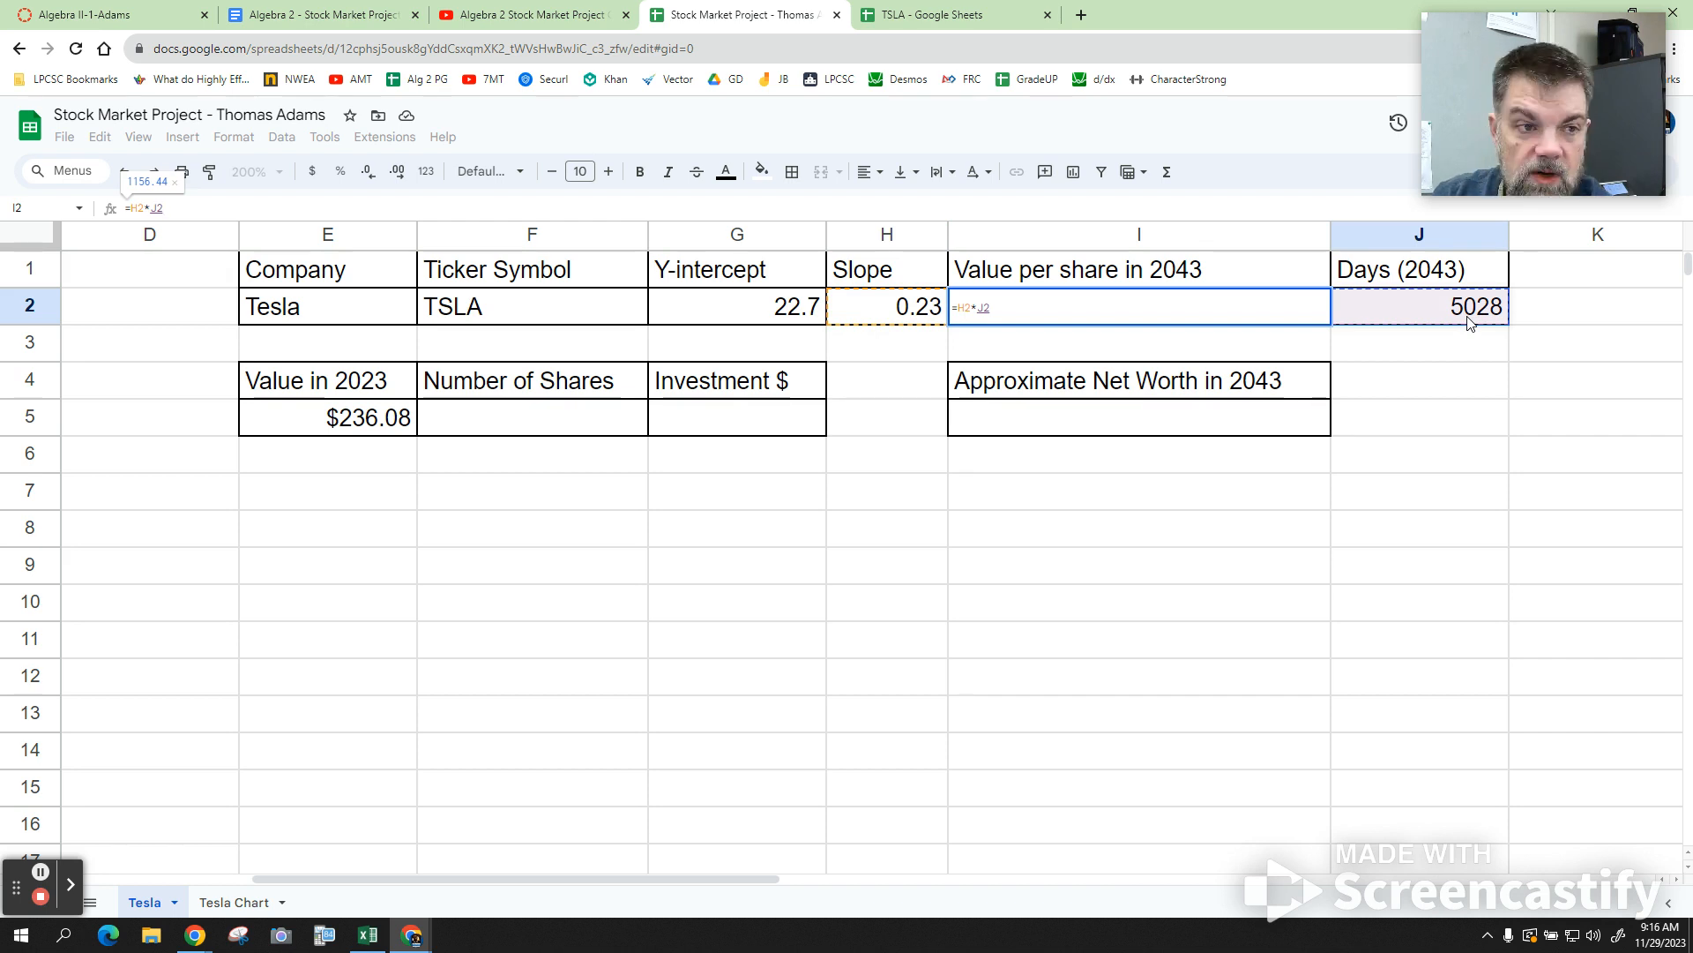
{"action": "type", "text": "+"}
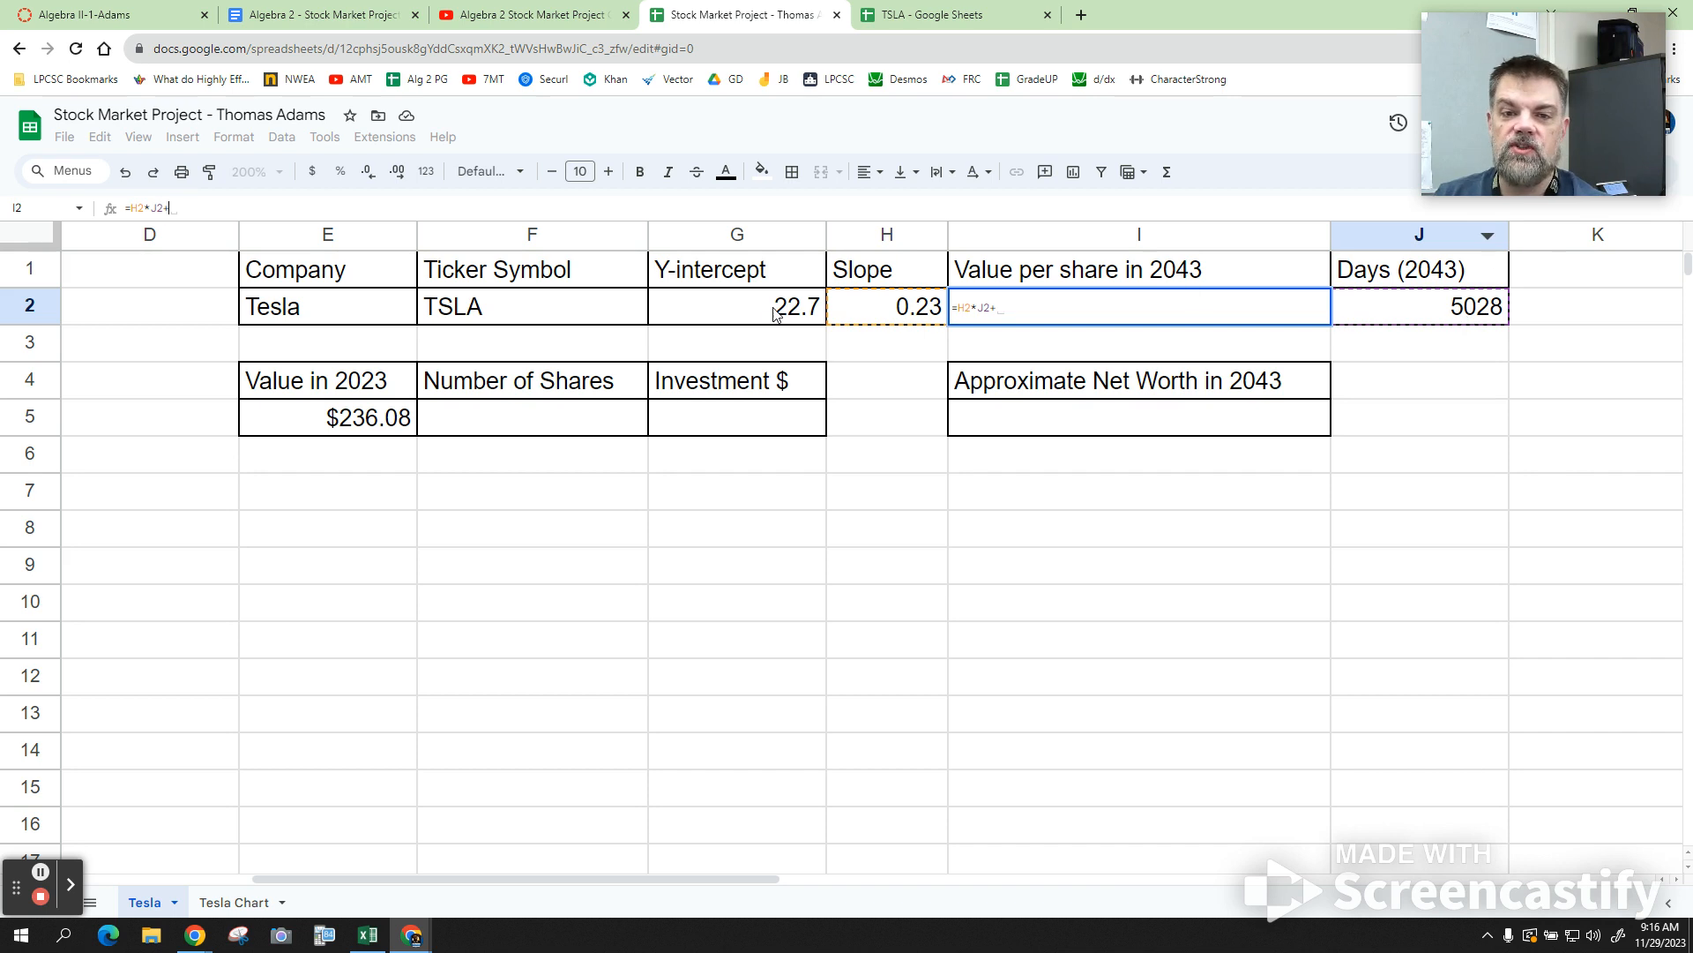
{"action": "left_click", "coordinate": [736, 307]}
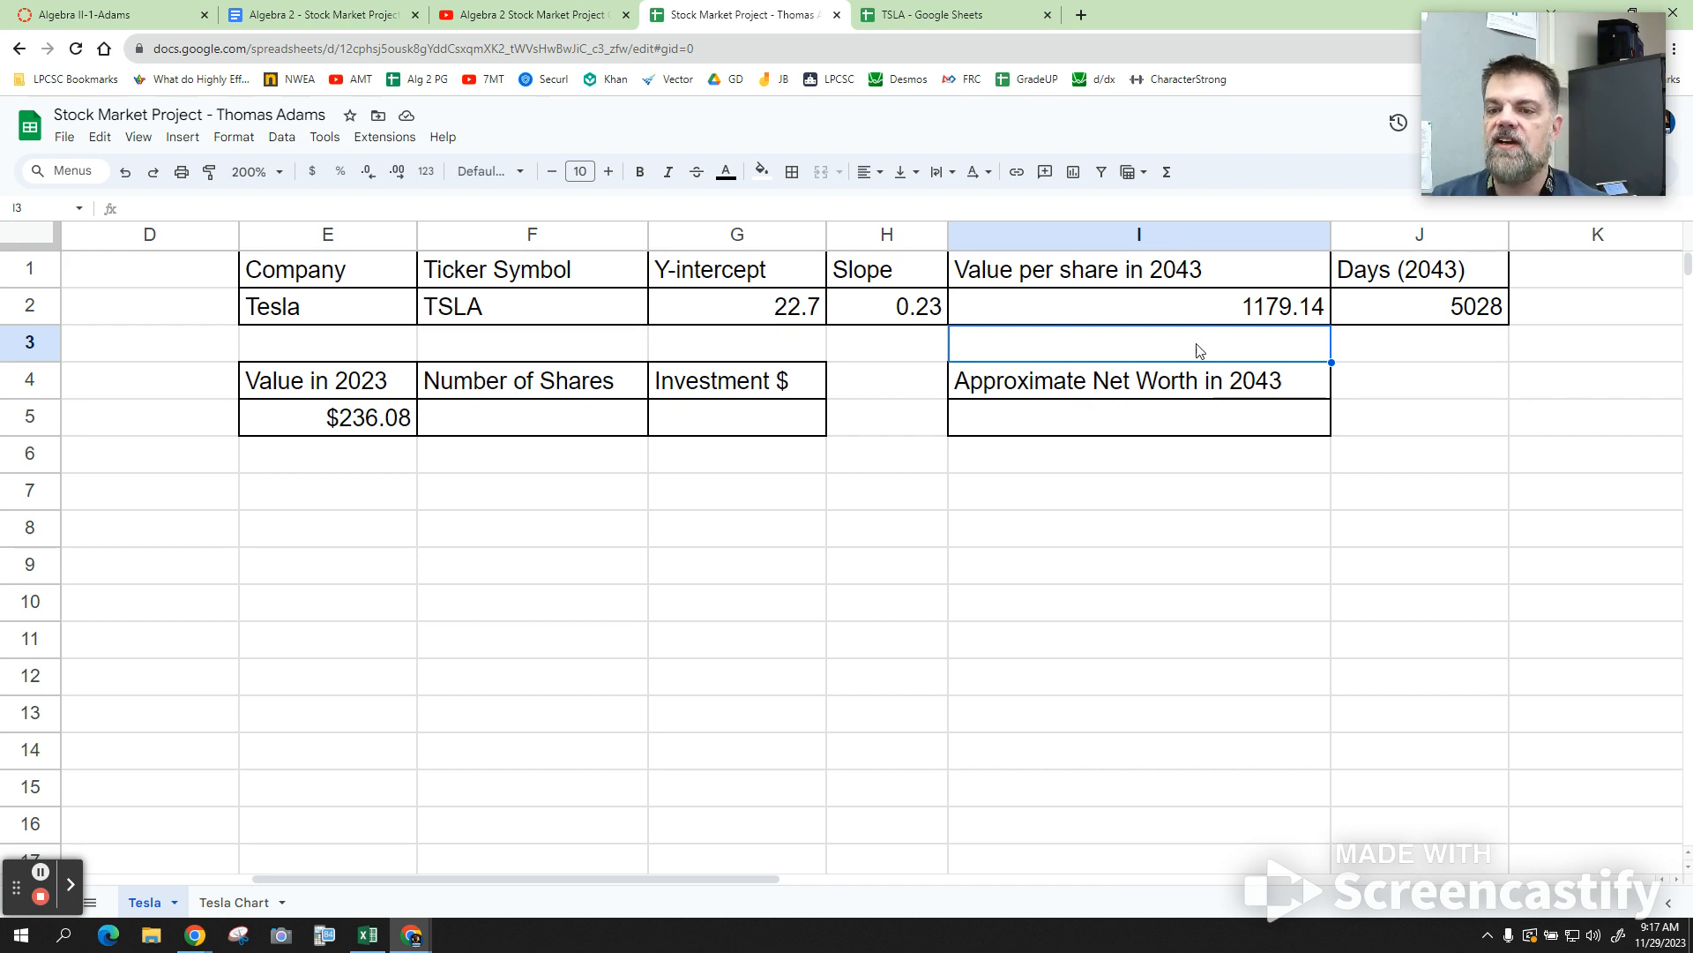
{"action": "left_click", "coordinate": [1139, 306]}
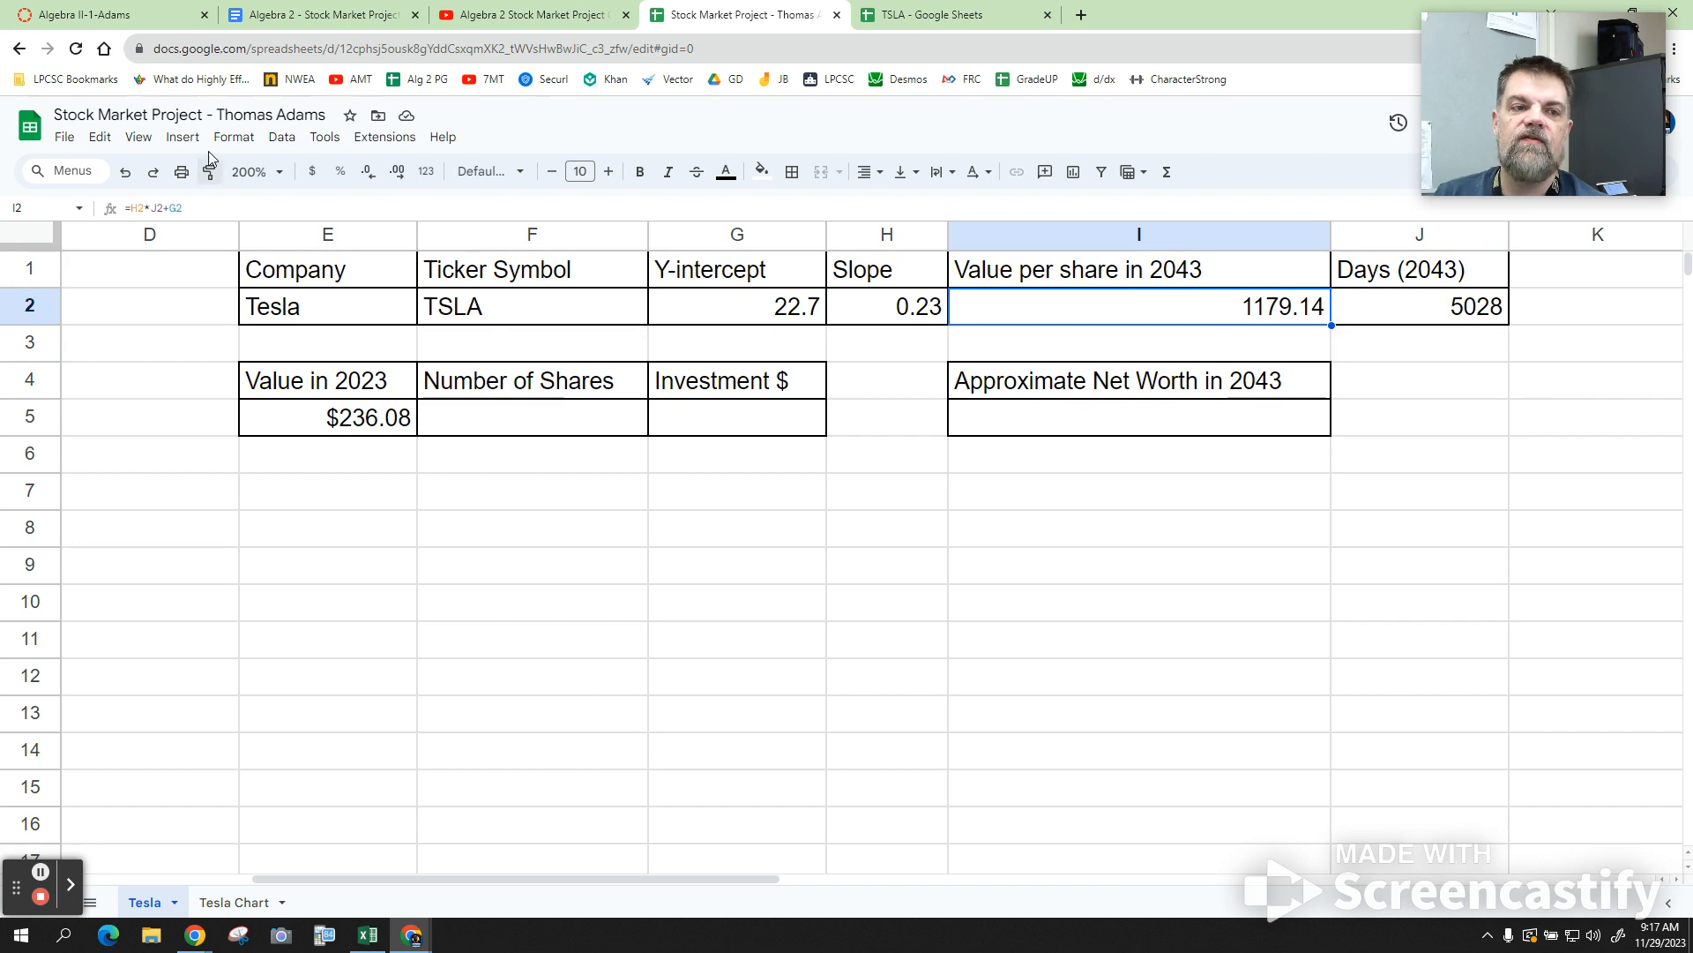
Format I2 as currency so the 2043 value per share shows $1,179.14.
{"action": "left_click", "coordinate": [233, 135]}
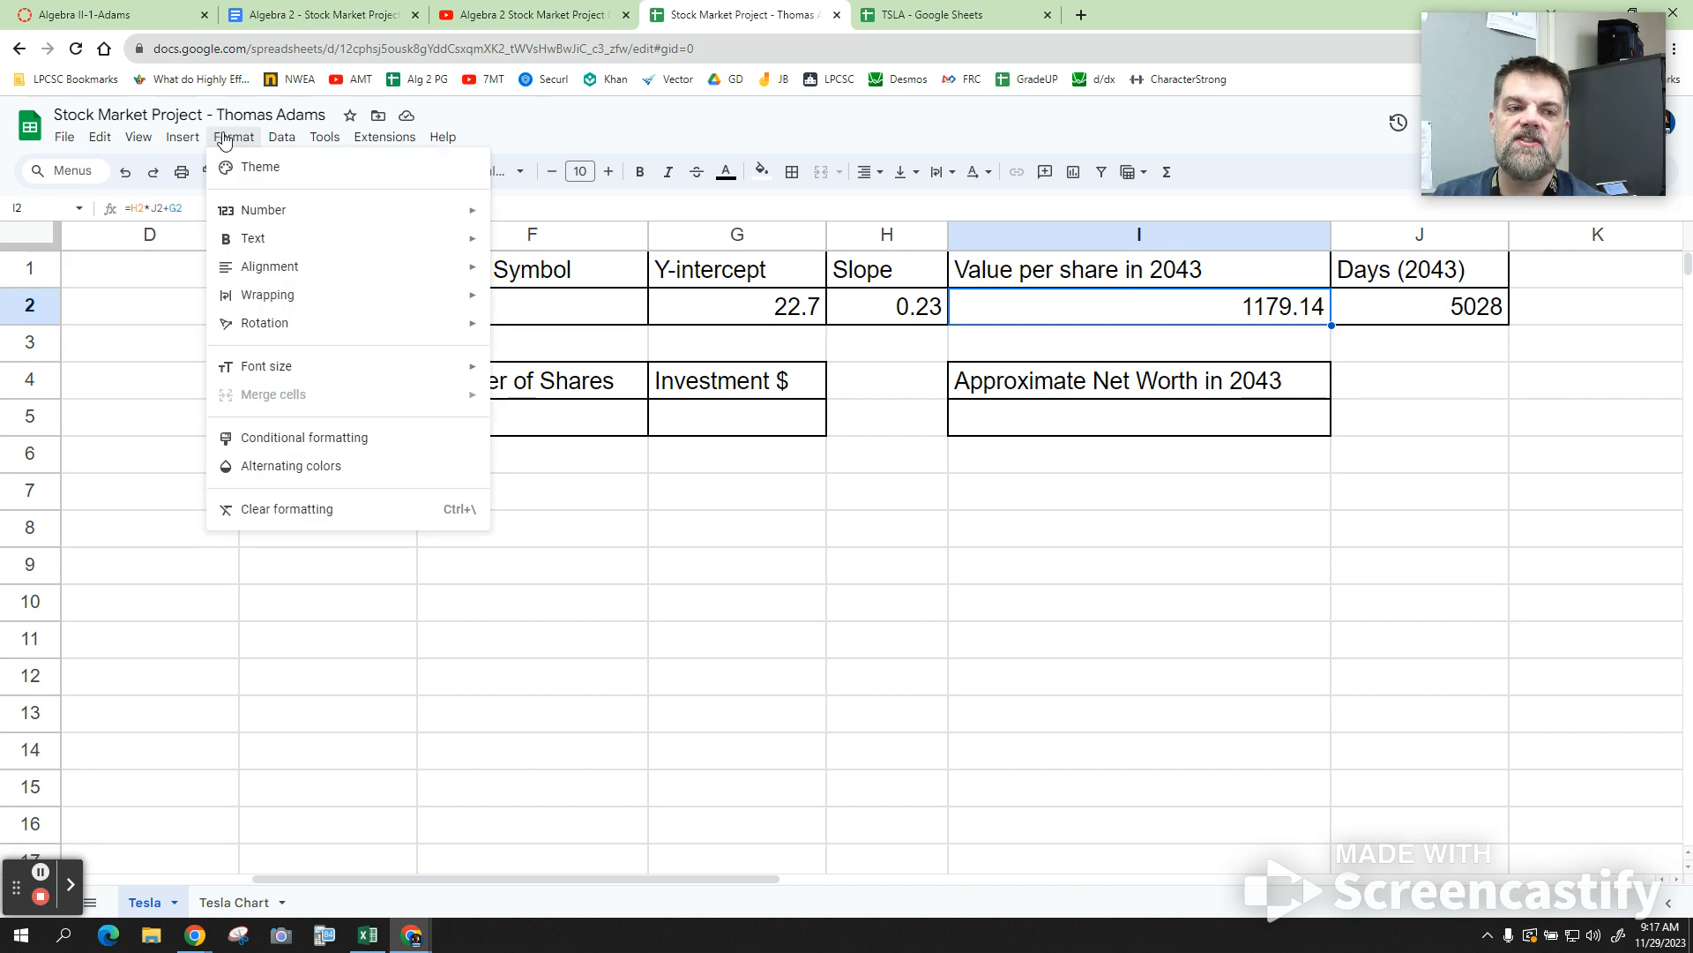
{"action": "mouse_move", "coordinate": [263, 210]}
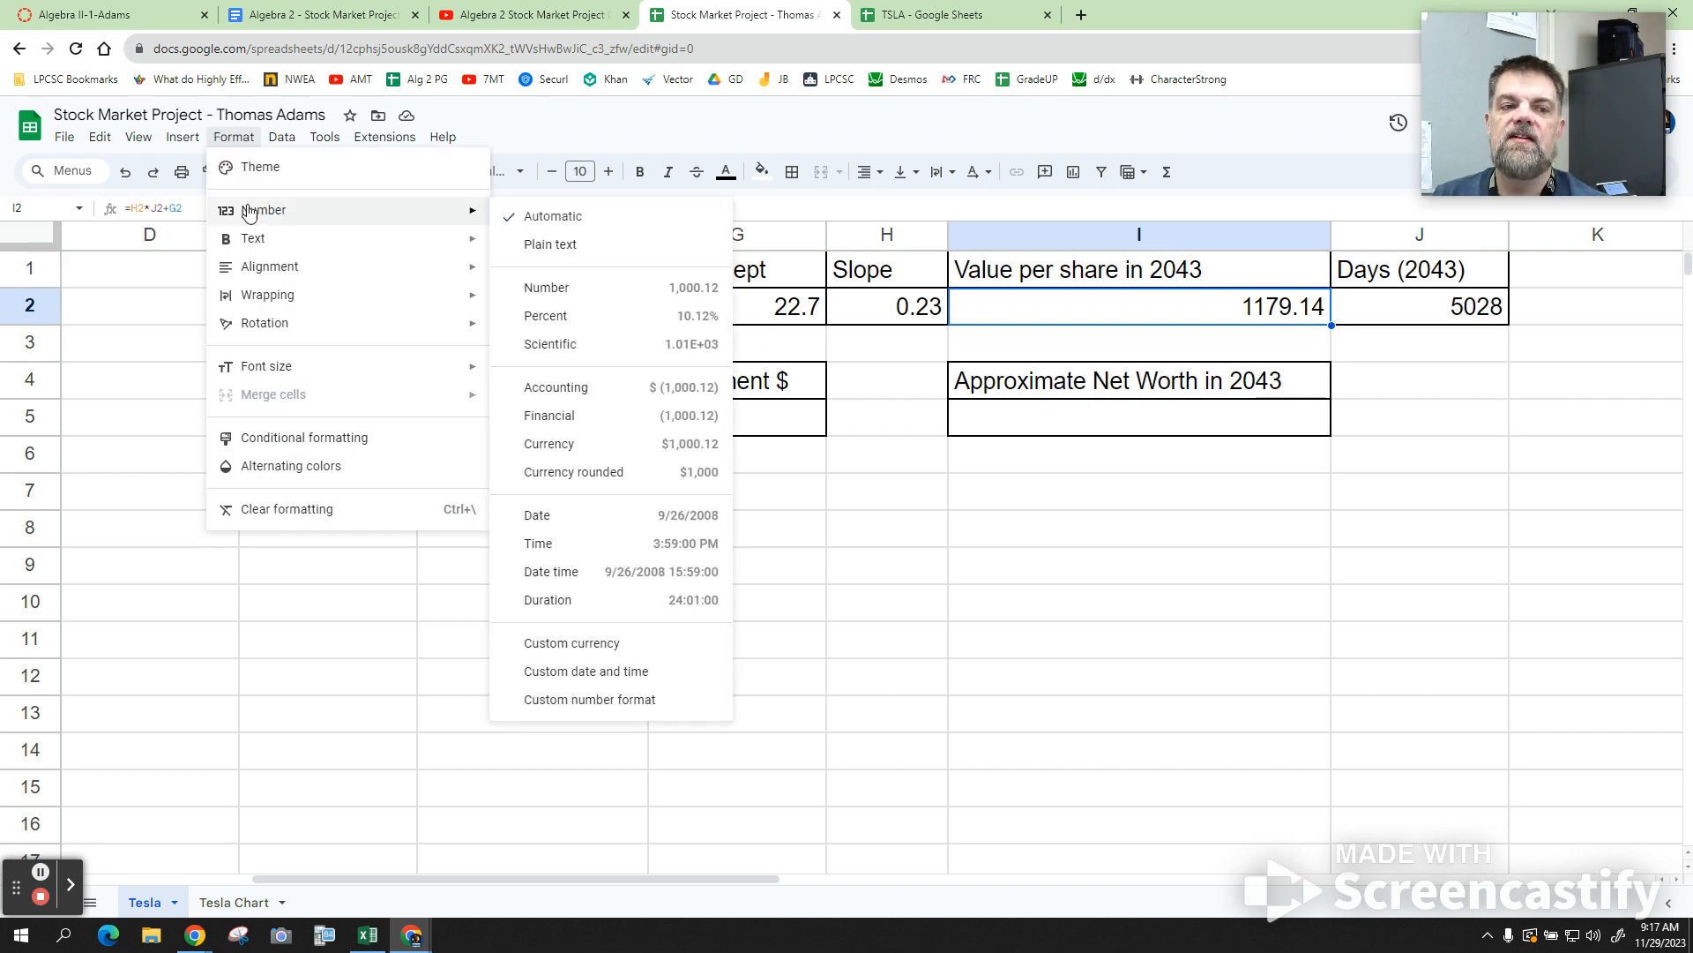
{"action": "mouse_move", "coordinate": [615, 225]}
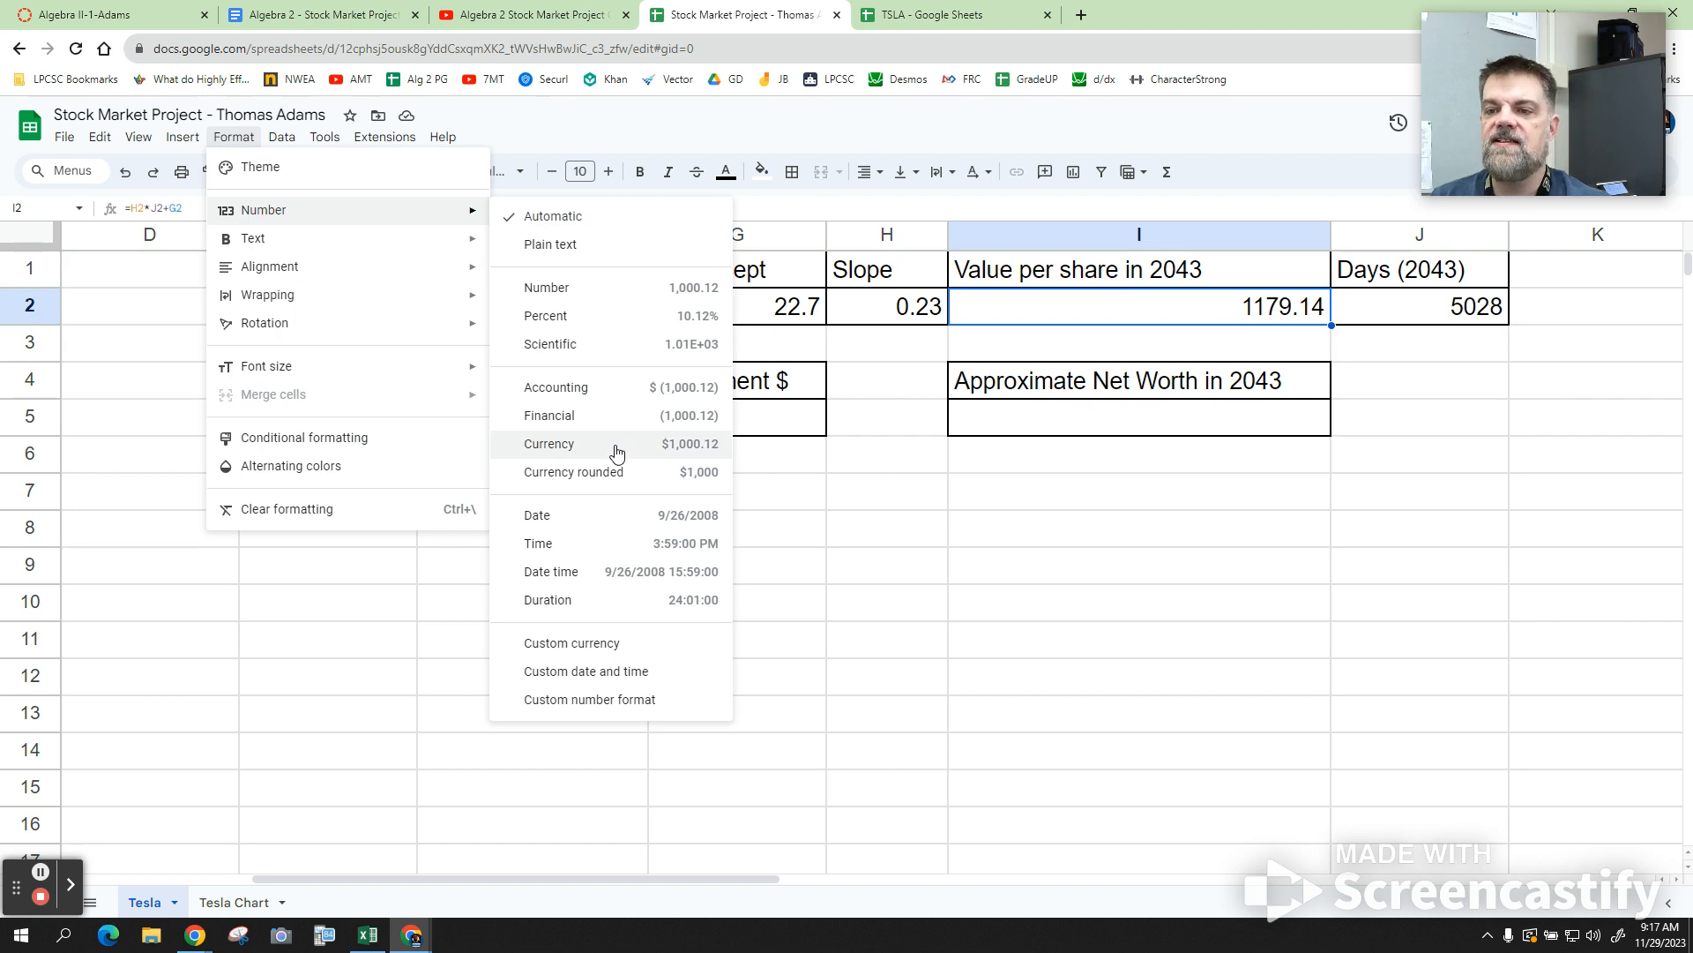
{"action": "left_click", "coordinate": [549, 442]}
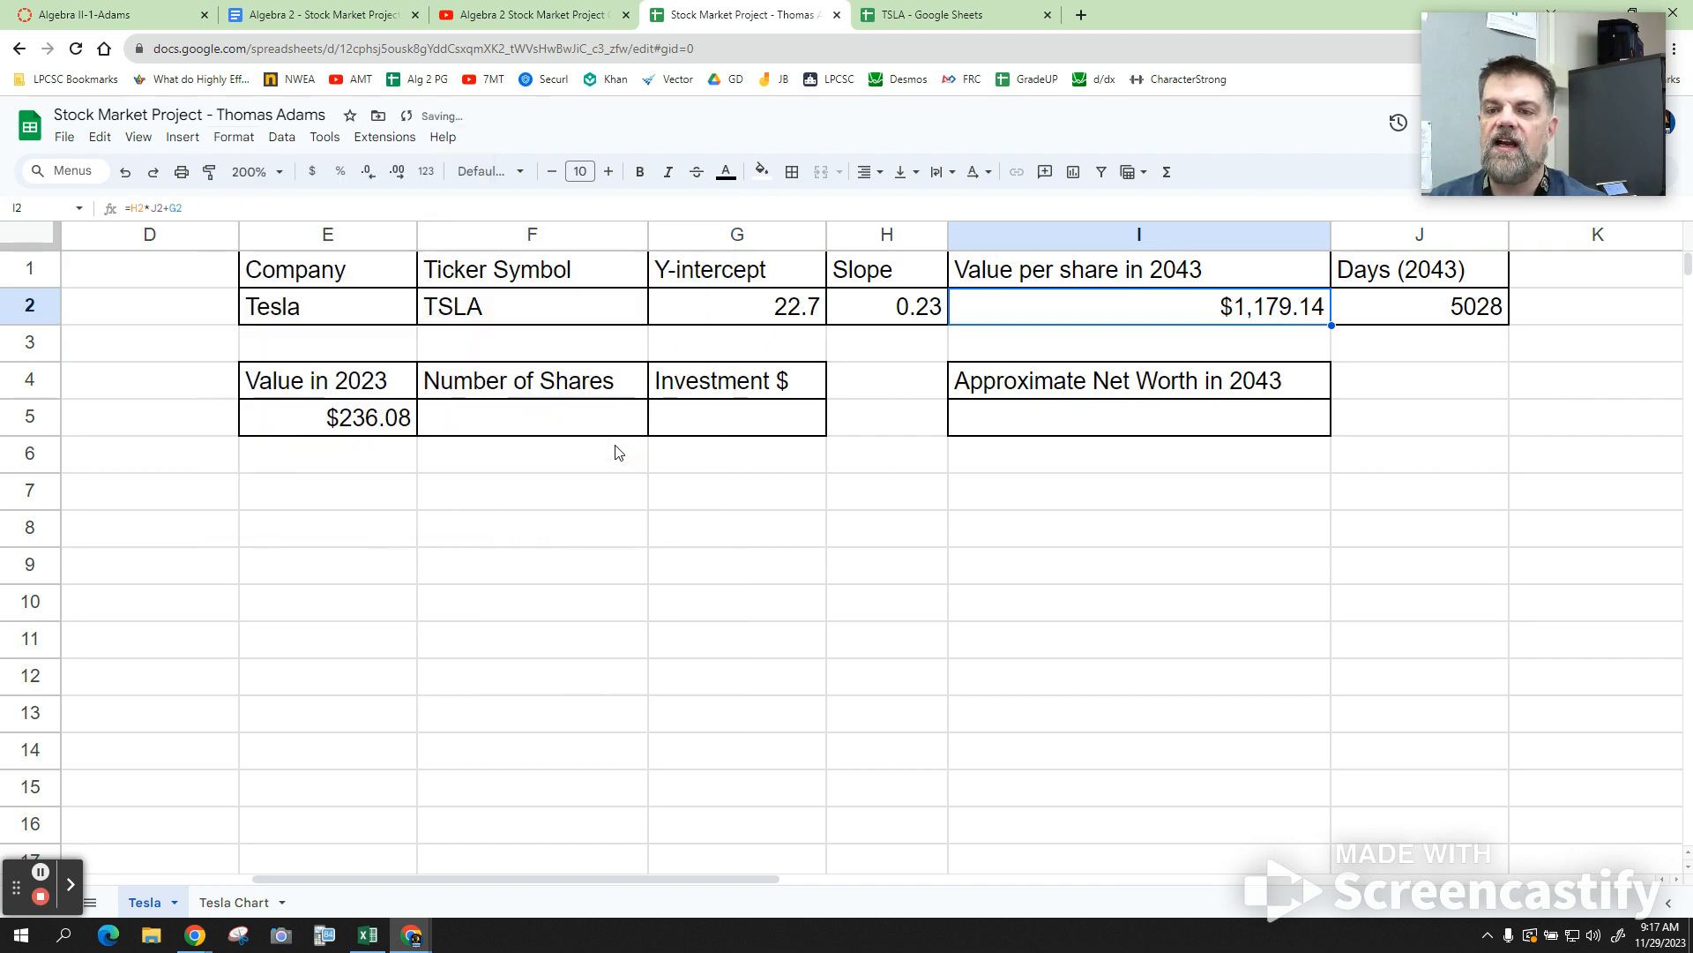